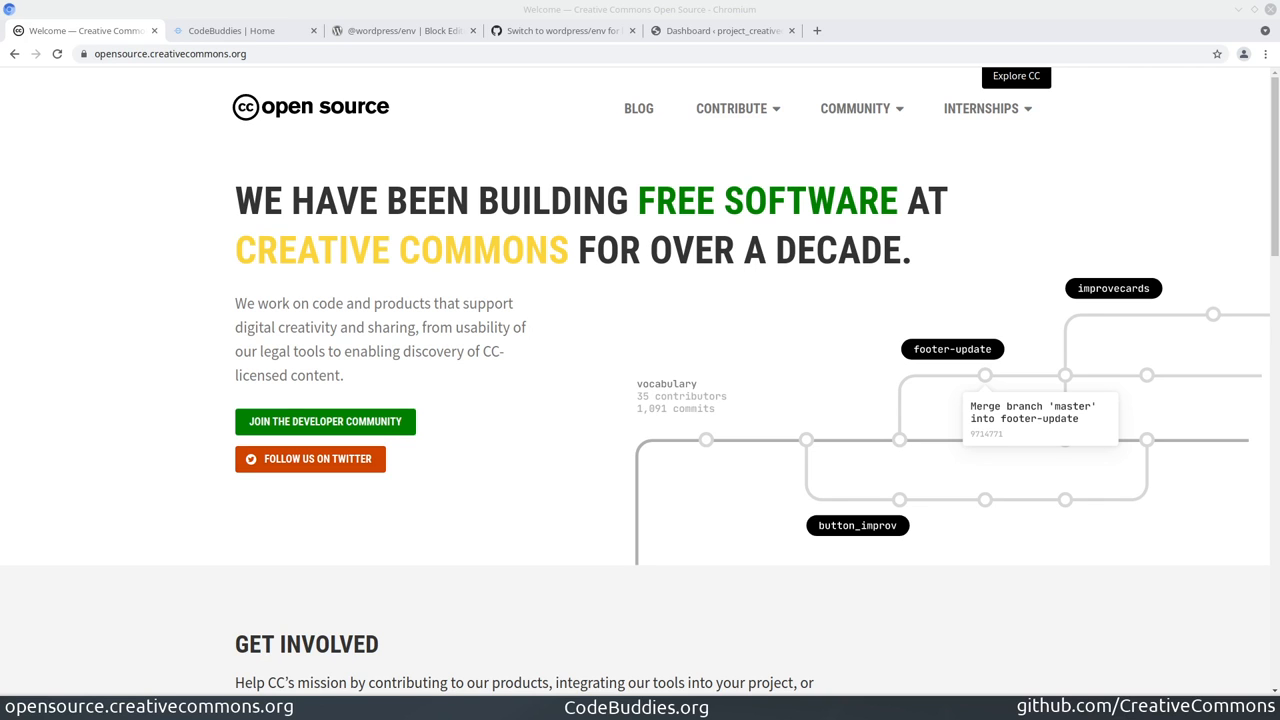
# Bring up the CodeBuddies hangouts page listing past Creative Commons office hours
pyautogui.click(244, 30)
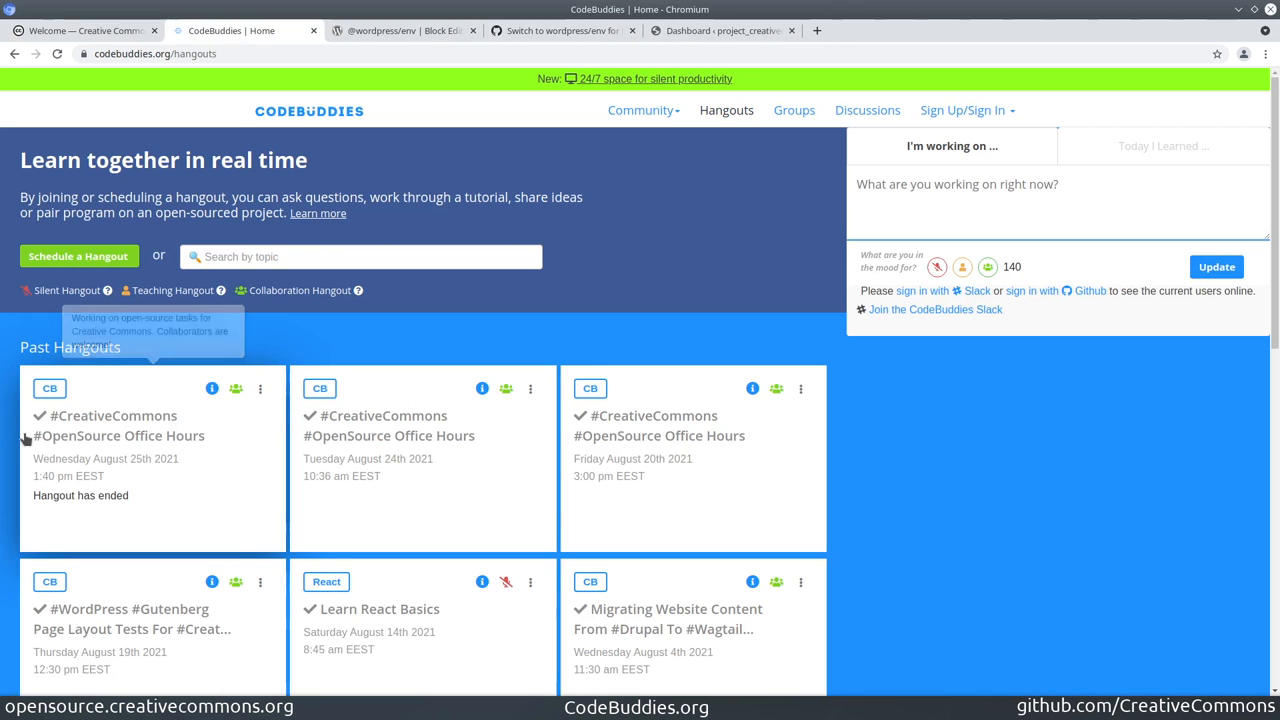
pyautogui.moveTo(768, 298)
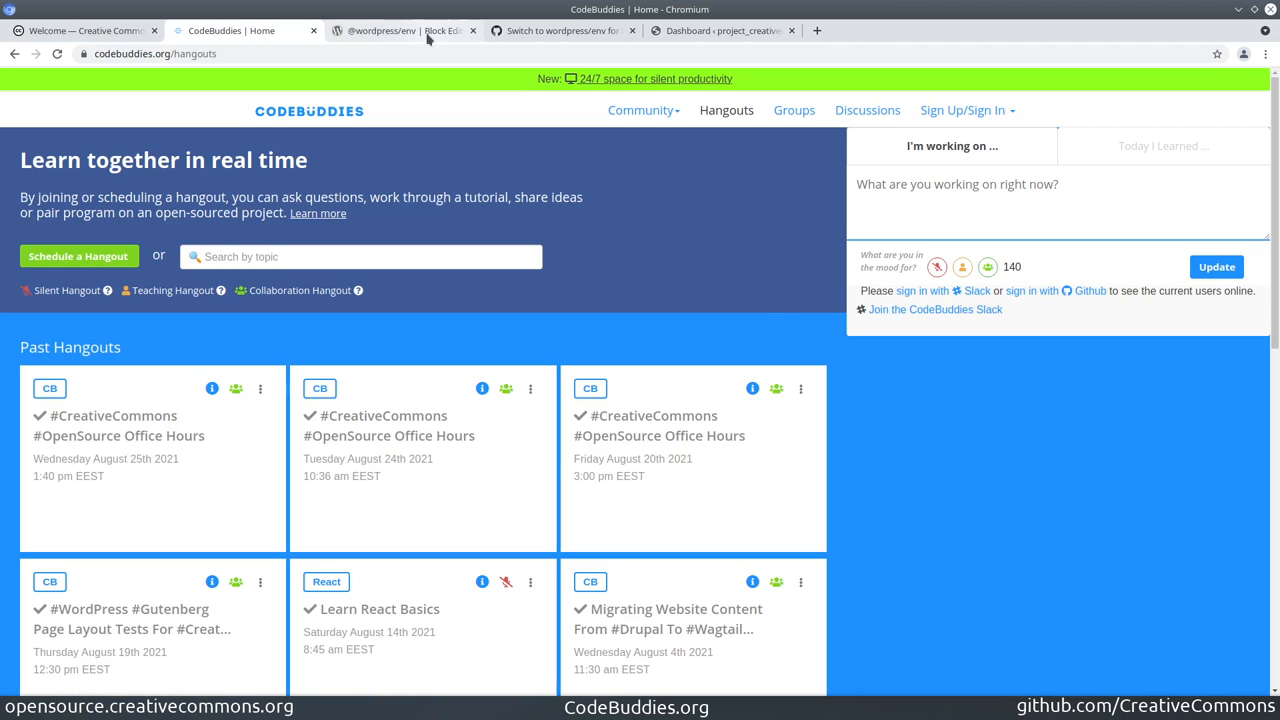
pyautogui.click(400, 30)
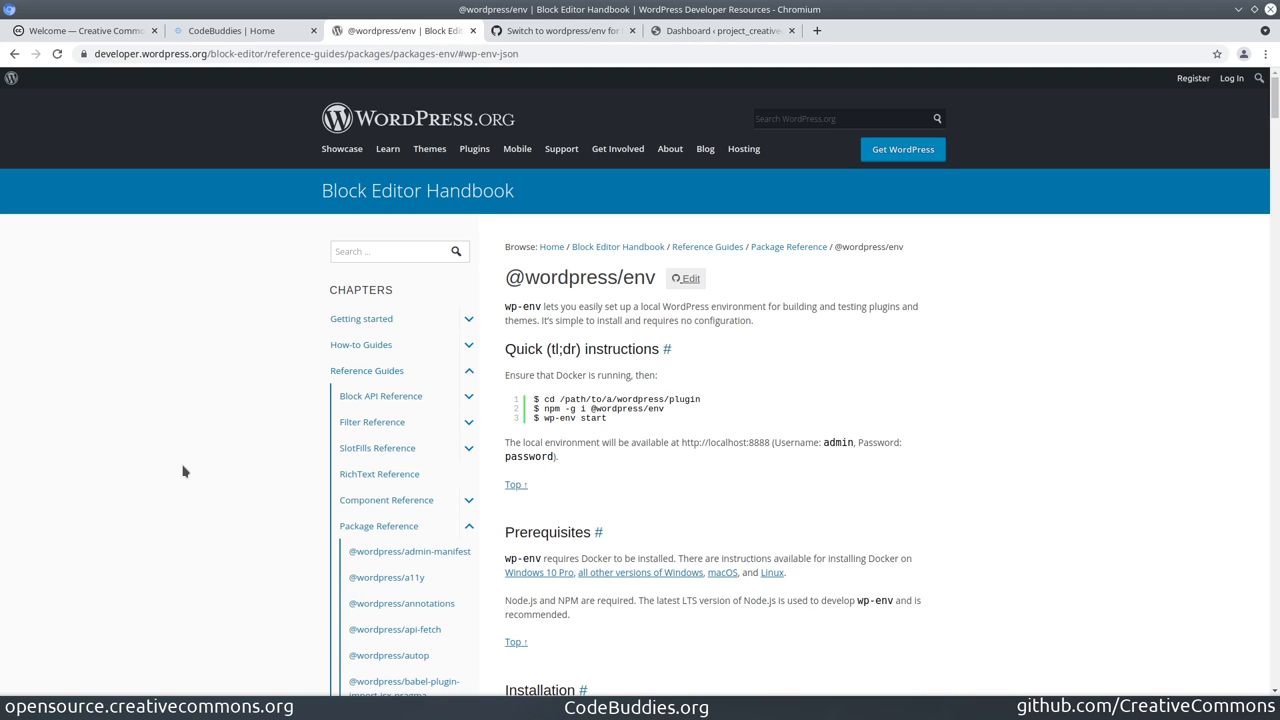
pyautogui.moveTo(248, 430)
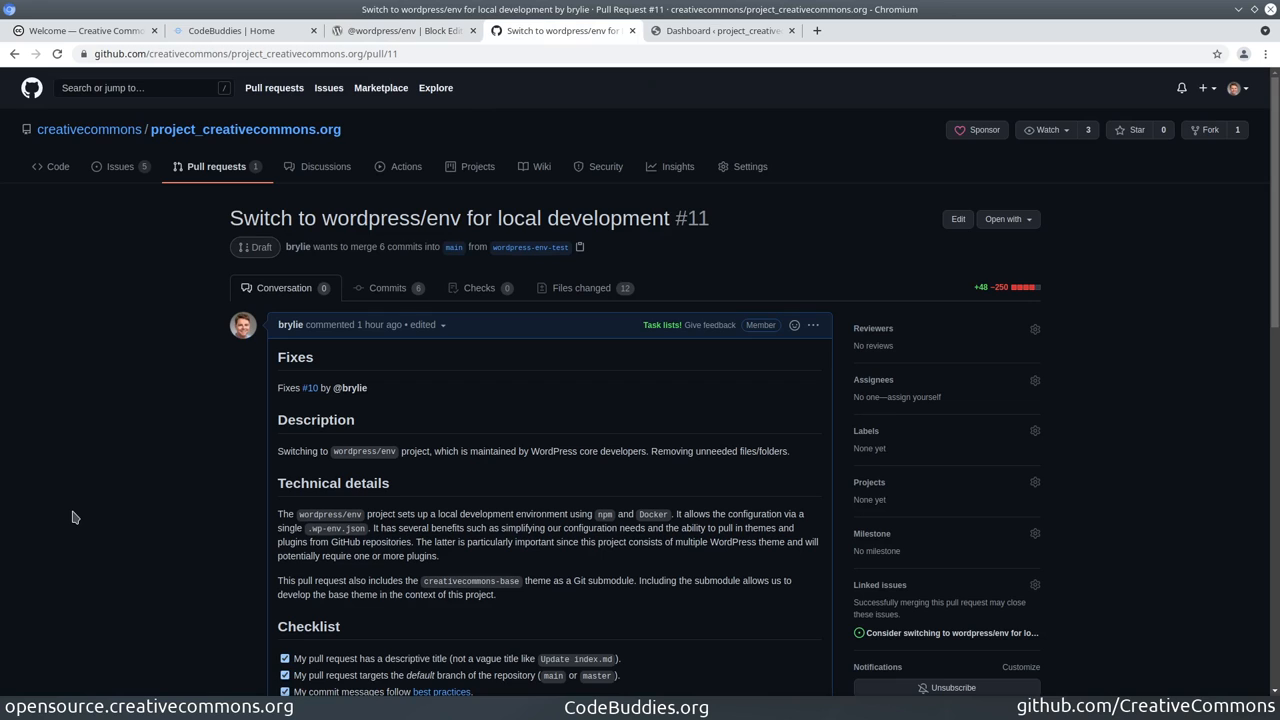
pyautogui.moveTo(1020, 302)
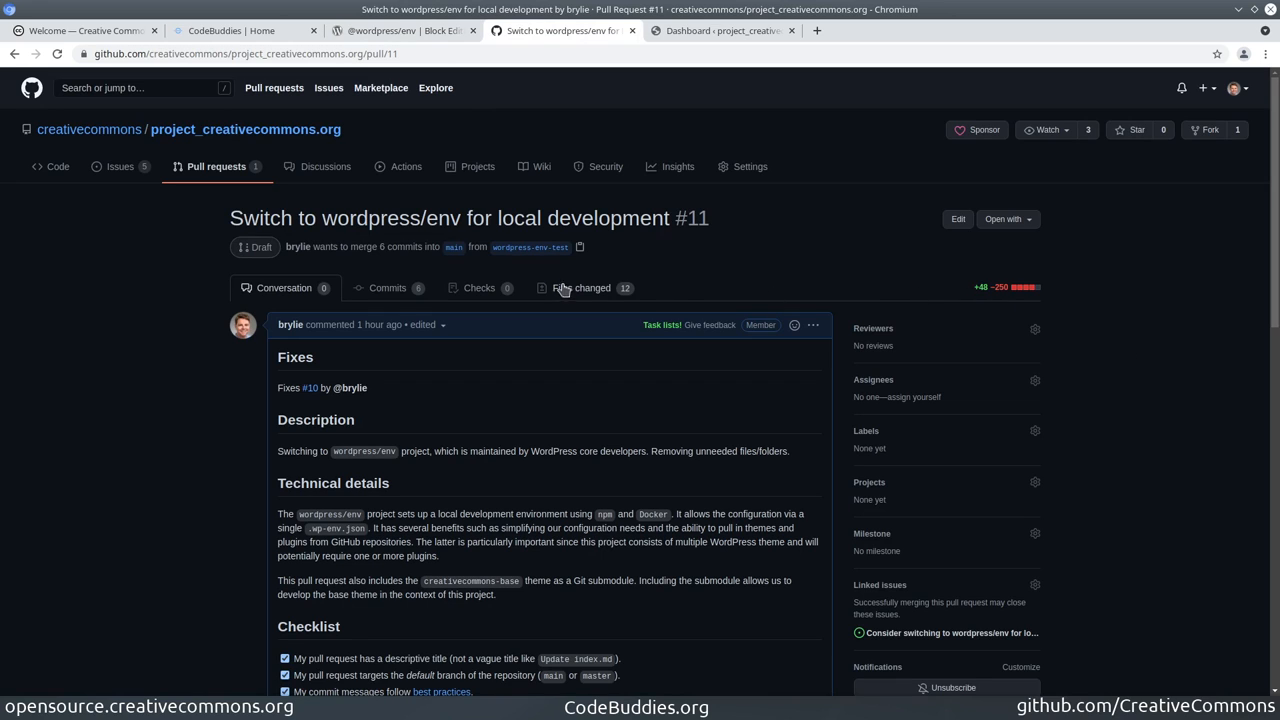
pyautogui.moveTo(580, 288)
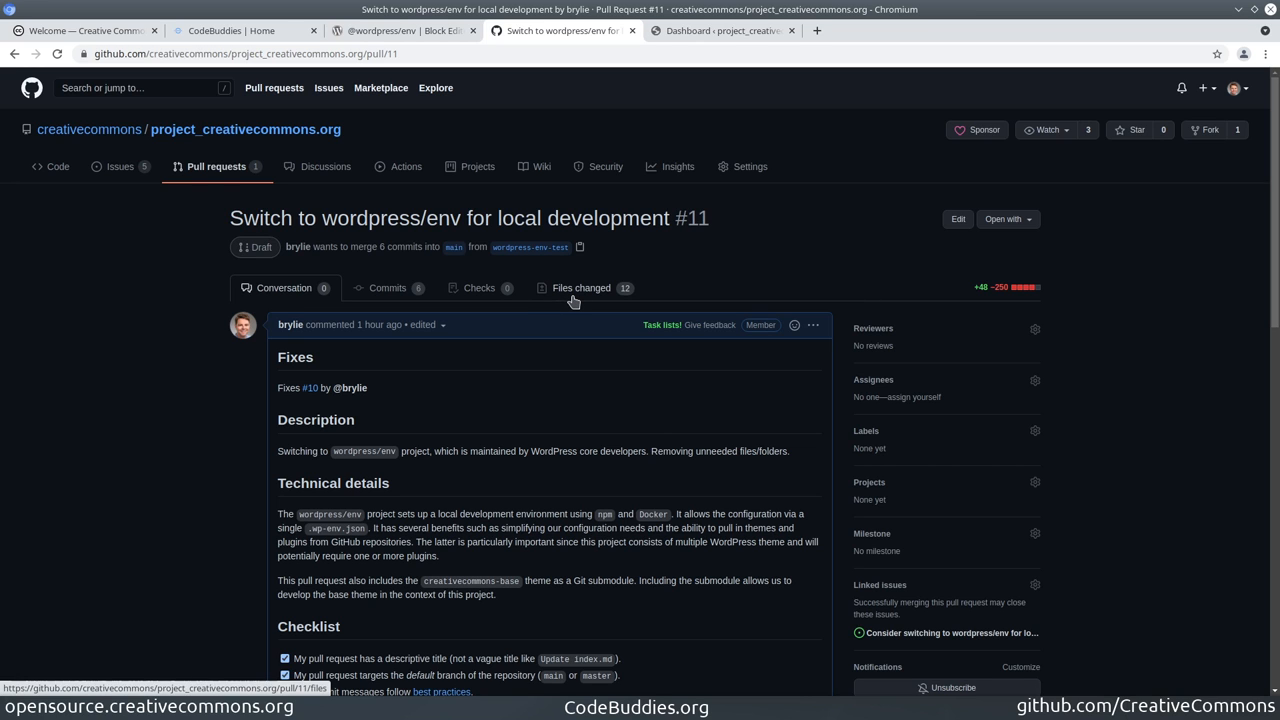
pyautogui.moveTo(714, 72)
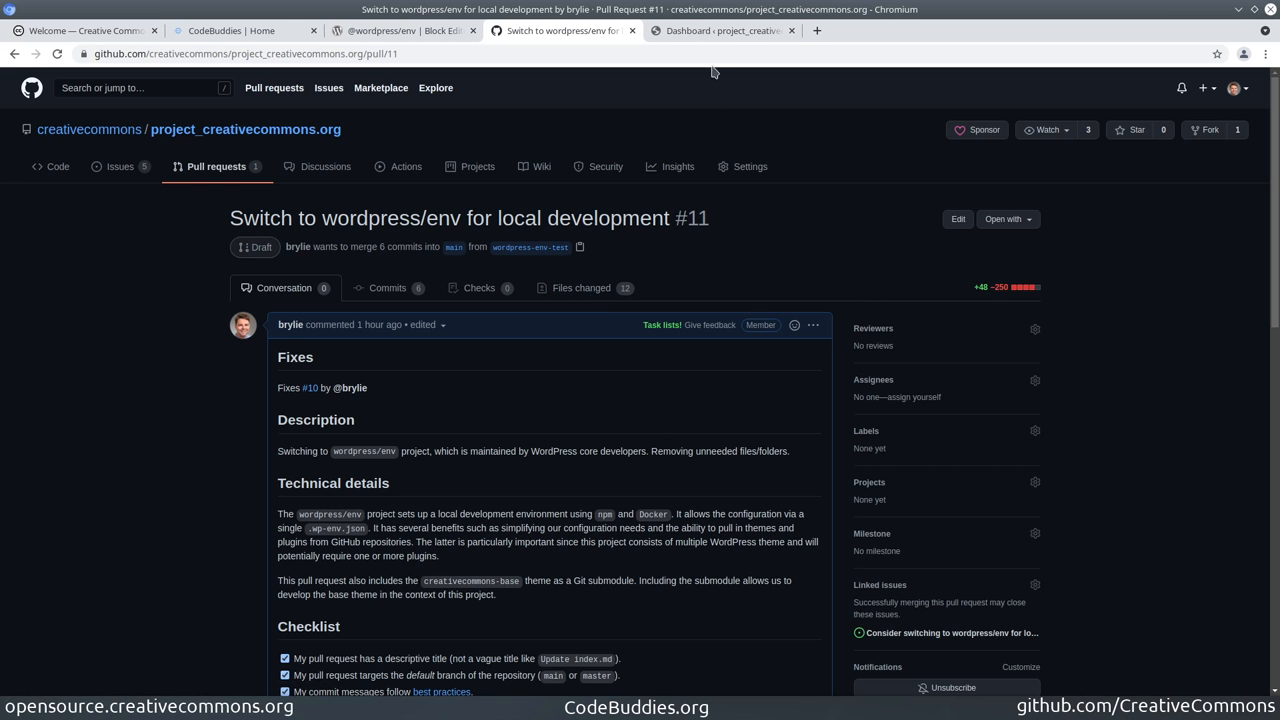
# Show the local WordPress admin dashboard at localhost:8888
pyautogui.click(720, 30)
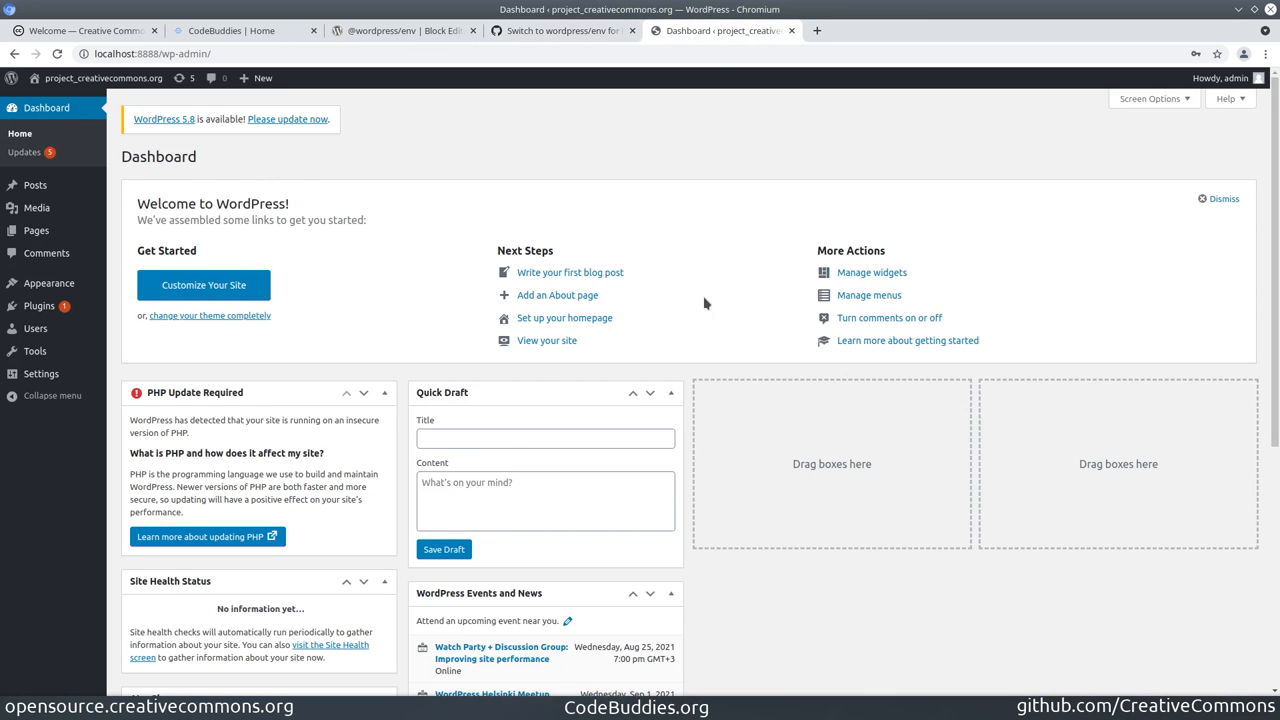
pyautogui.click(150, 52)
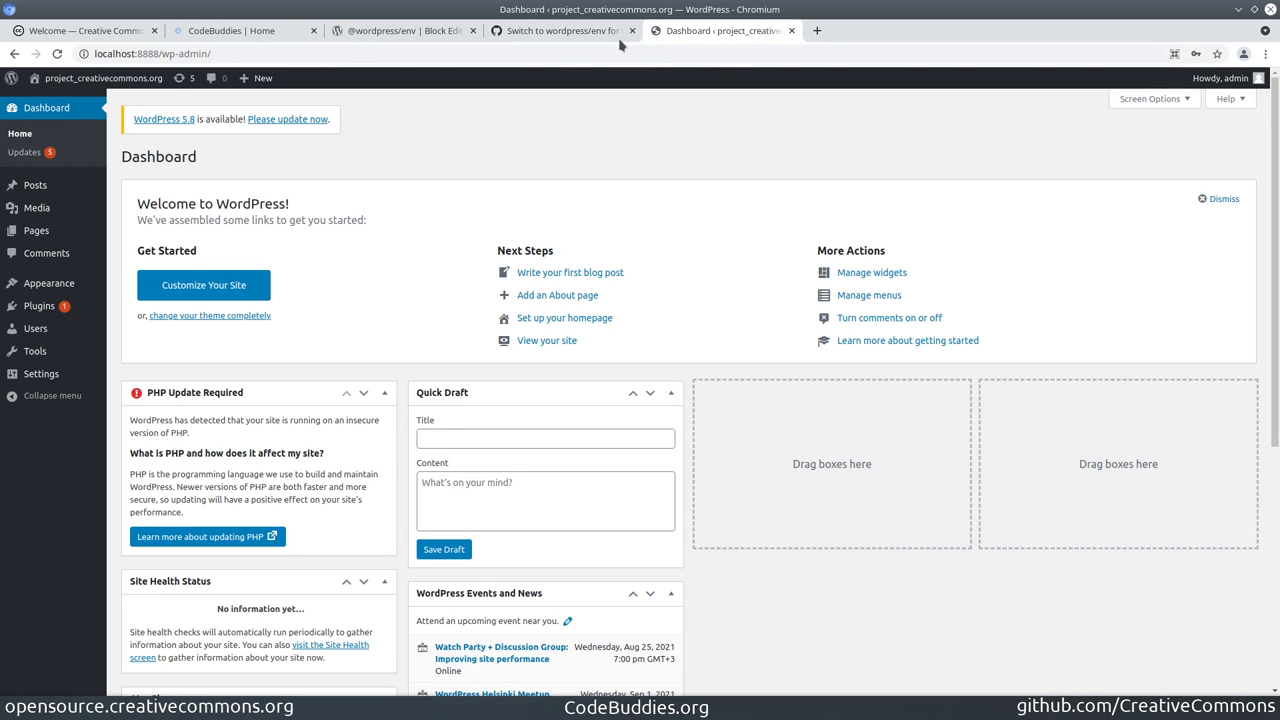
pyautogui.moveTo(560, 30)
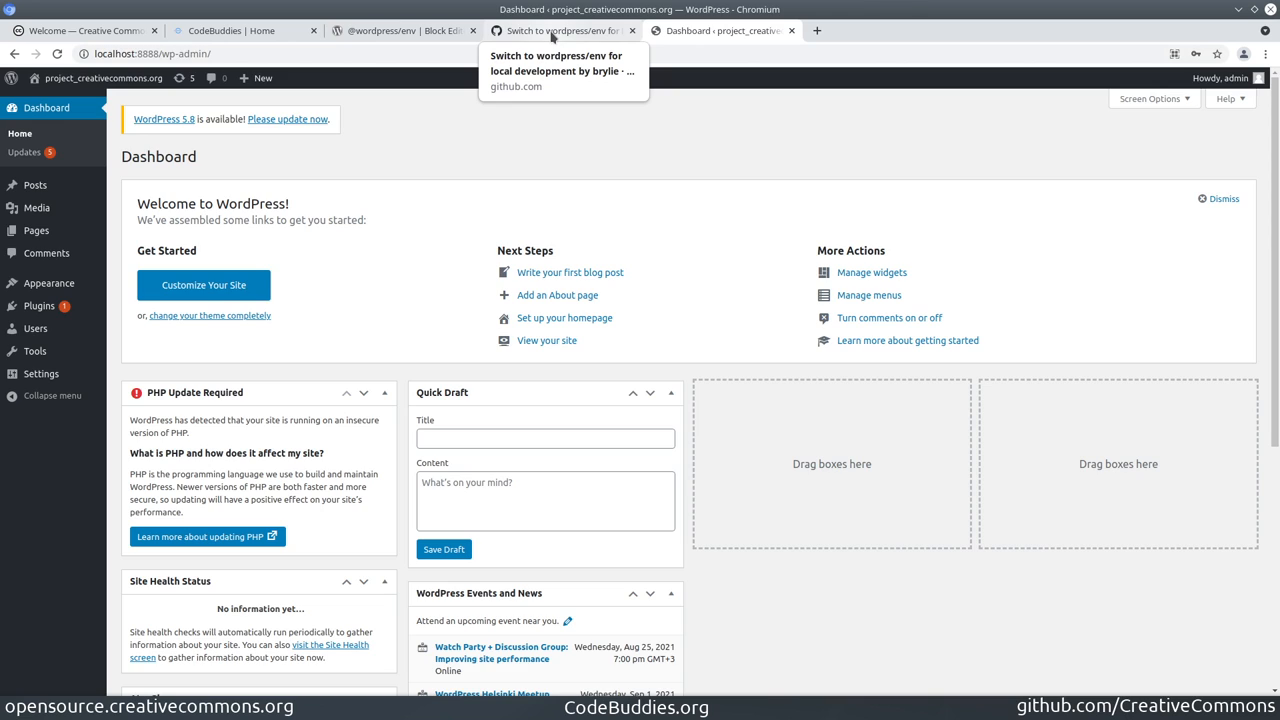
# View pull request #11's changed files, down to the new .gitmodules and .wp-env.json diffs
pyautogui.click(560, 30)
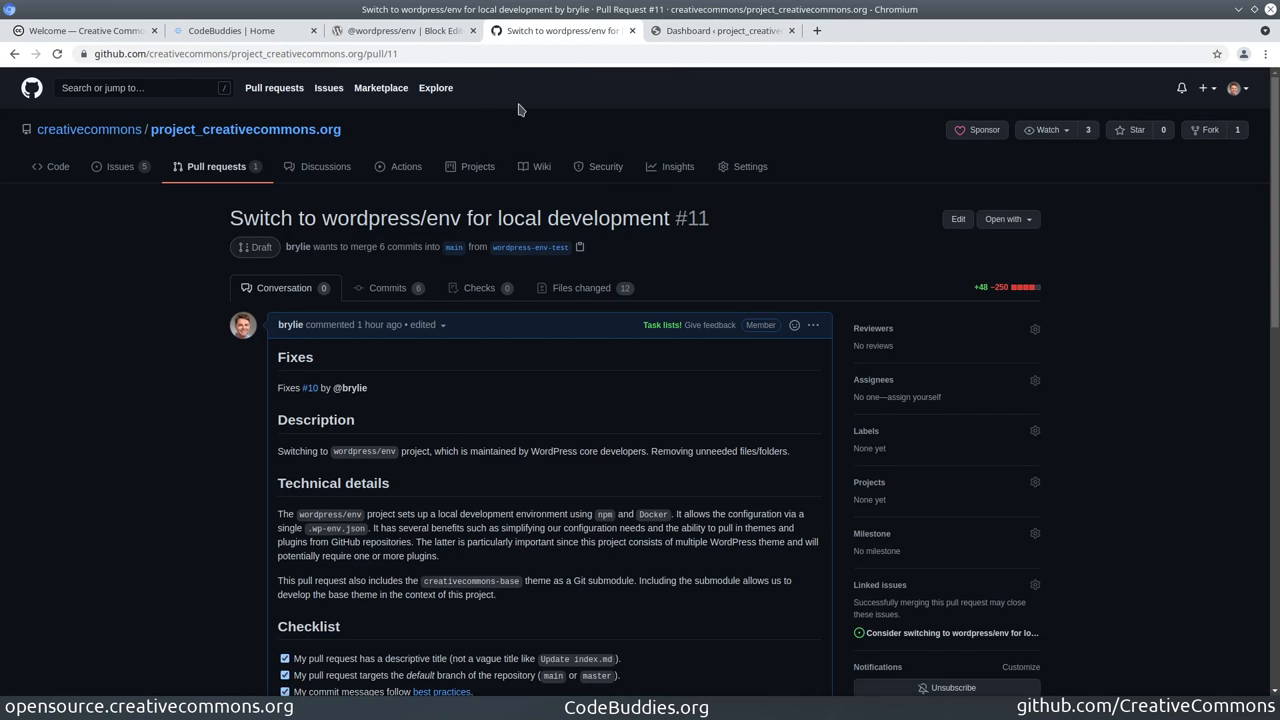
pyautogui.moveTo(572, 288)
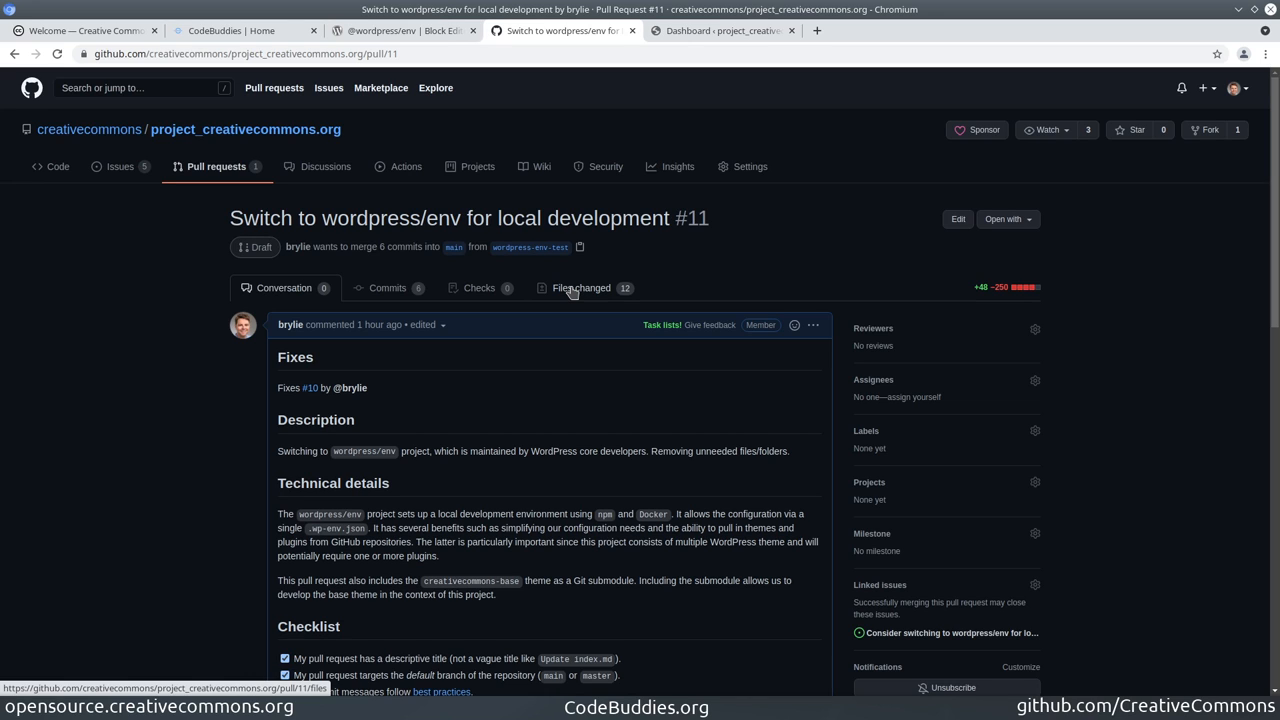
pyautogui.click(580, 288)
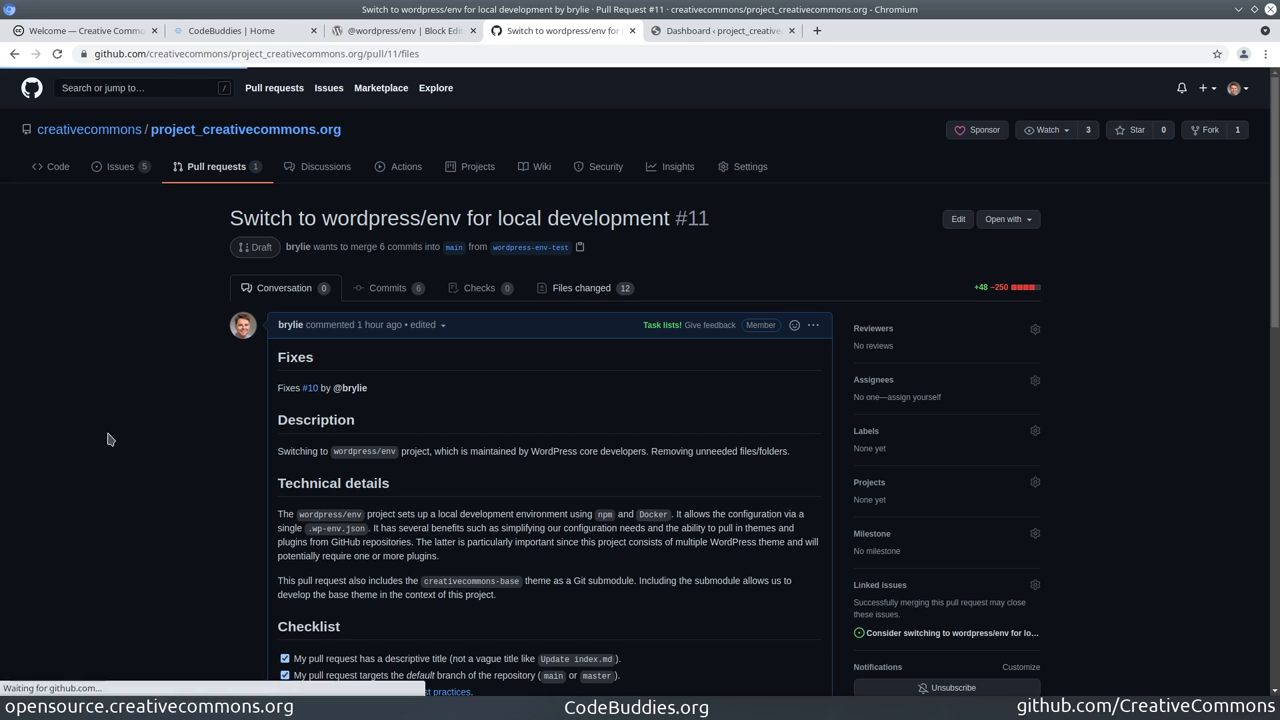
pyautogui.click(580, 288)
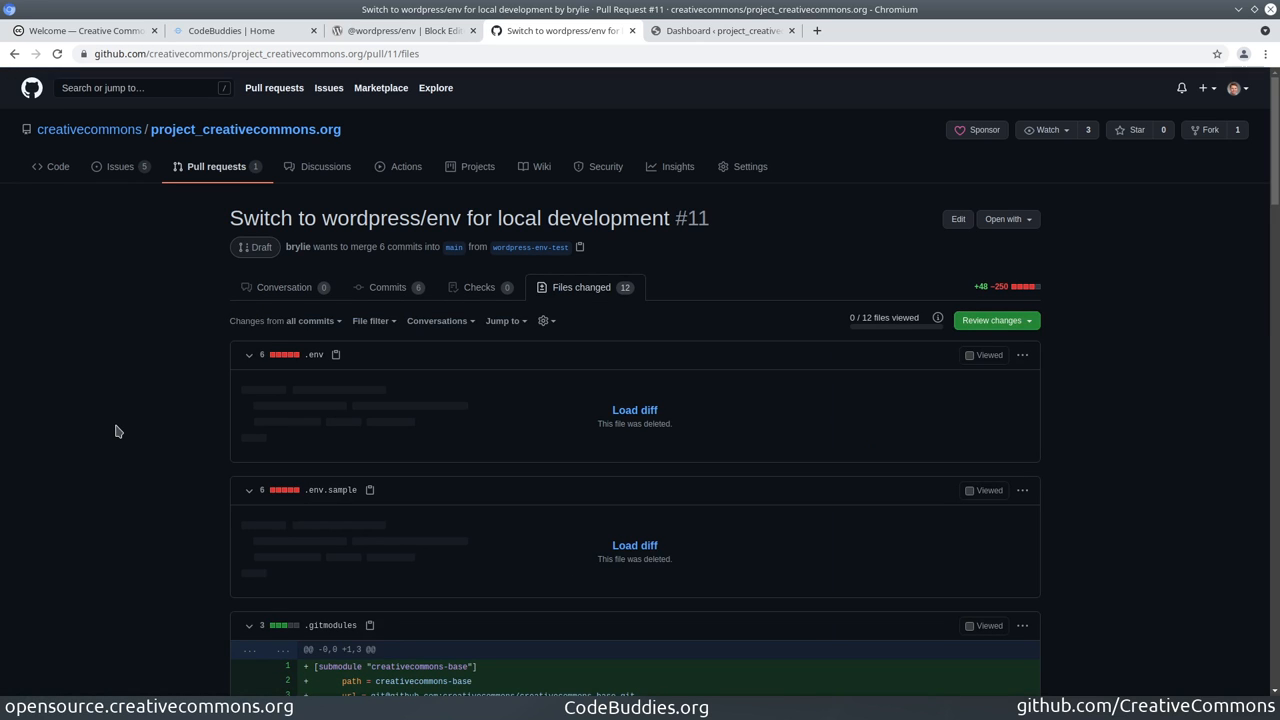
pyautogui.moveTo(124, 394)
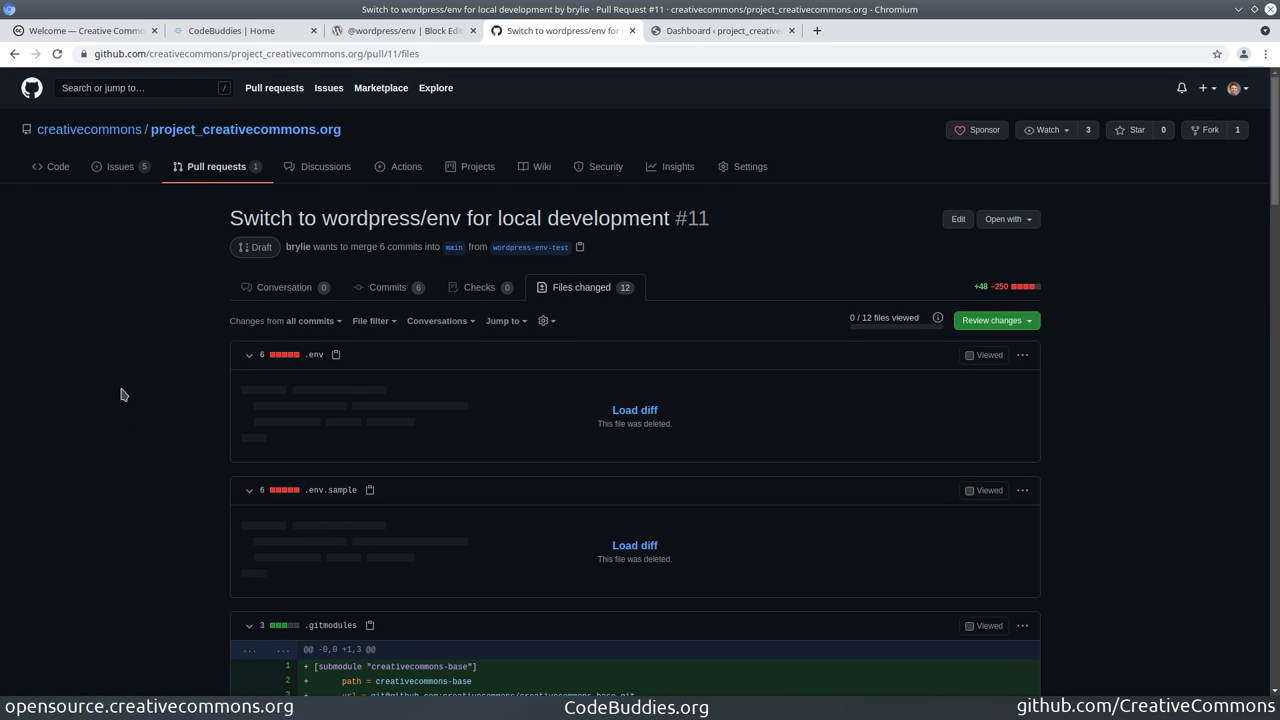
pyautogui.scroll(-3)
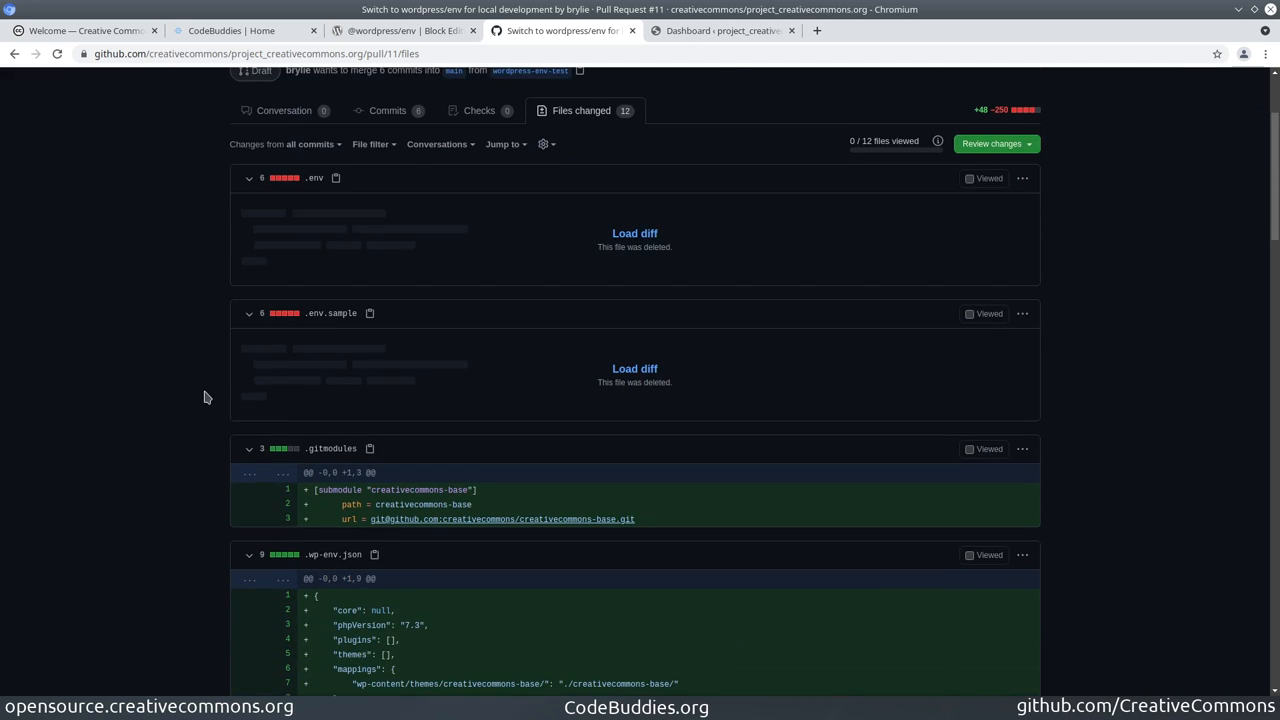
pyautogui.scroll(-3)
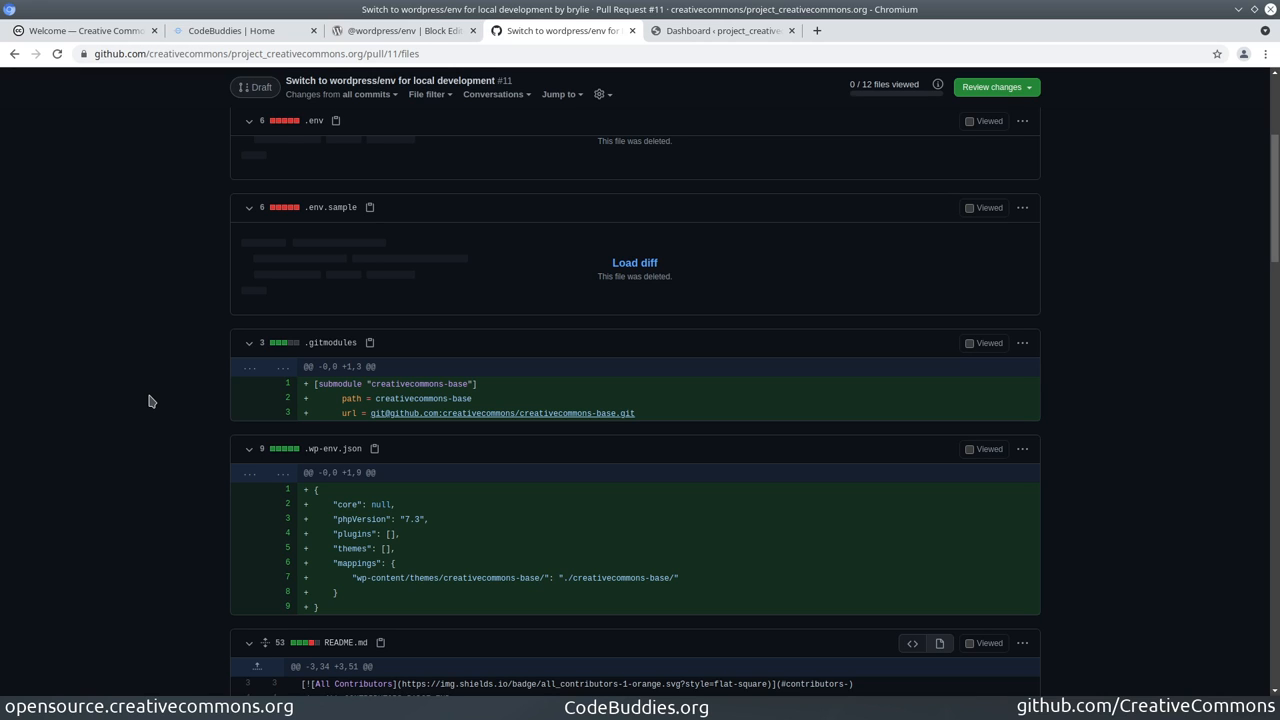
pyautogui.moveTo(80, 408)
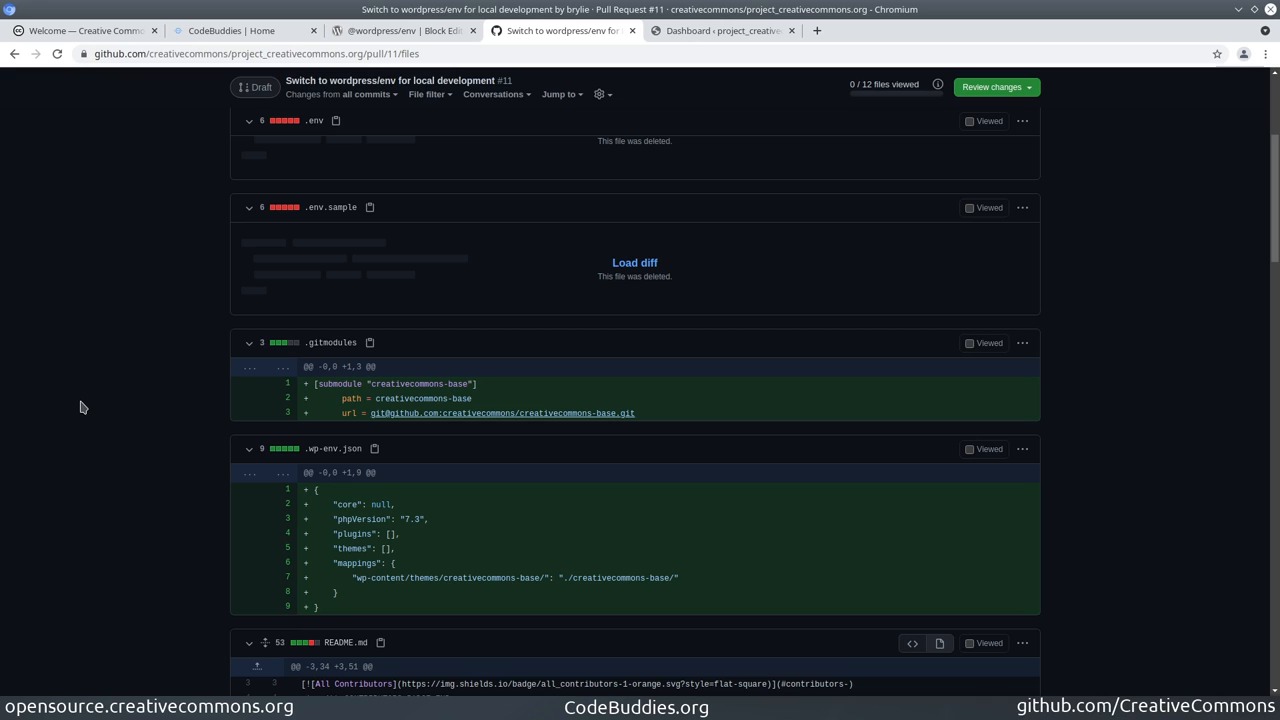
pyautogui.moveTo(330, 342)
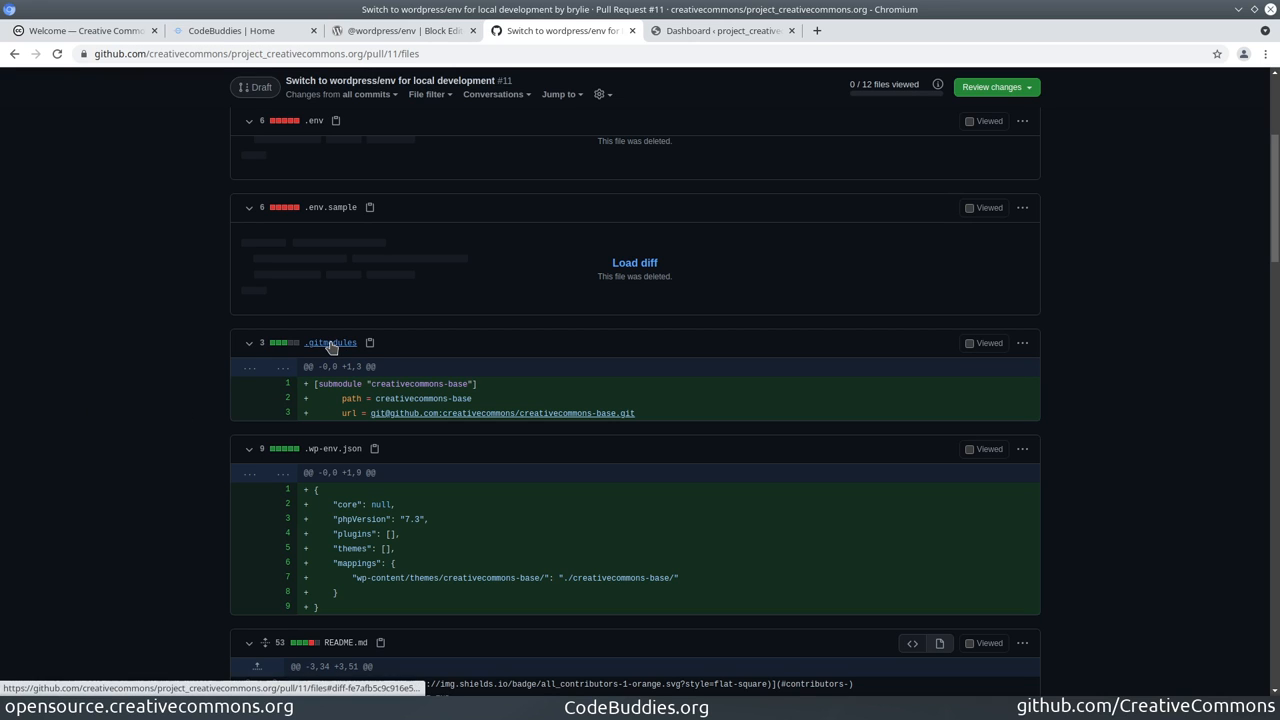
pyautogui.moveTo(330, 344)
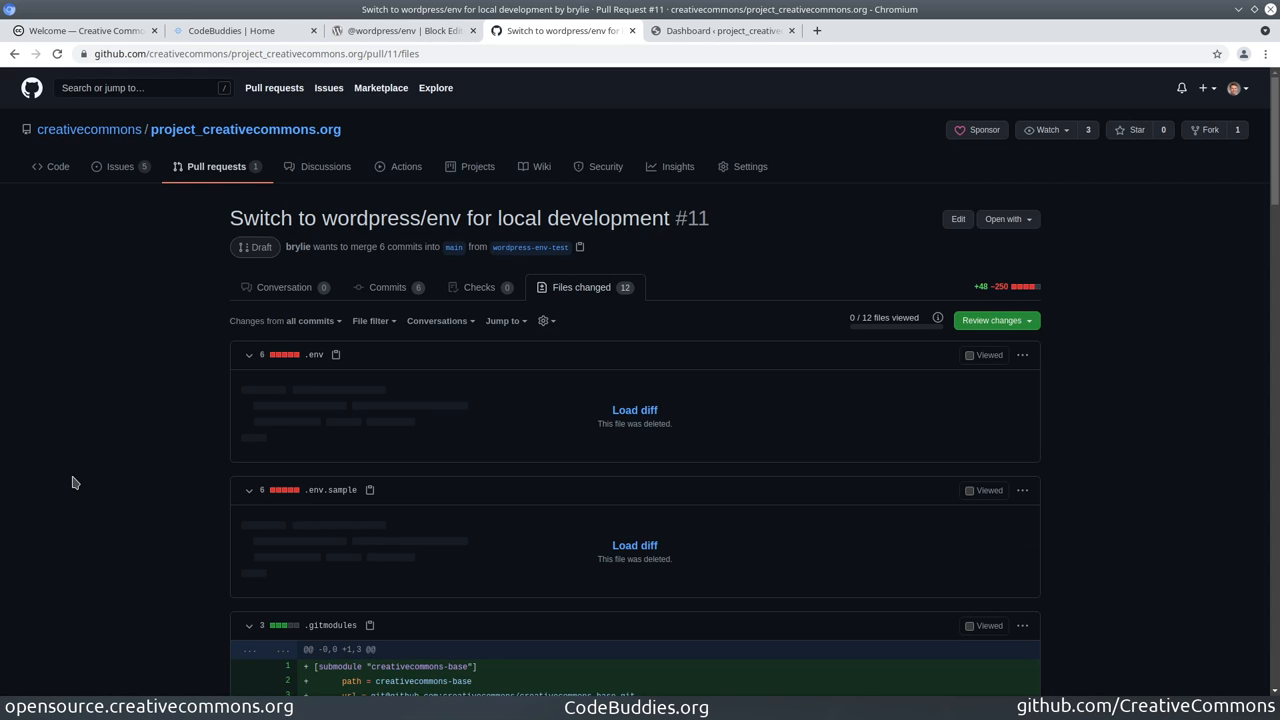
pyautogui.scroll(-3)
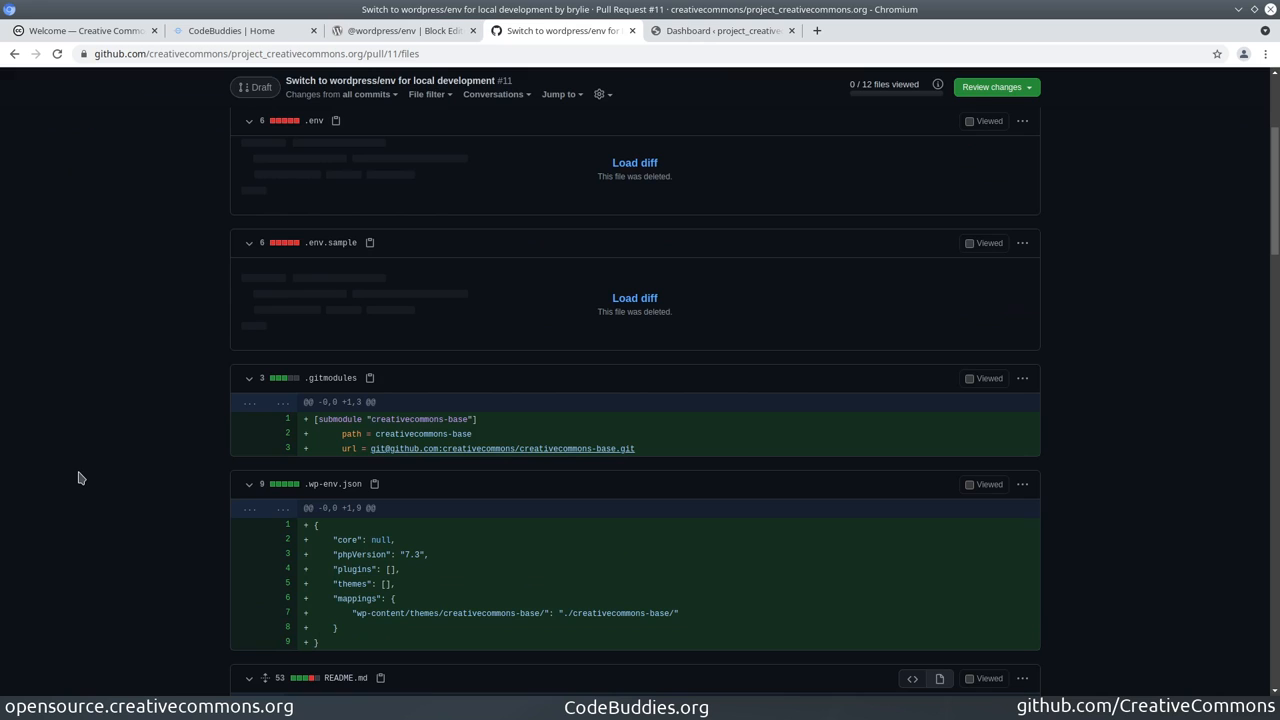
pyautogui.moveTo(38, 482)
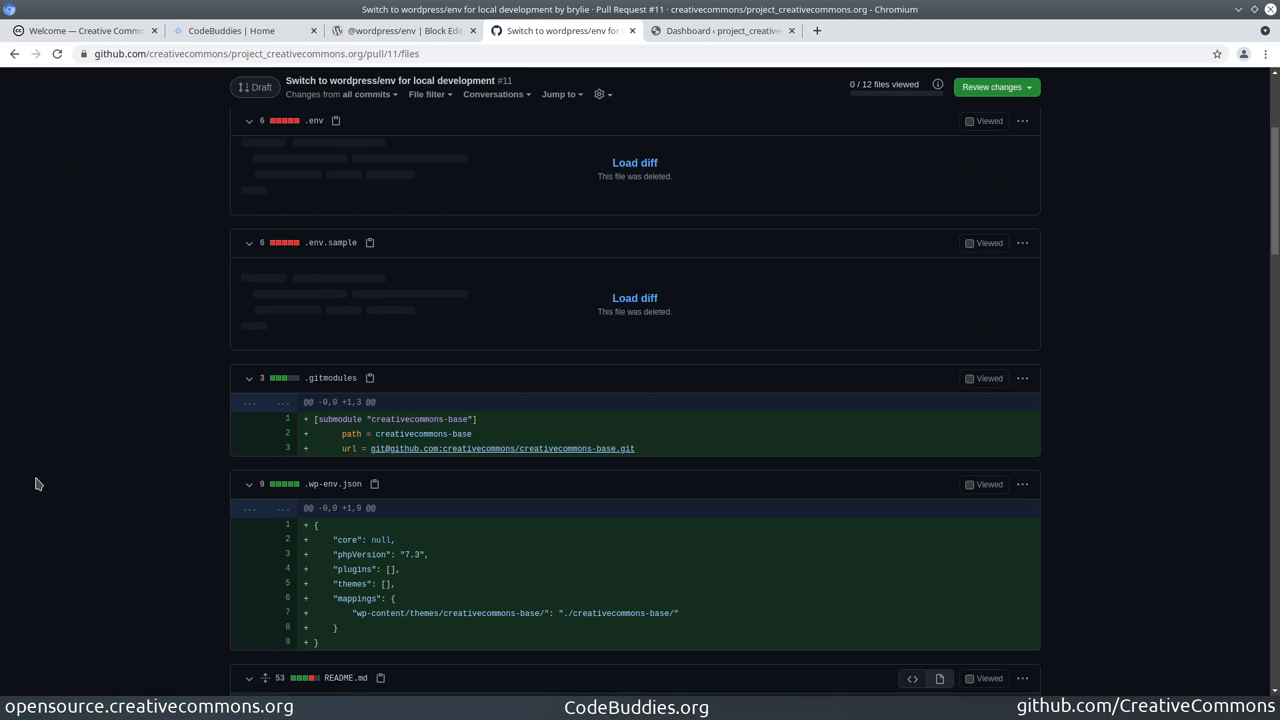
pyautogui.moveTo(324, 388)
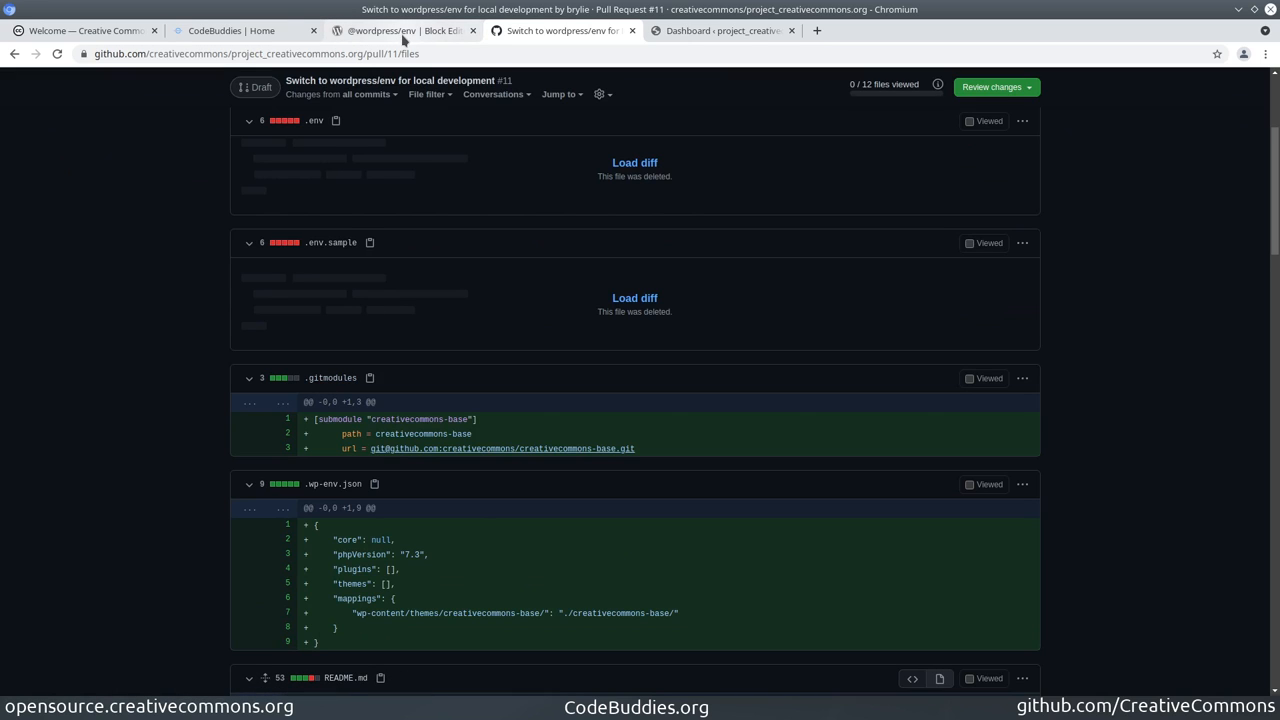
pyautogui.moveTo(404, 30)
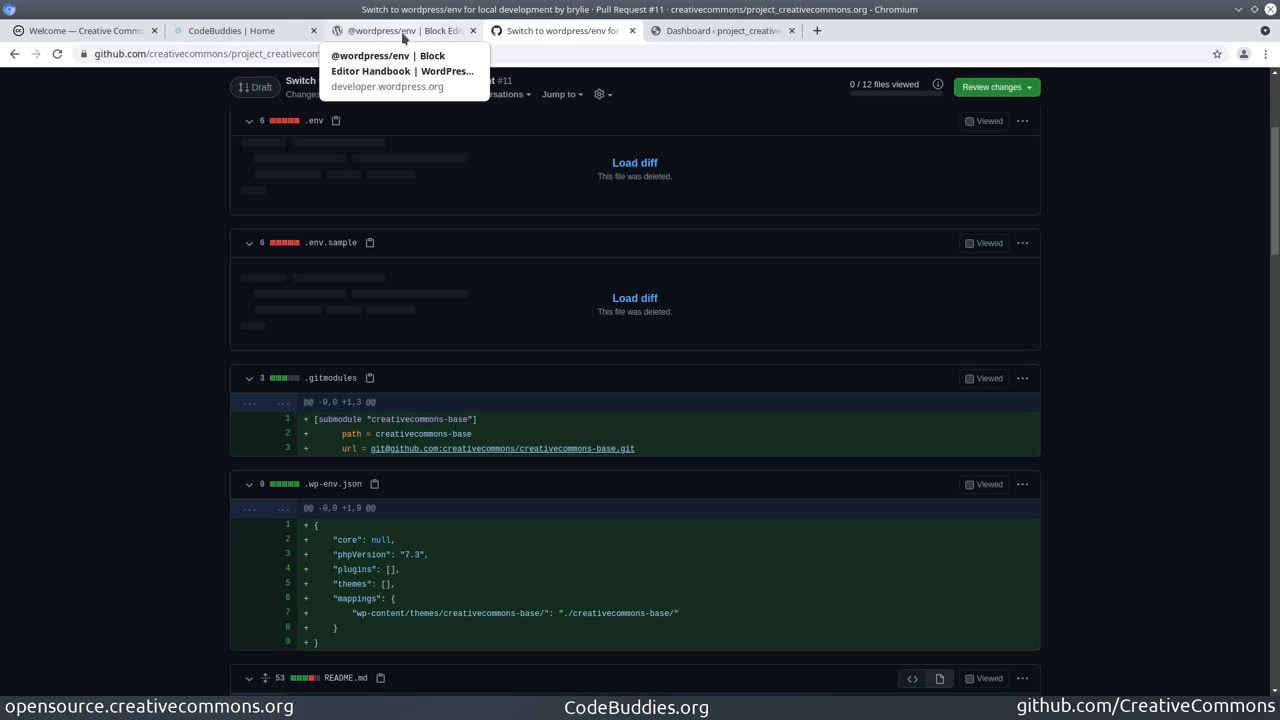
pyautogui.moveTo(318, 428)
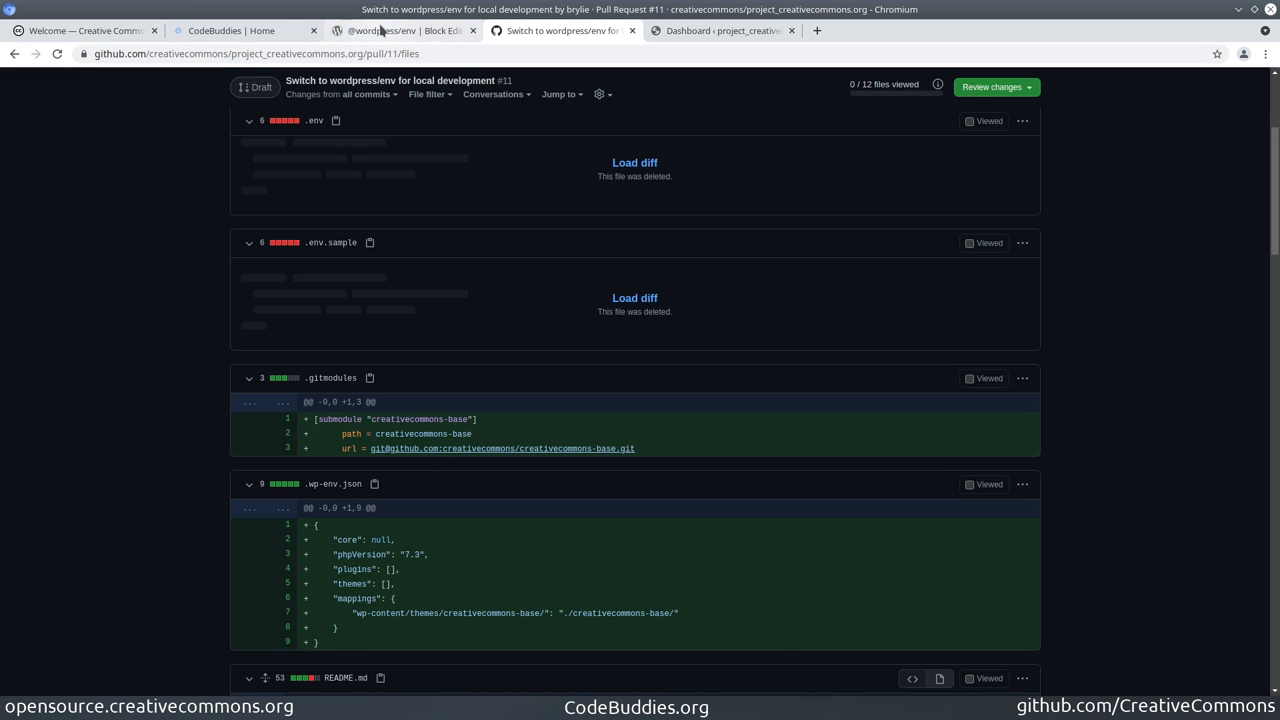
# Locate the .wp-env.json fields table in the wp-env handbook and highlight the mappings field
pyautogui.click(400, 30)
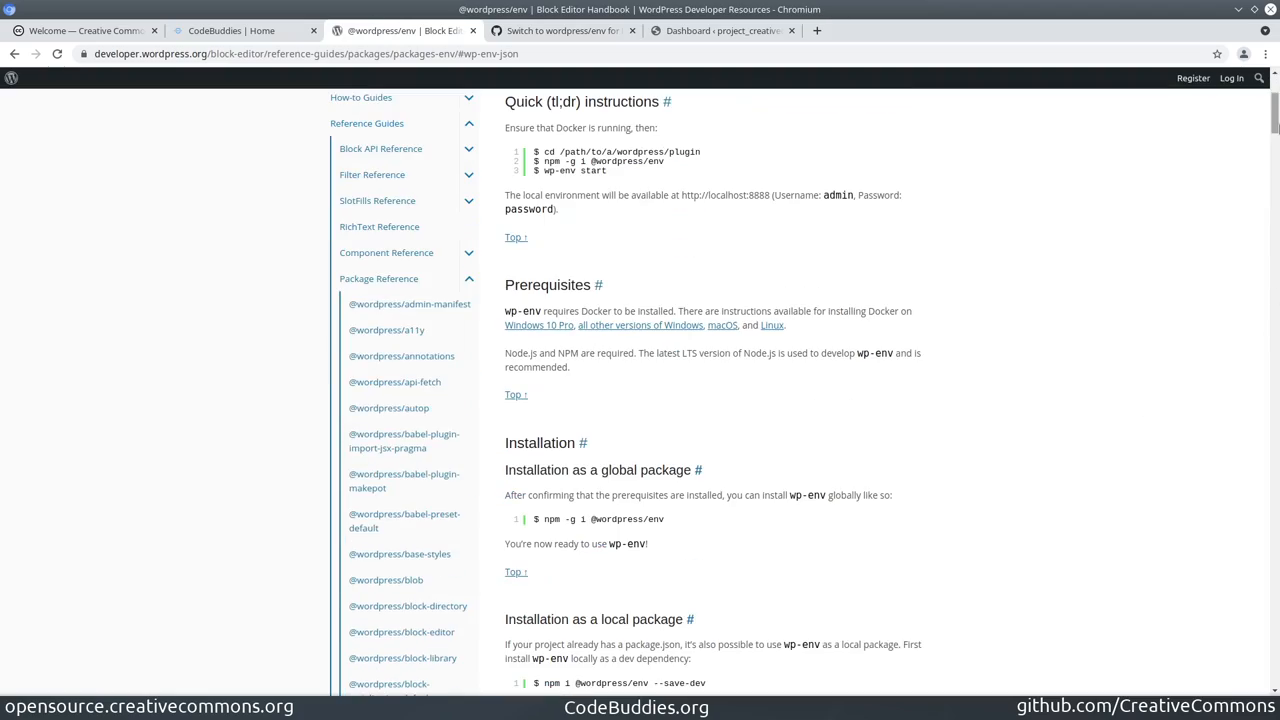
pyautogui.scroll(-3)
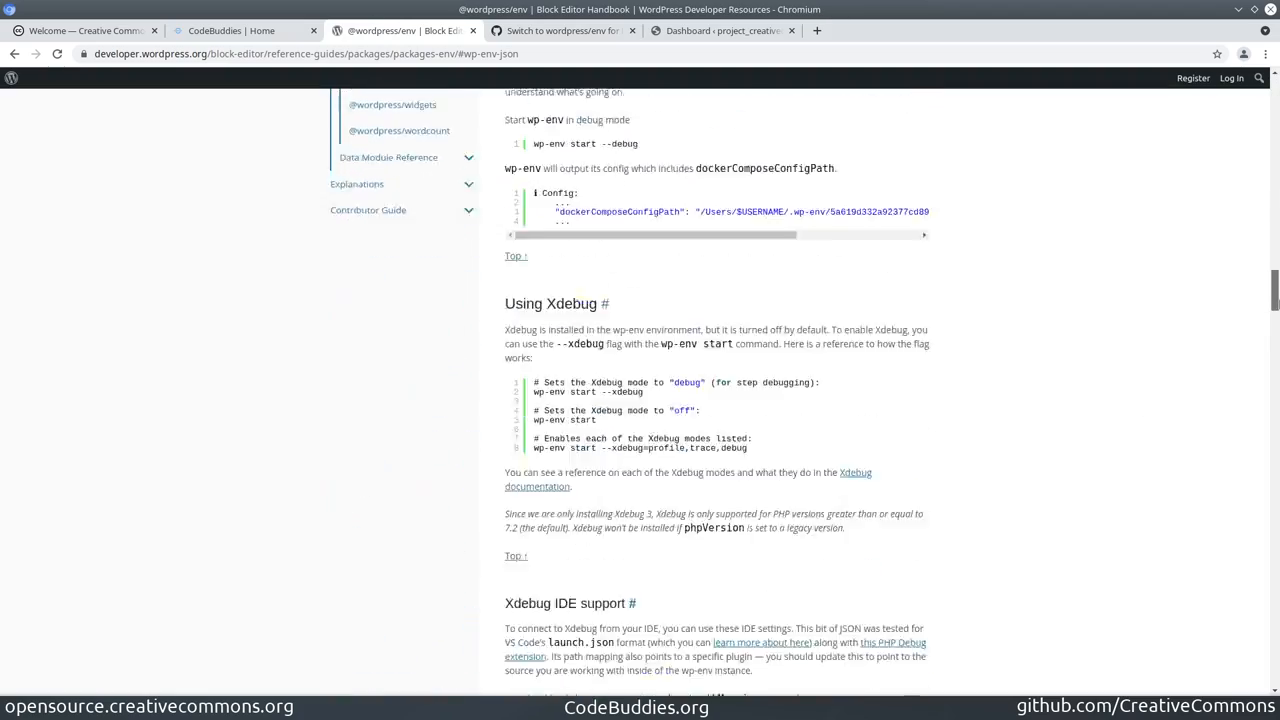
pyautogui.scroll(-3)
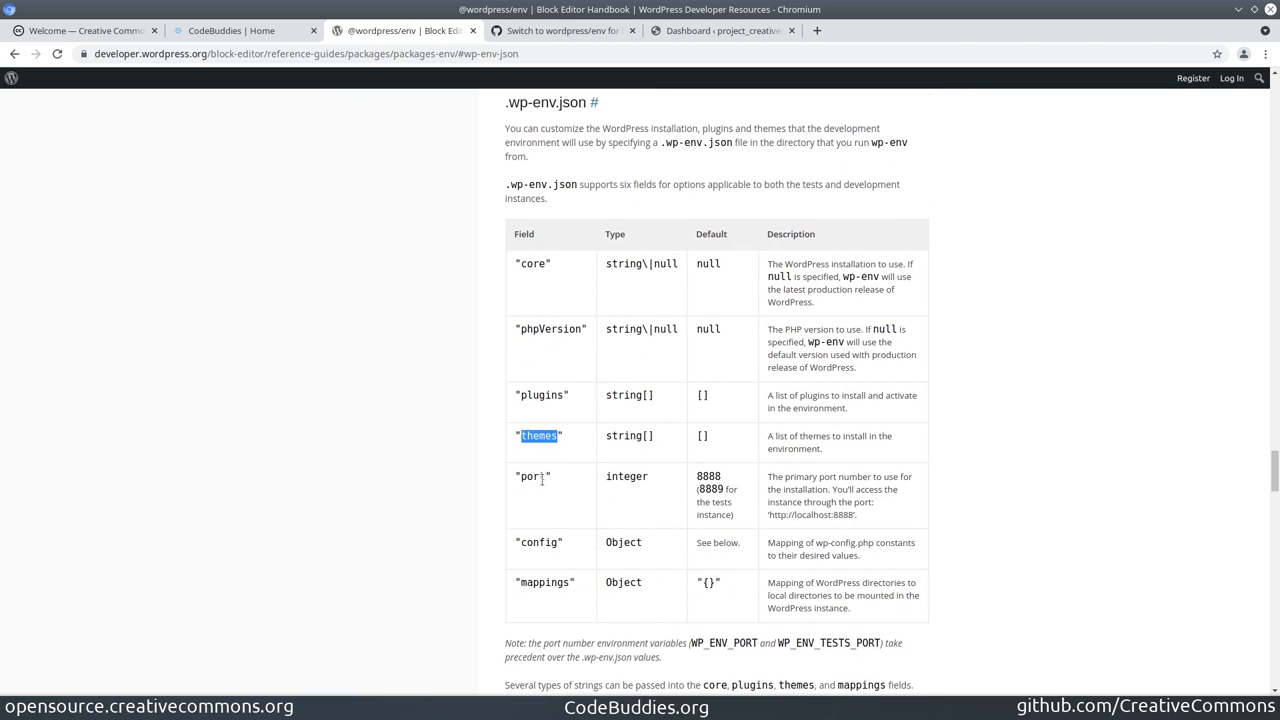
pyautogui.scroll(-3)
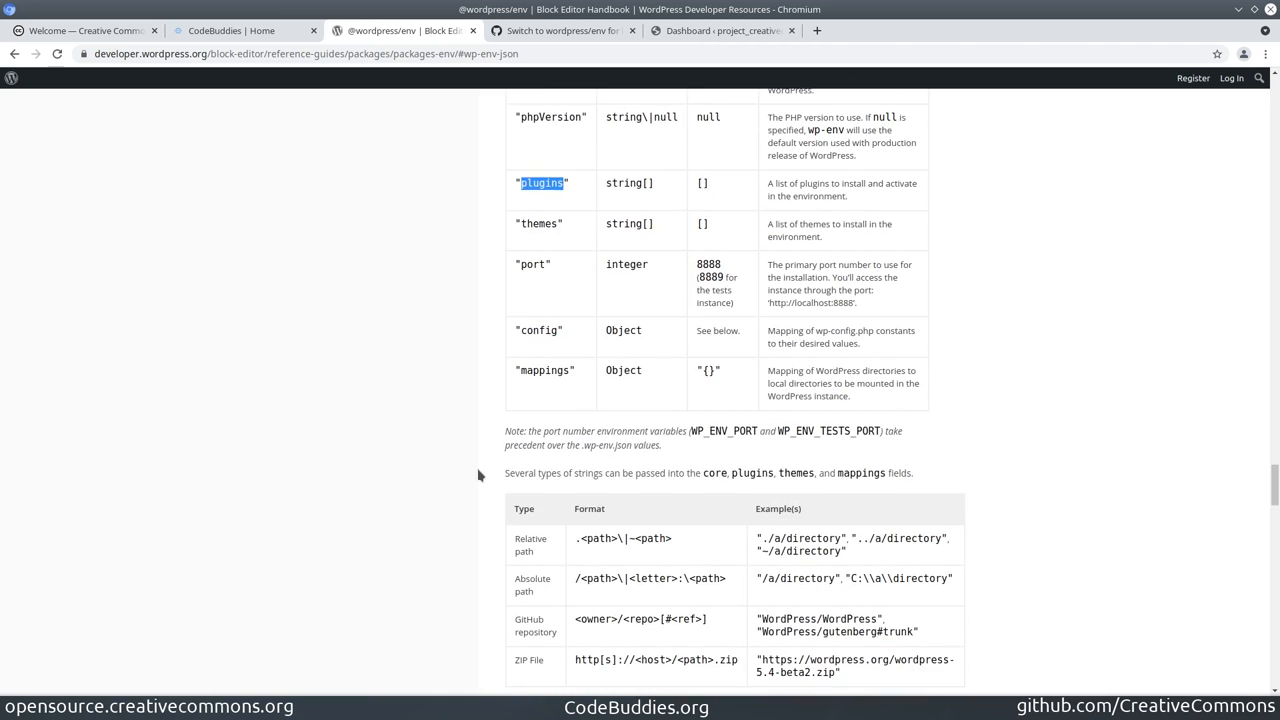
pyautogui.scroll(-3)
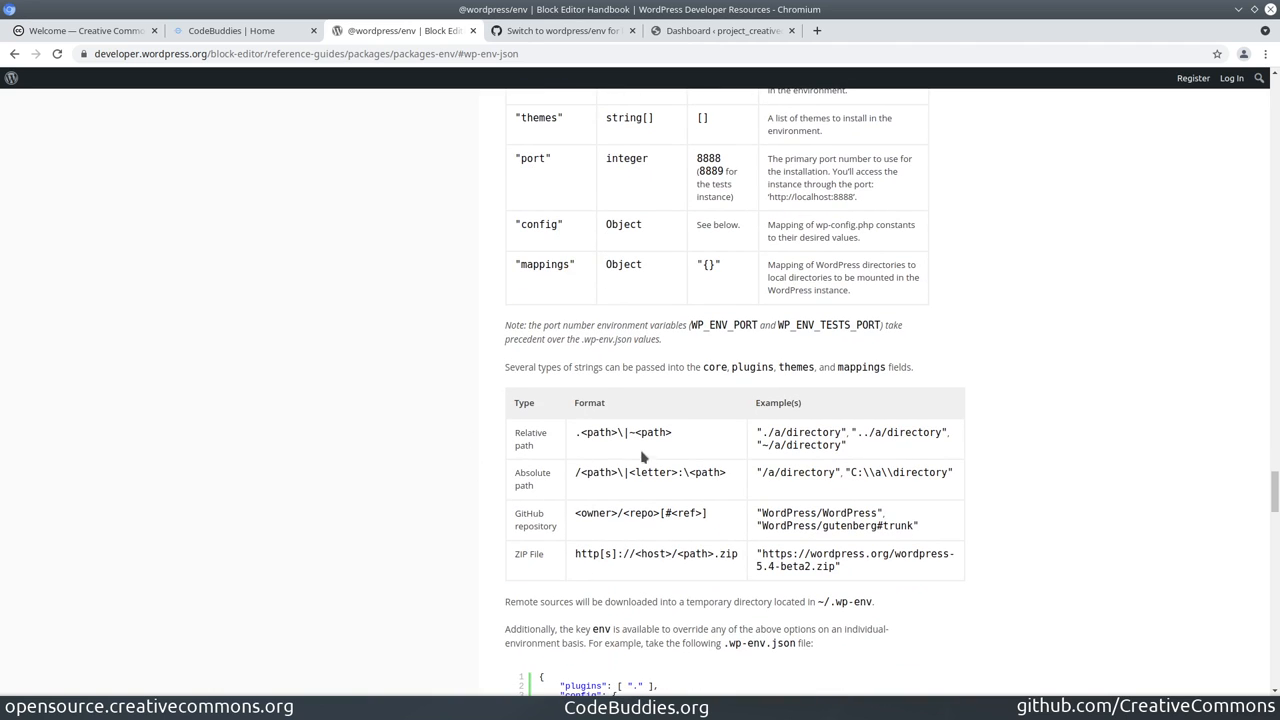
pyautogui.moveTo(558, 534)
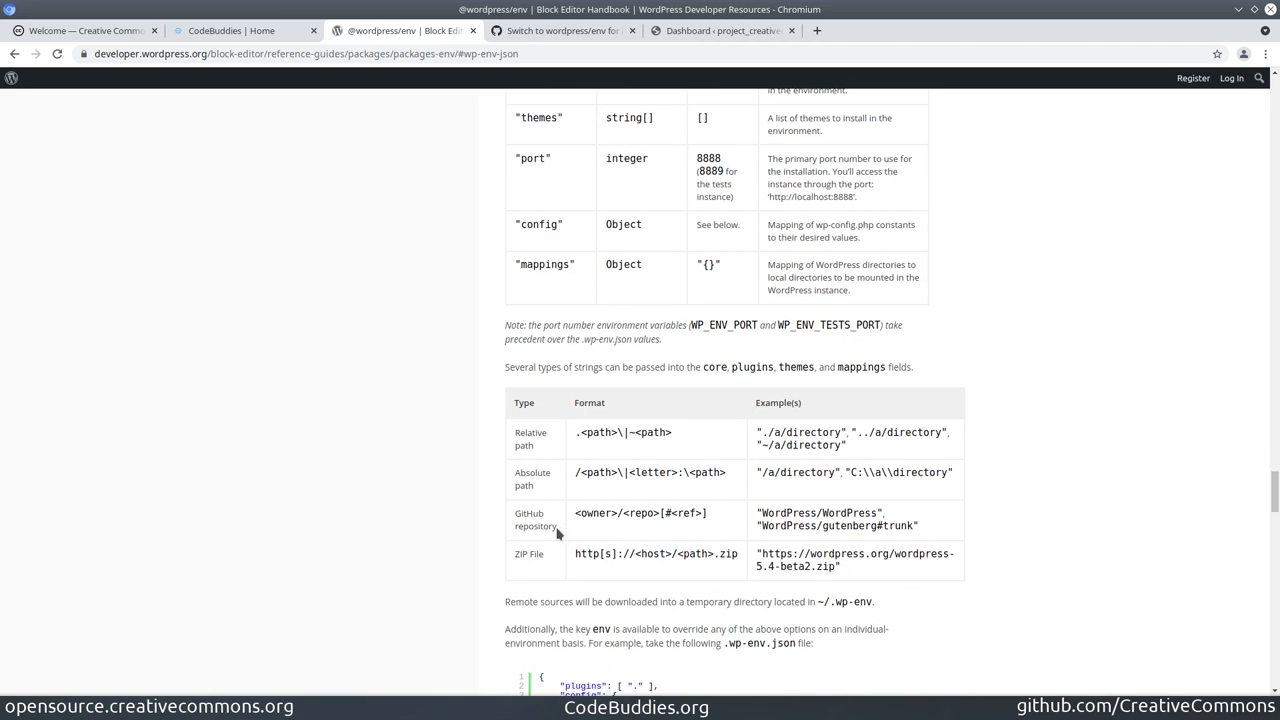
pyautogui.scroll(3)
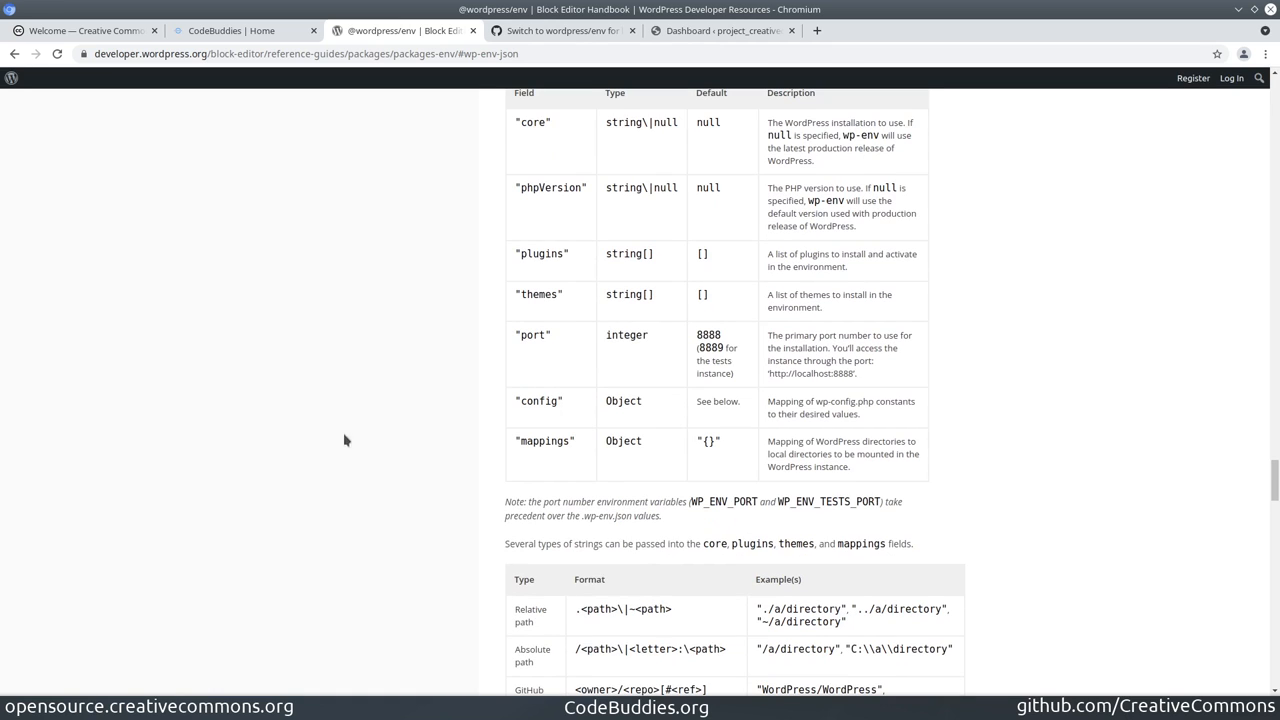
pyautogui.moveTo(344, 440)
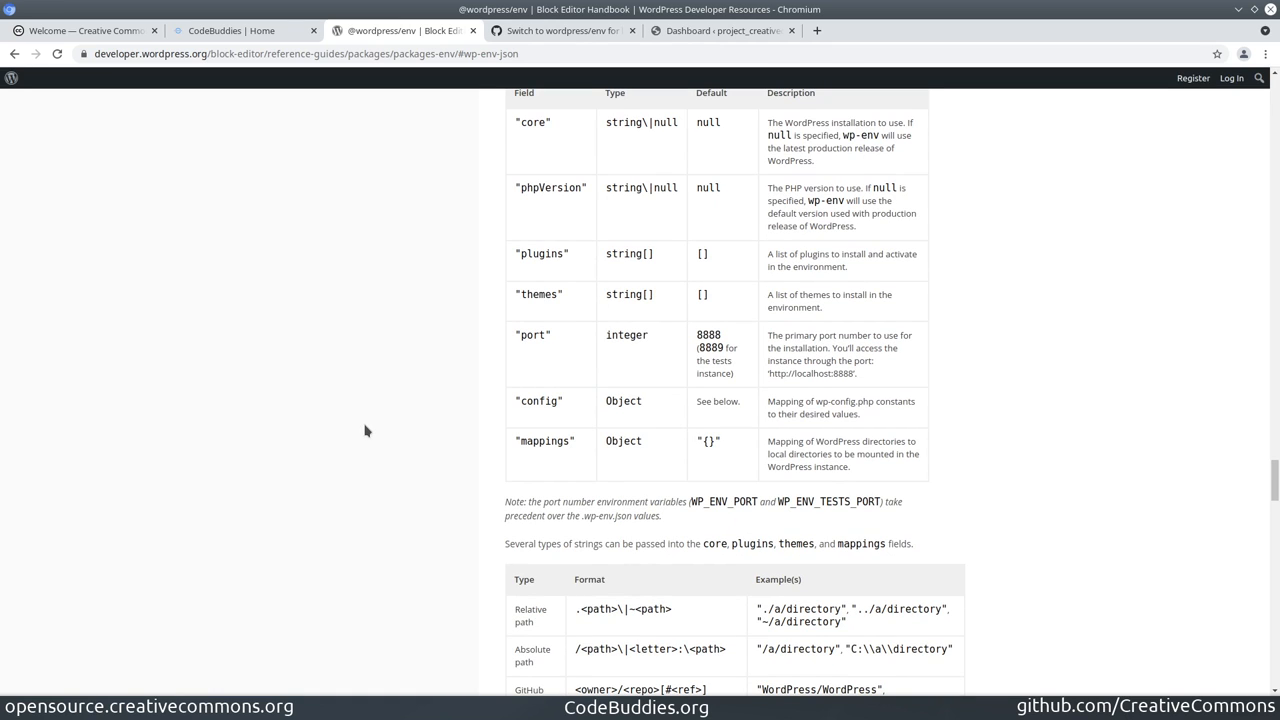
pyautogui.moveTo(458, 424)
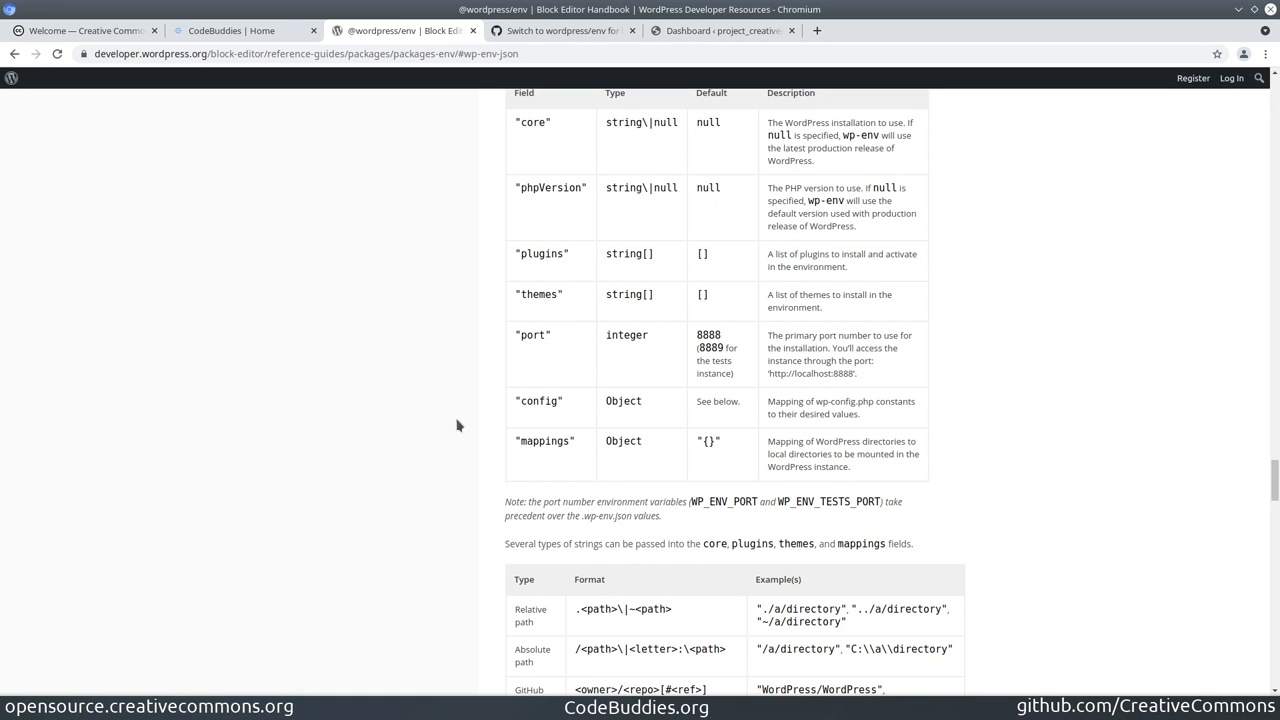
pyautogui.moveTo(432, 596)
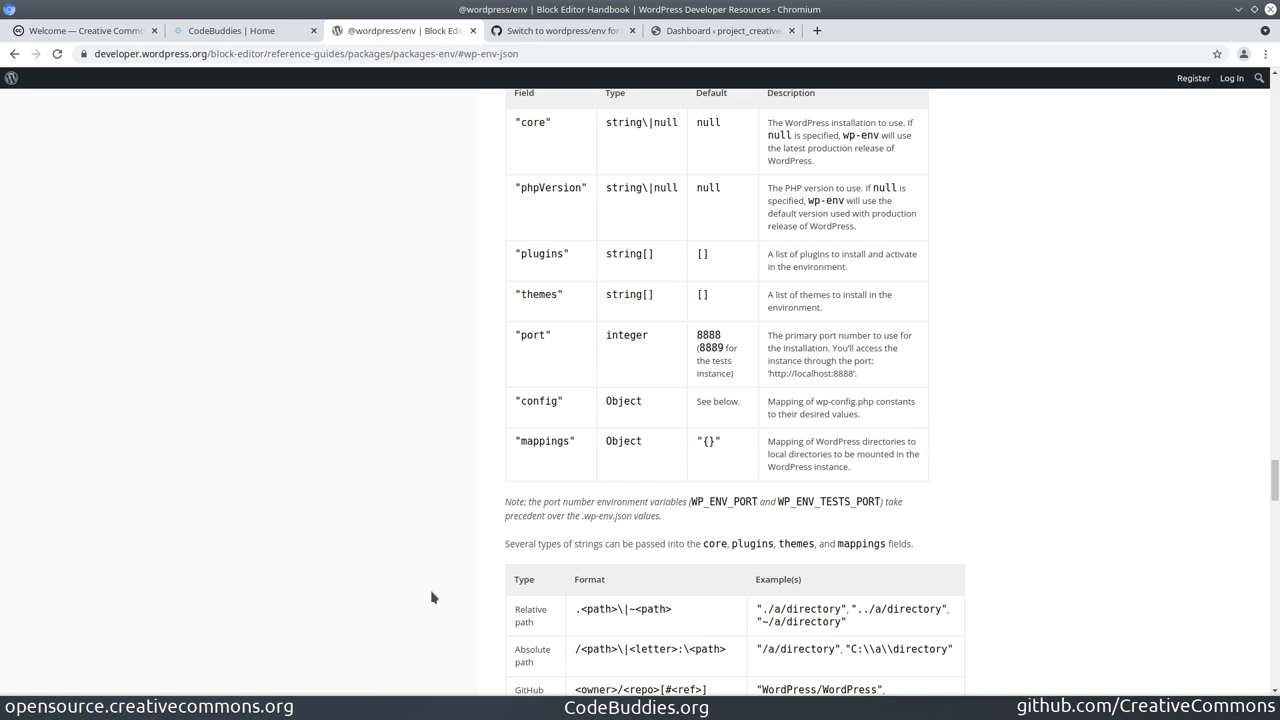
pyautogui.doubleClick(544, 442)
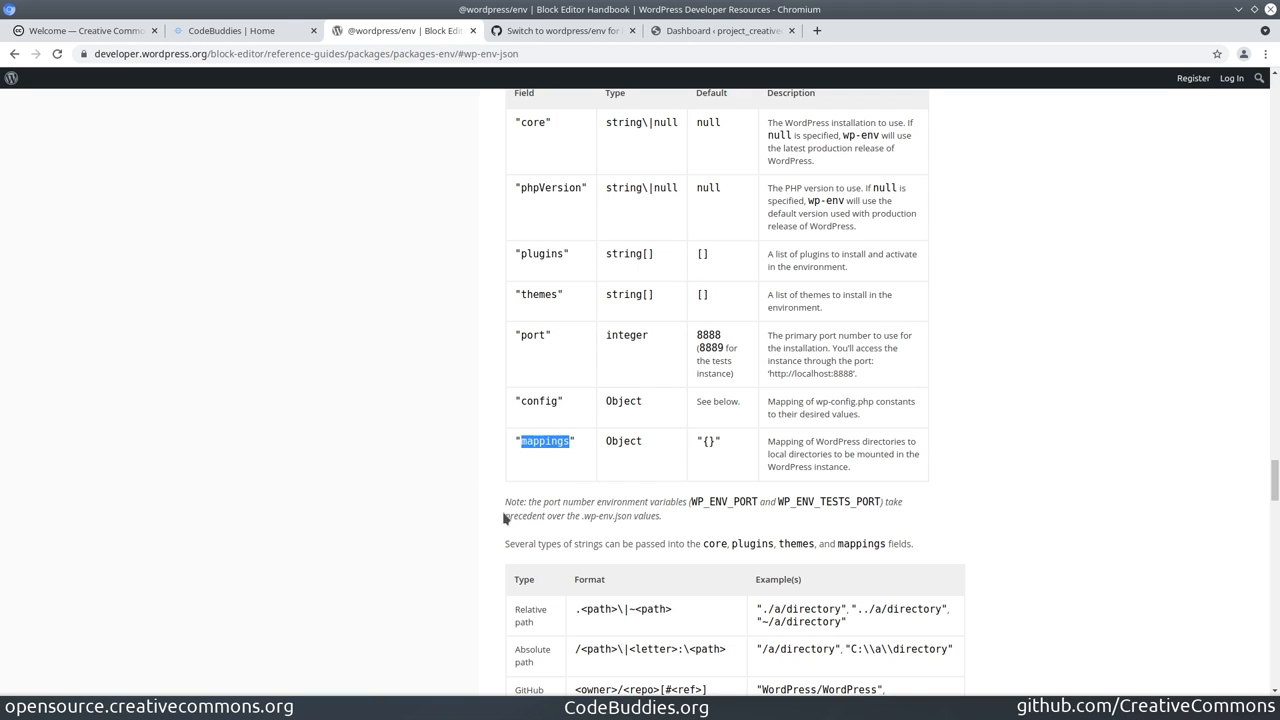
pyautogui.moveTo(776, 458)
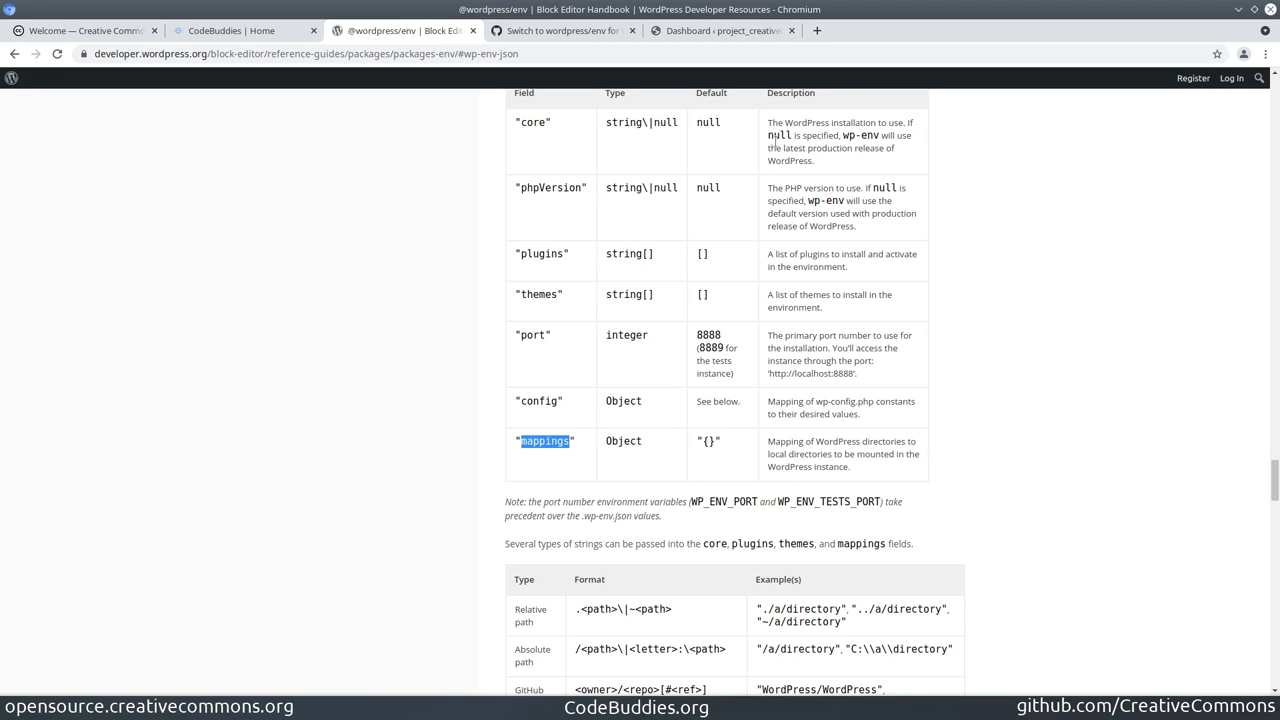
pyautogui.moveTo(818, 260)
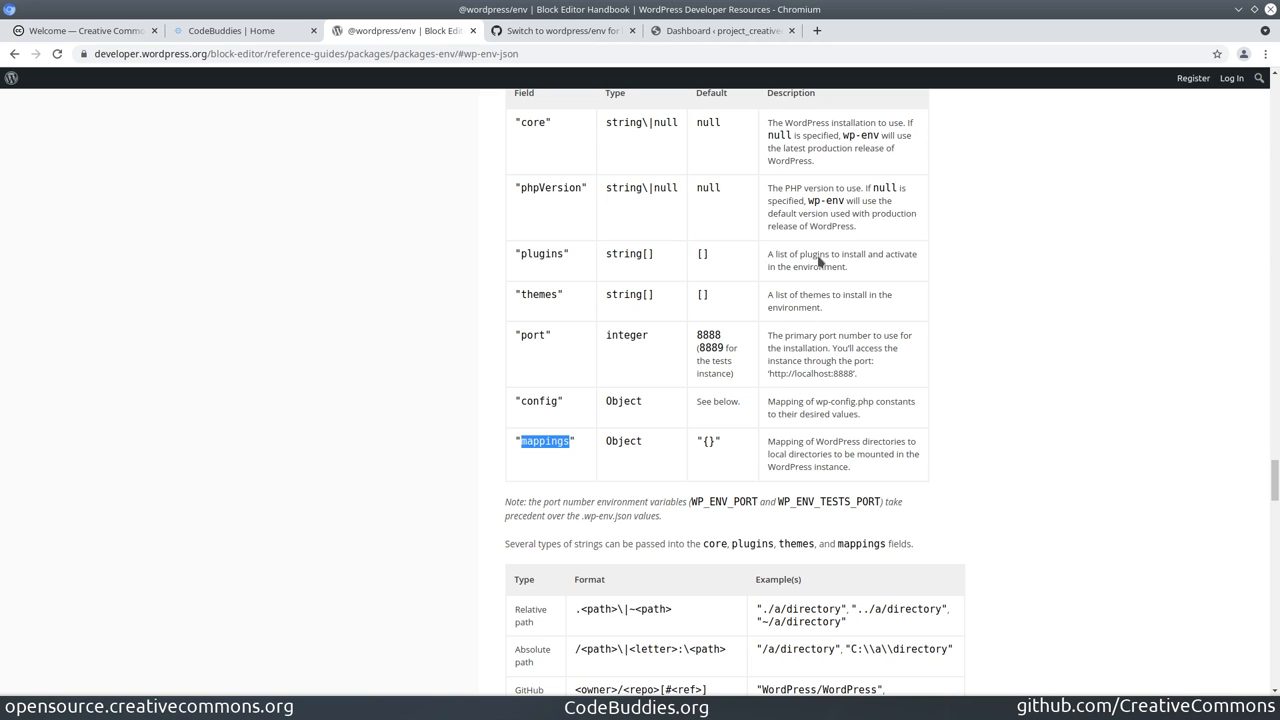
# Review the README.md diff swapping Docker Compose instructions for wp-env start, back to .wp-env.json
pyautogui.click(560, 30)
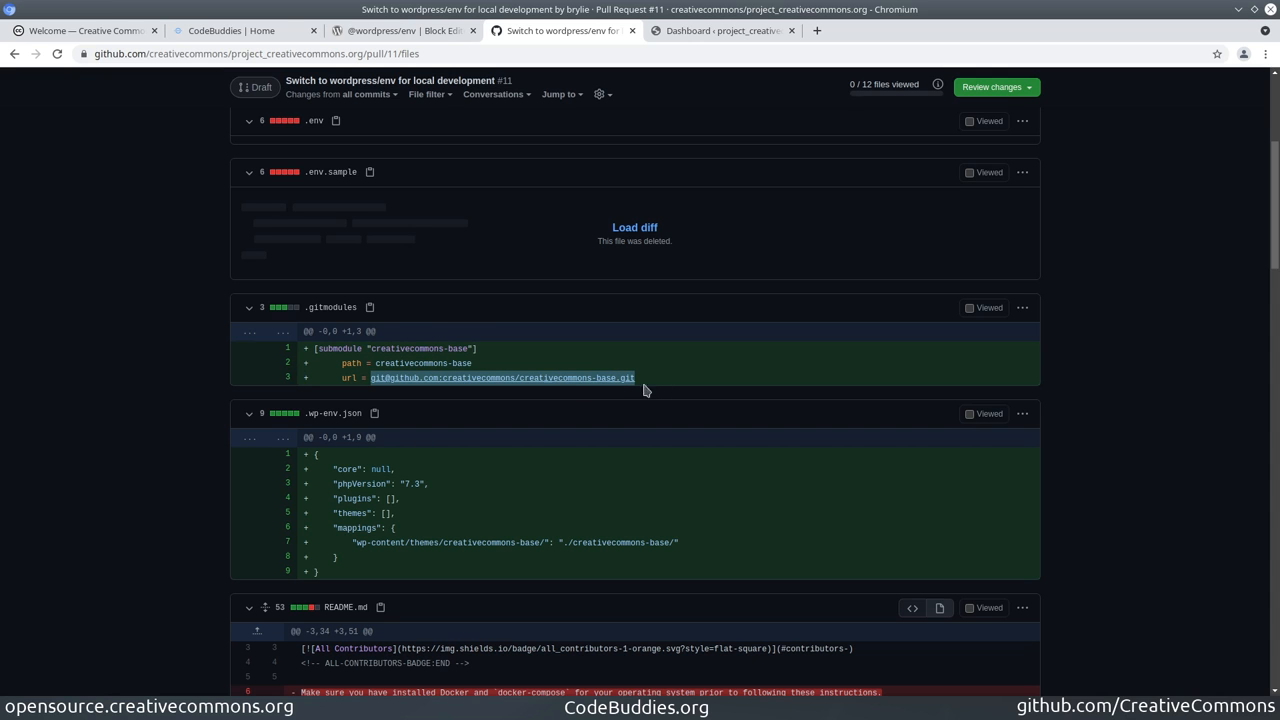
pyautogui.scroll(-3)
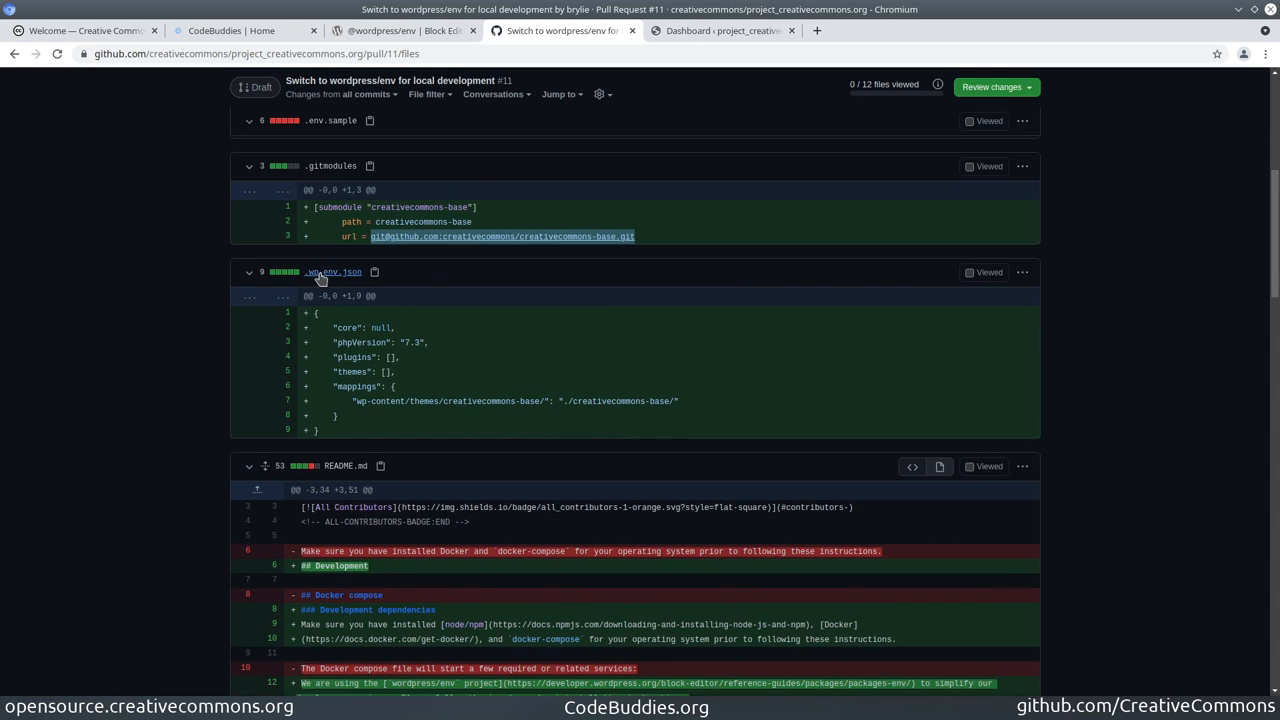
pyautogui.moveTo(128, 332)
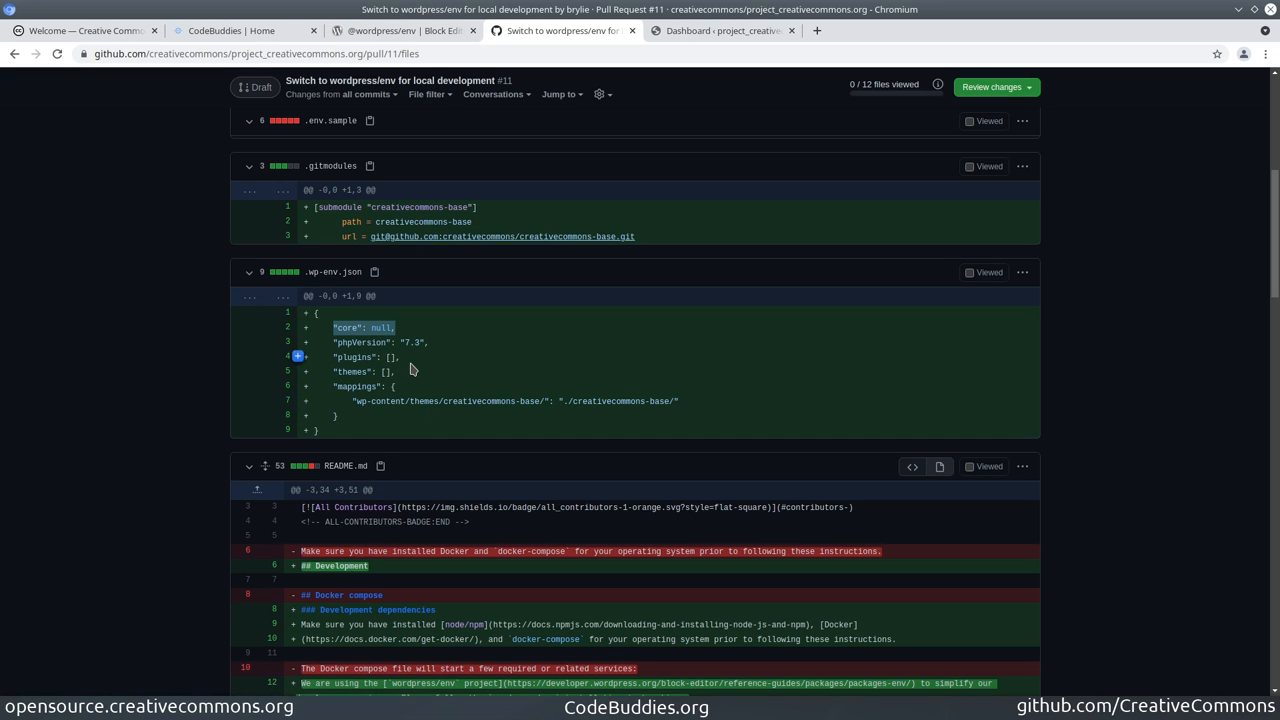
pyautogui.moveTo(412, 364)
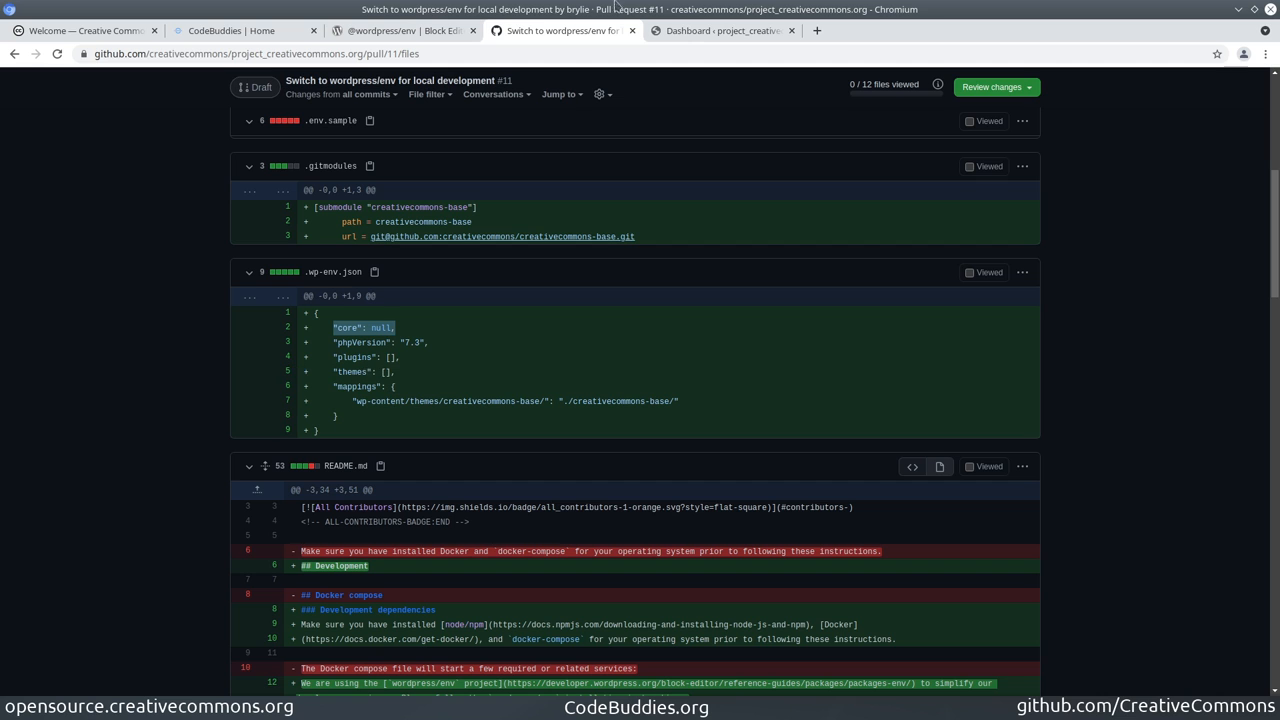
pyautogui.scroll(-3)
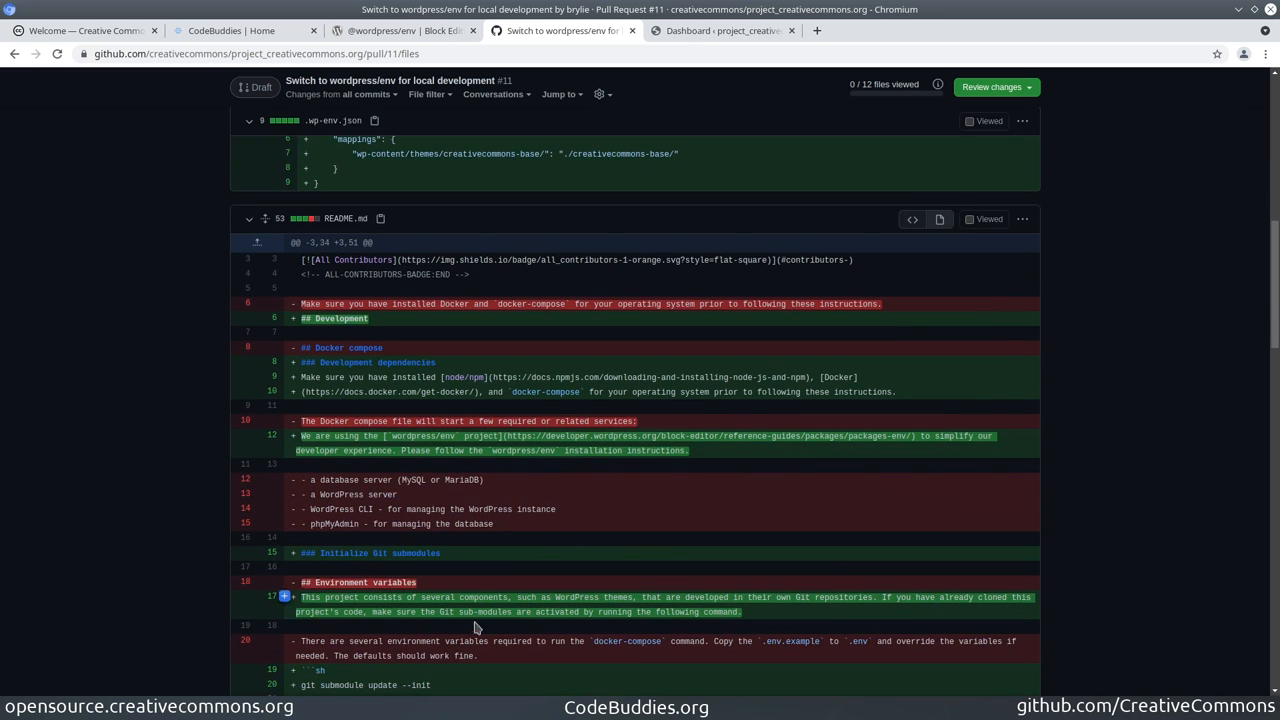
pyautogui.scroll(-3)
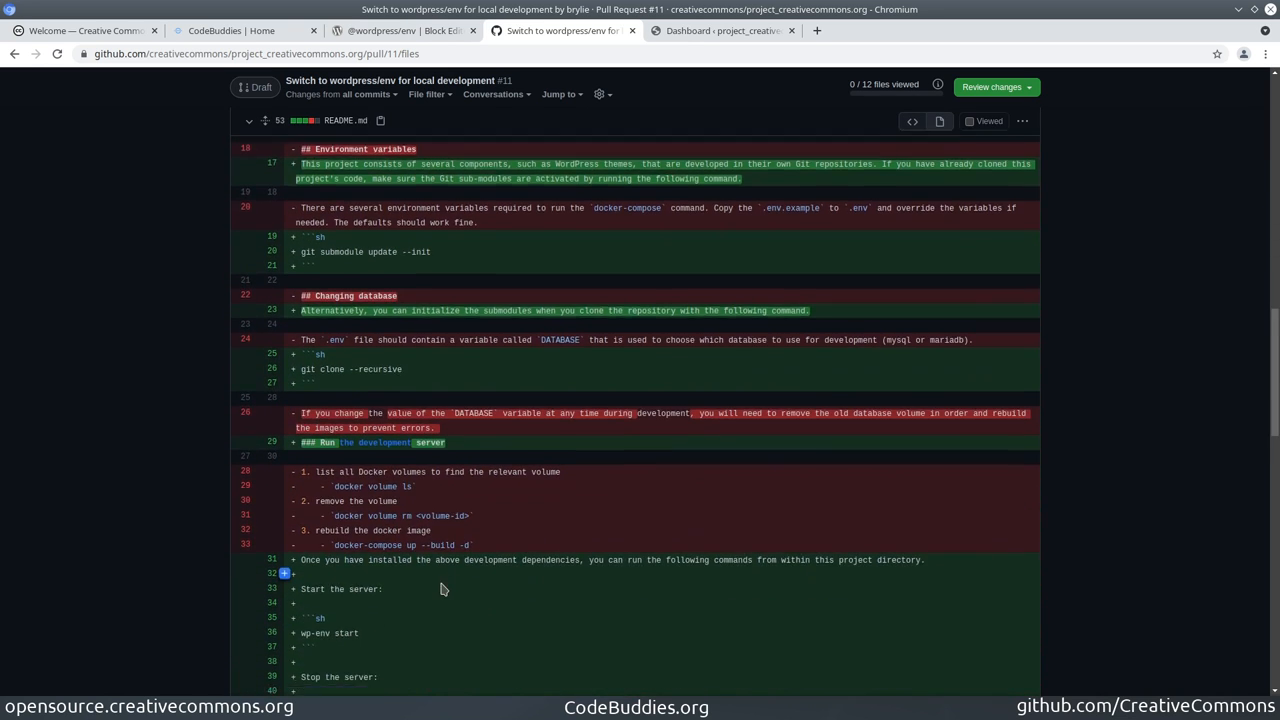
pyautogui.scroll(-3)
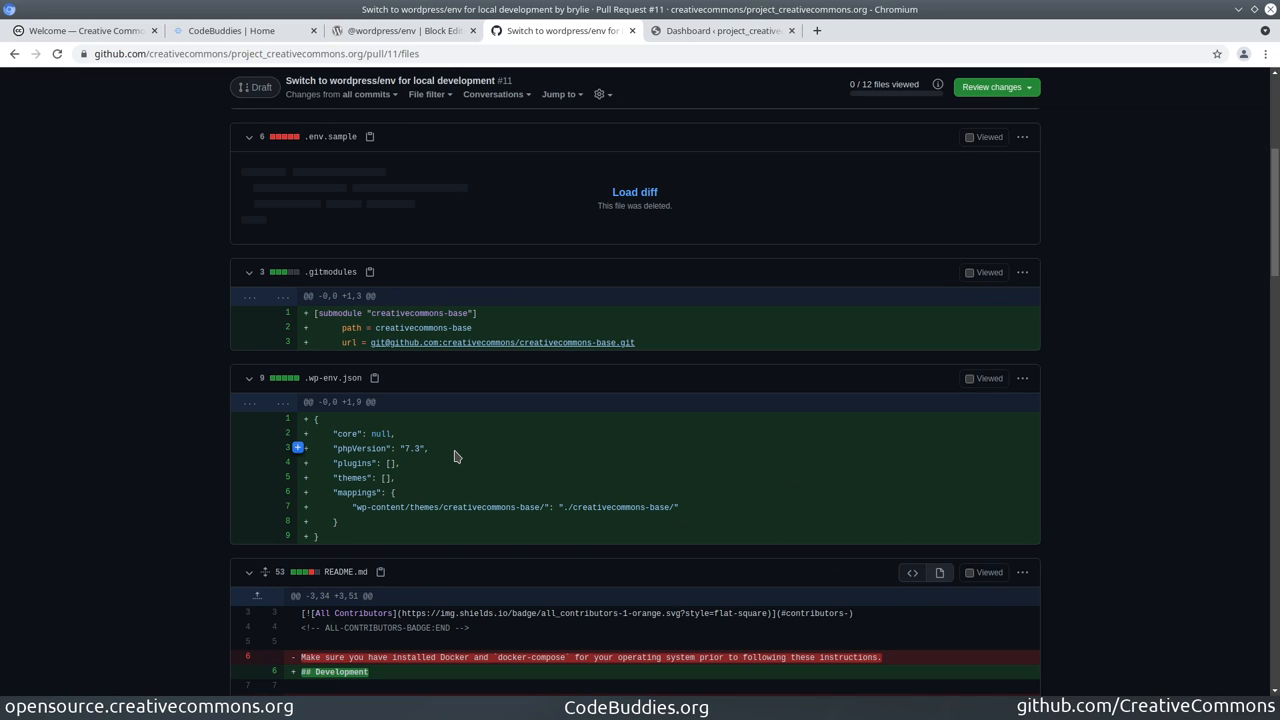
pyautogui.moveTo(372, 542)
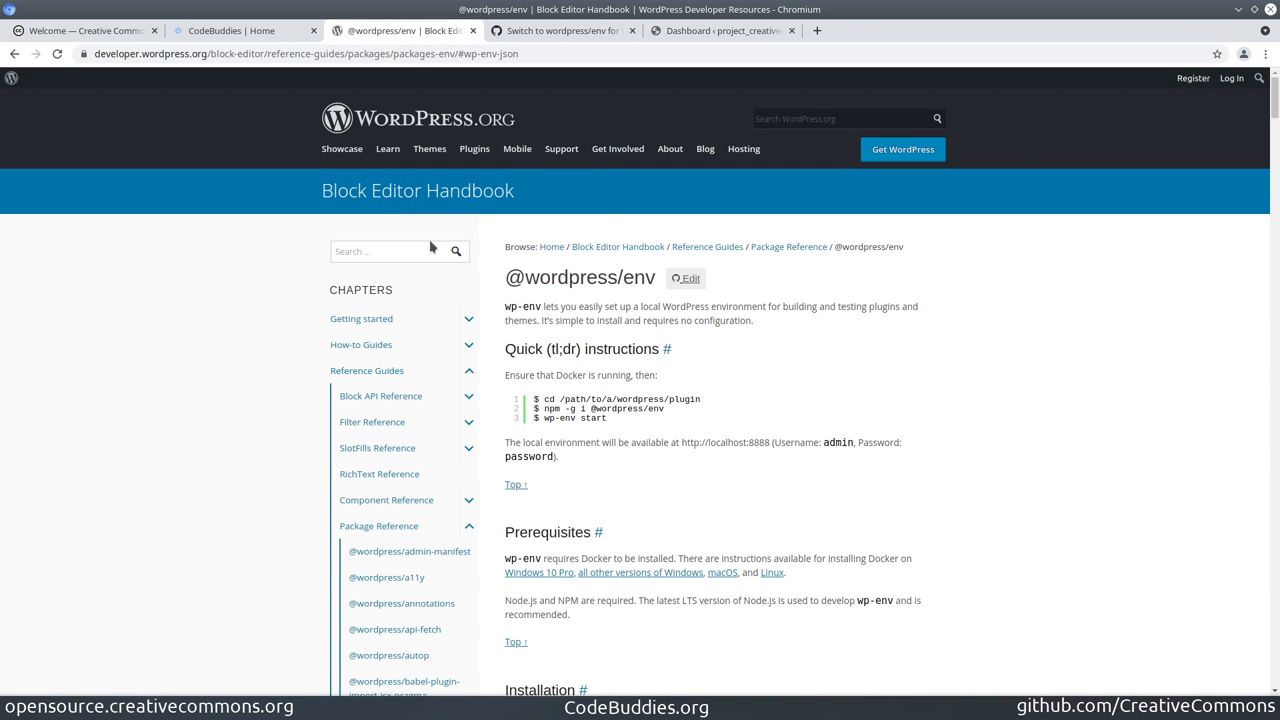
pyautogui.moveTo(550, 334)
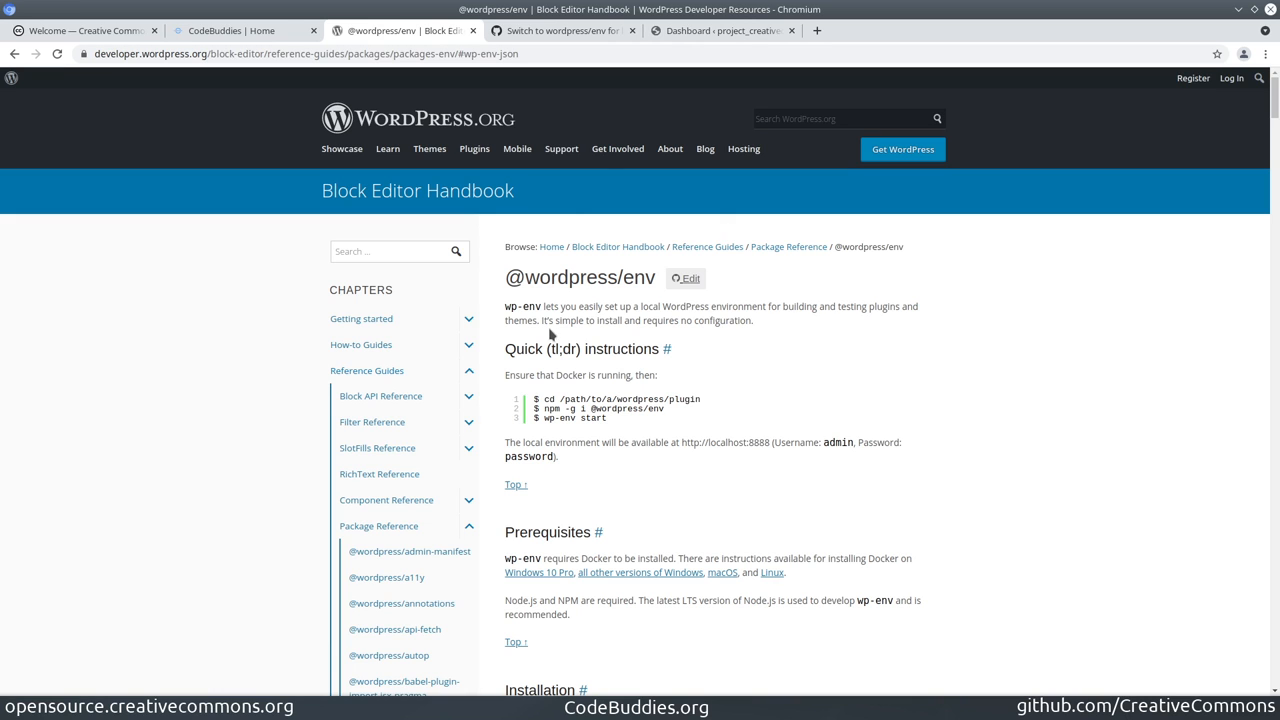
pyautogui.click(560, 30)
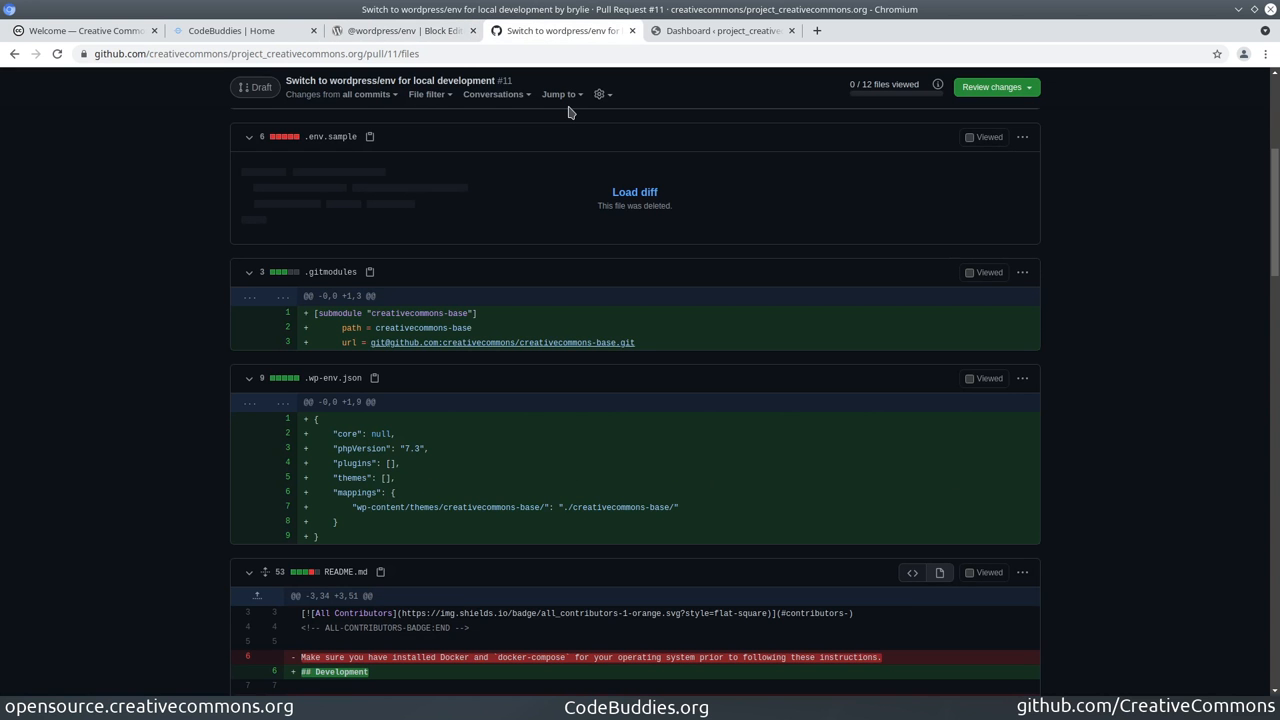
pyautogui.moveTo(196, 456)
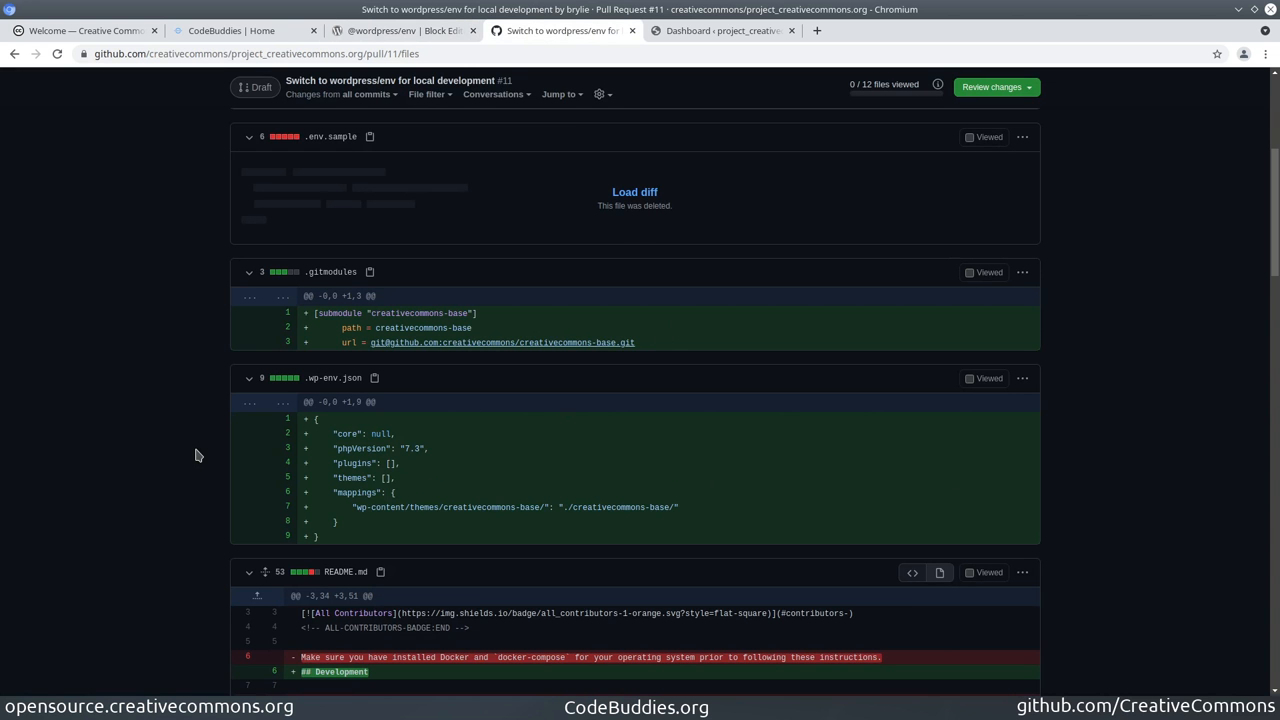
pyautogui.moveTo(144, 476)
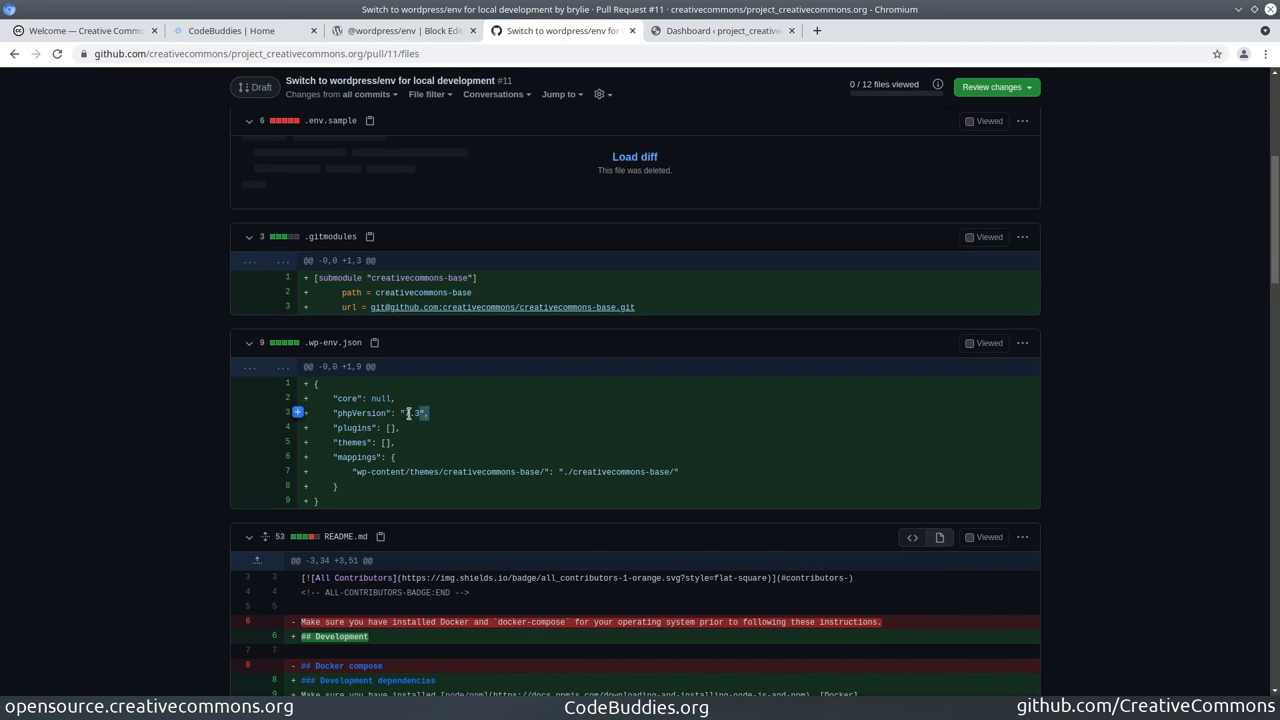
# Highlight phpVersion 7.3, the empty themes list and the mappings key in the .wp-env.json diff
pyautogui.doubleClick(364, 412)
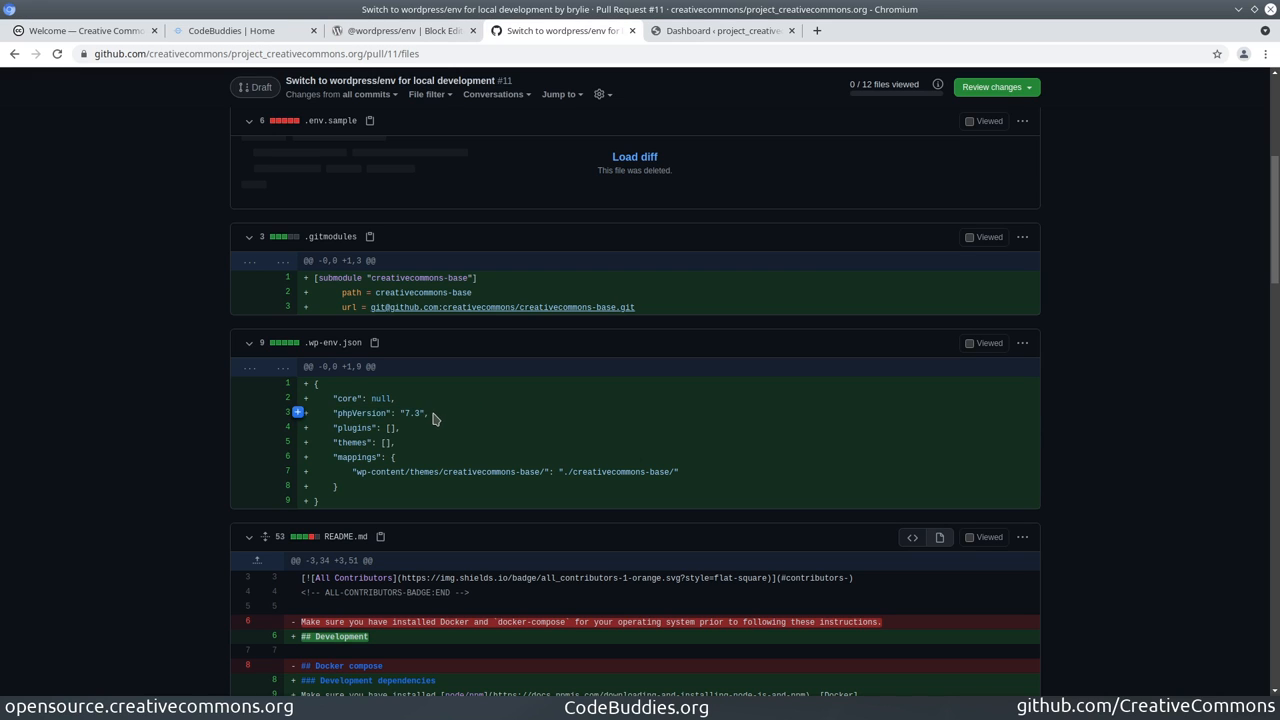
pyautogui.moveTo(432, 452)
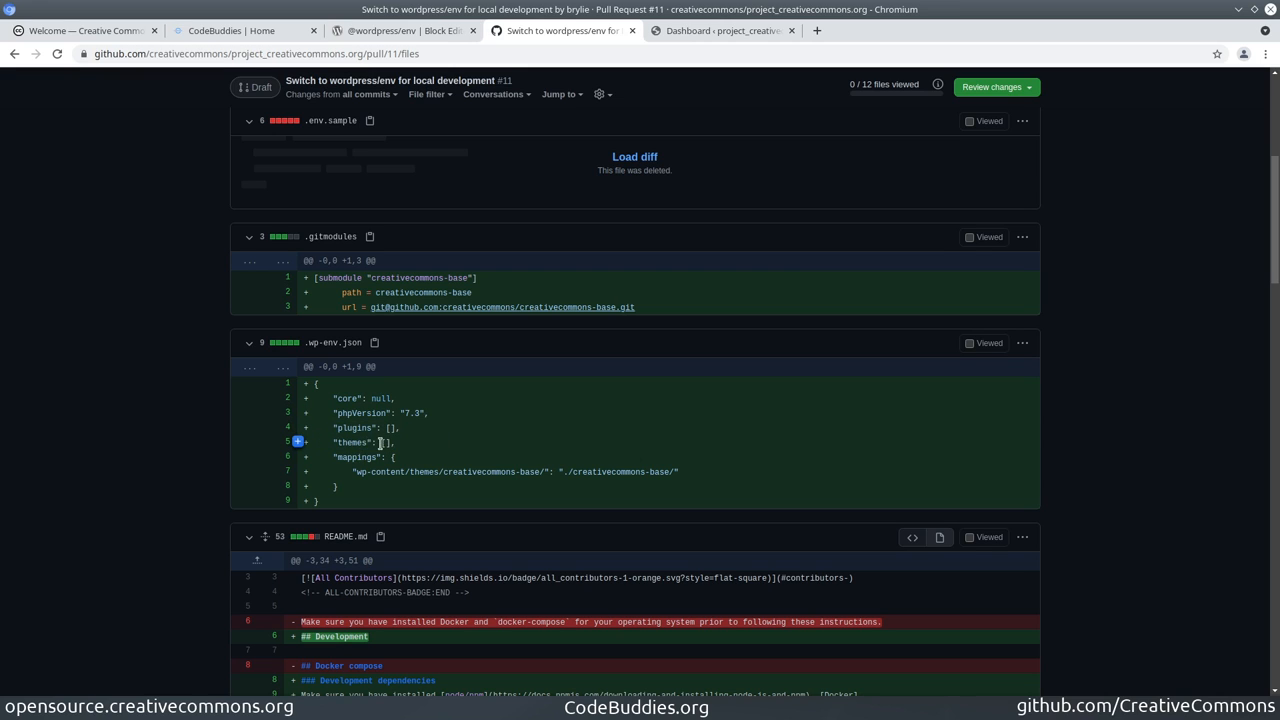
pyautogui.doubleClick(362, 442)
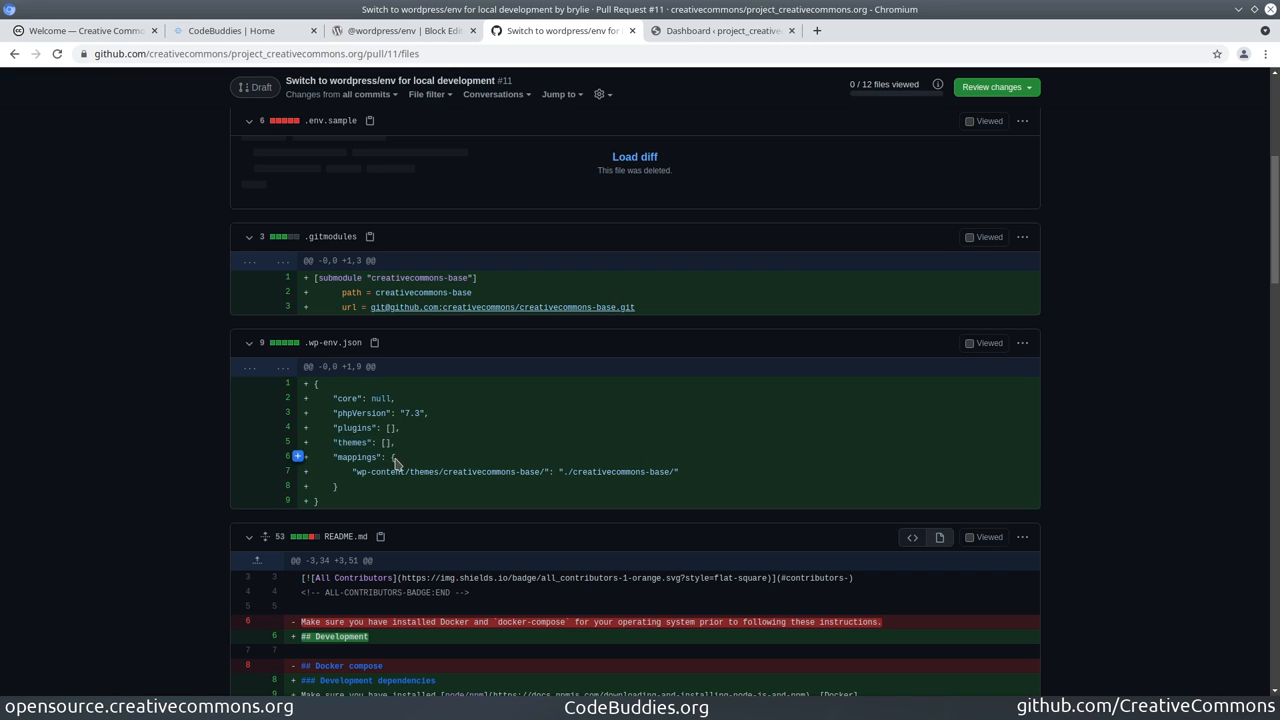
pyautogui.doubleClick(356, 456)
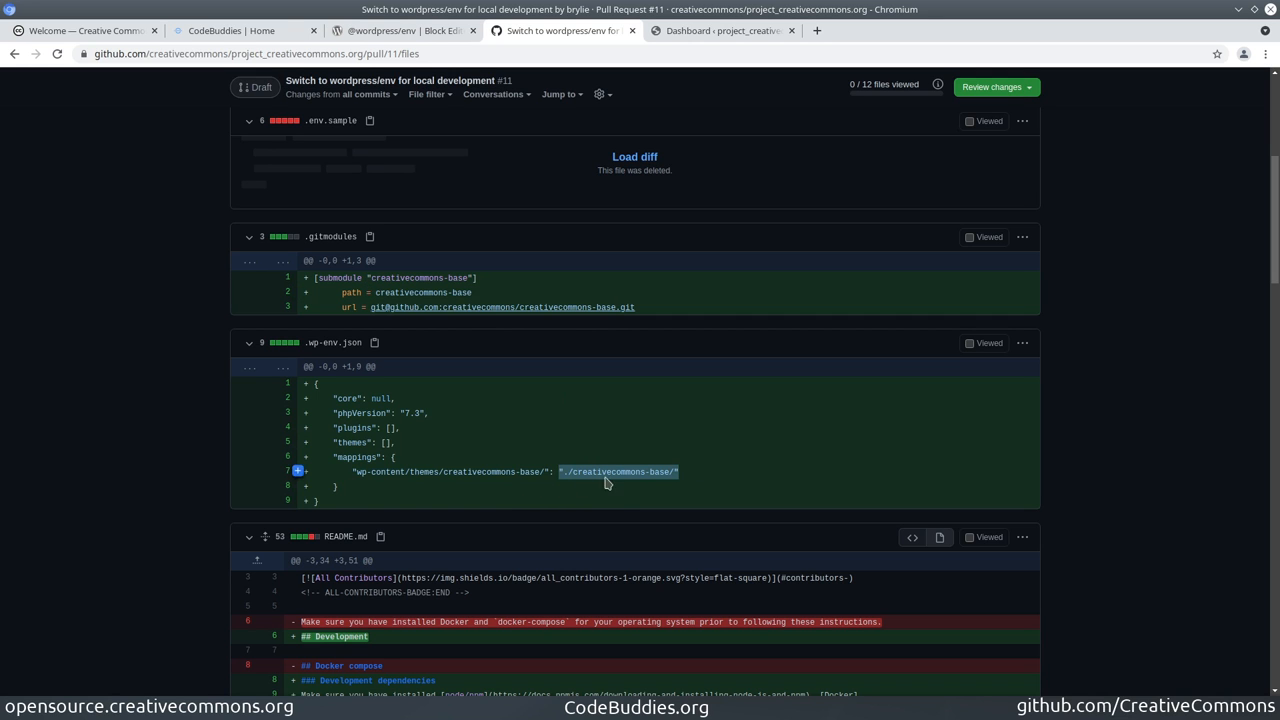
pyautogui.scroll(-3)
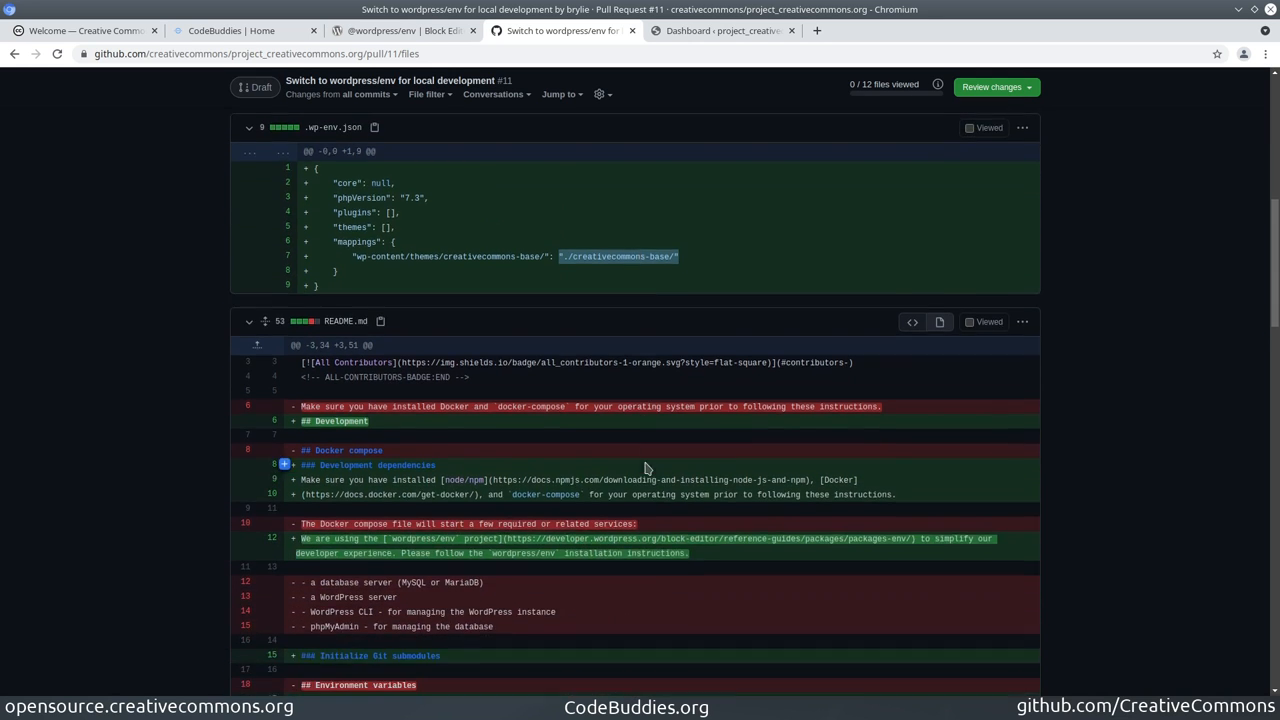
pyautogui.scroll(-3)
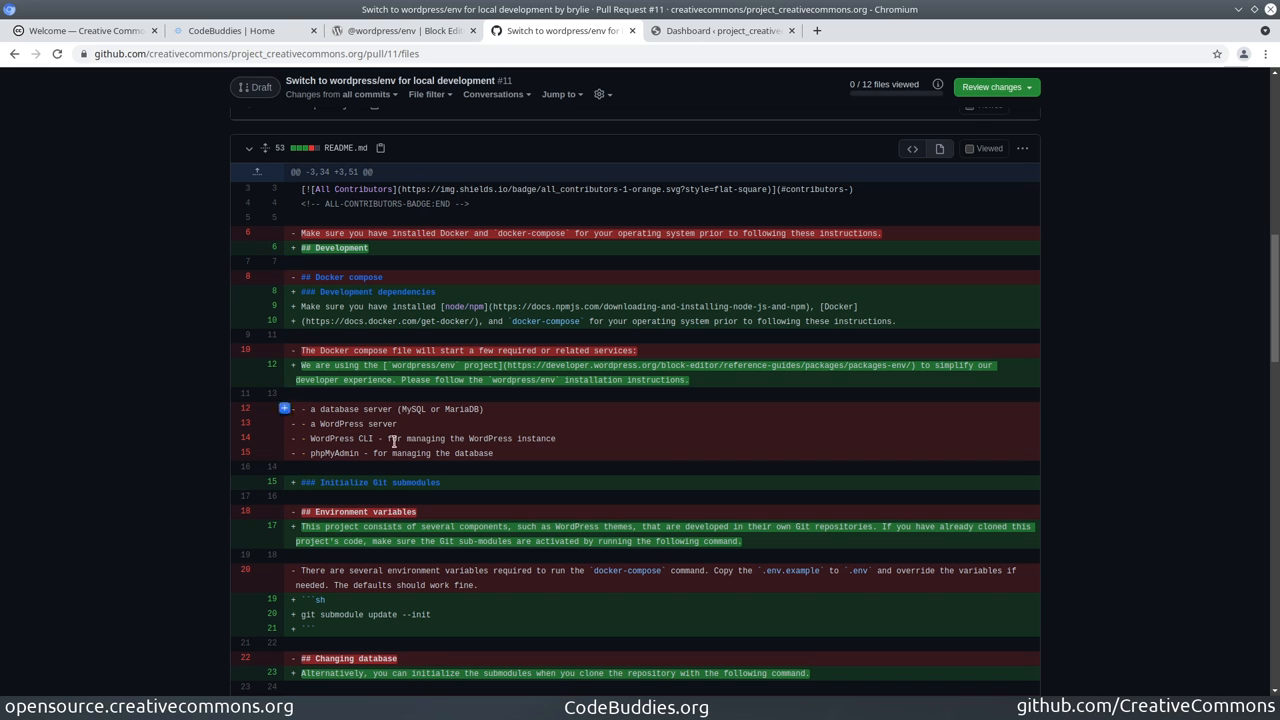
pyautogui.scroll(-3)
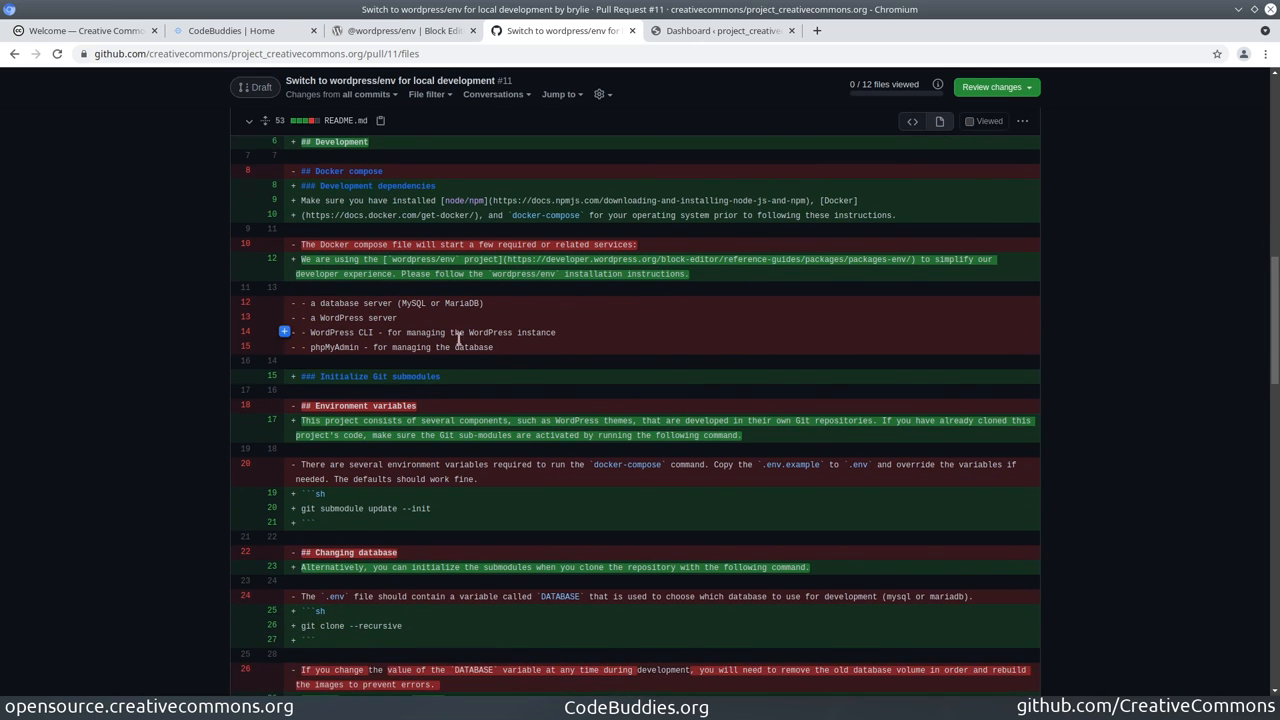
pyautogui.scroll(-3)
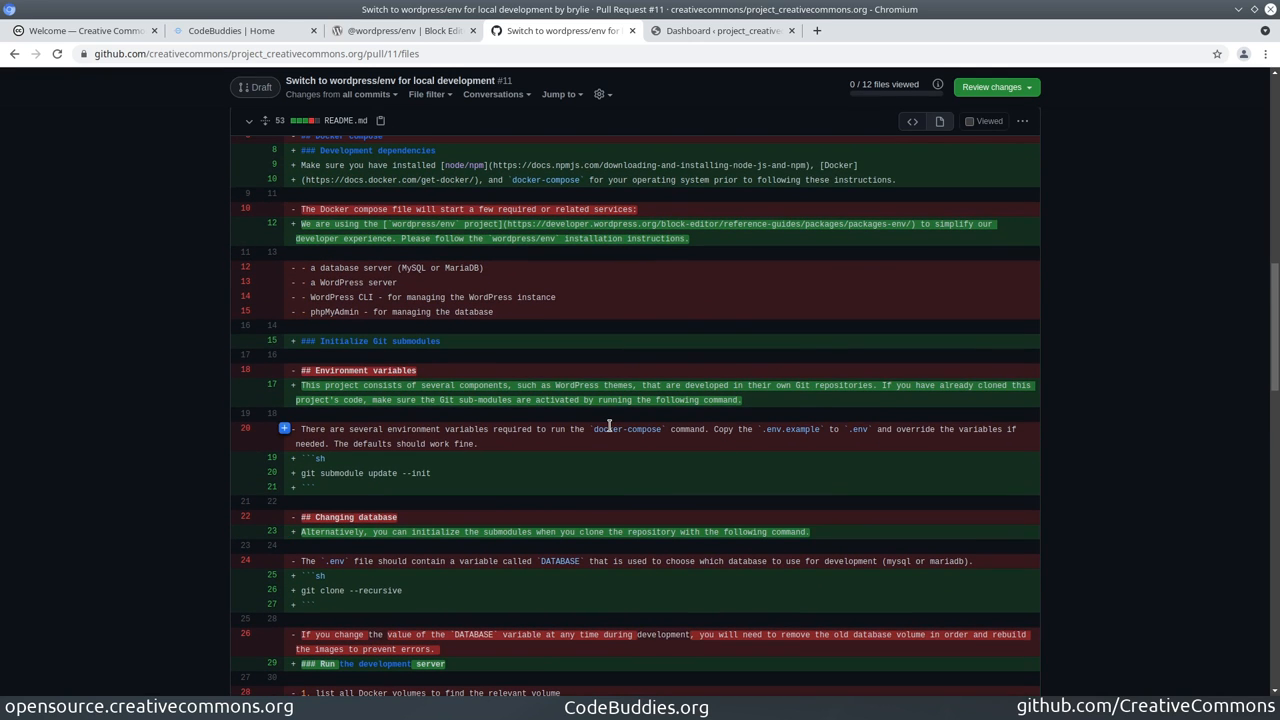
pyautogui.moveTo(656, 452)
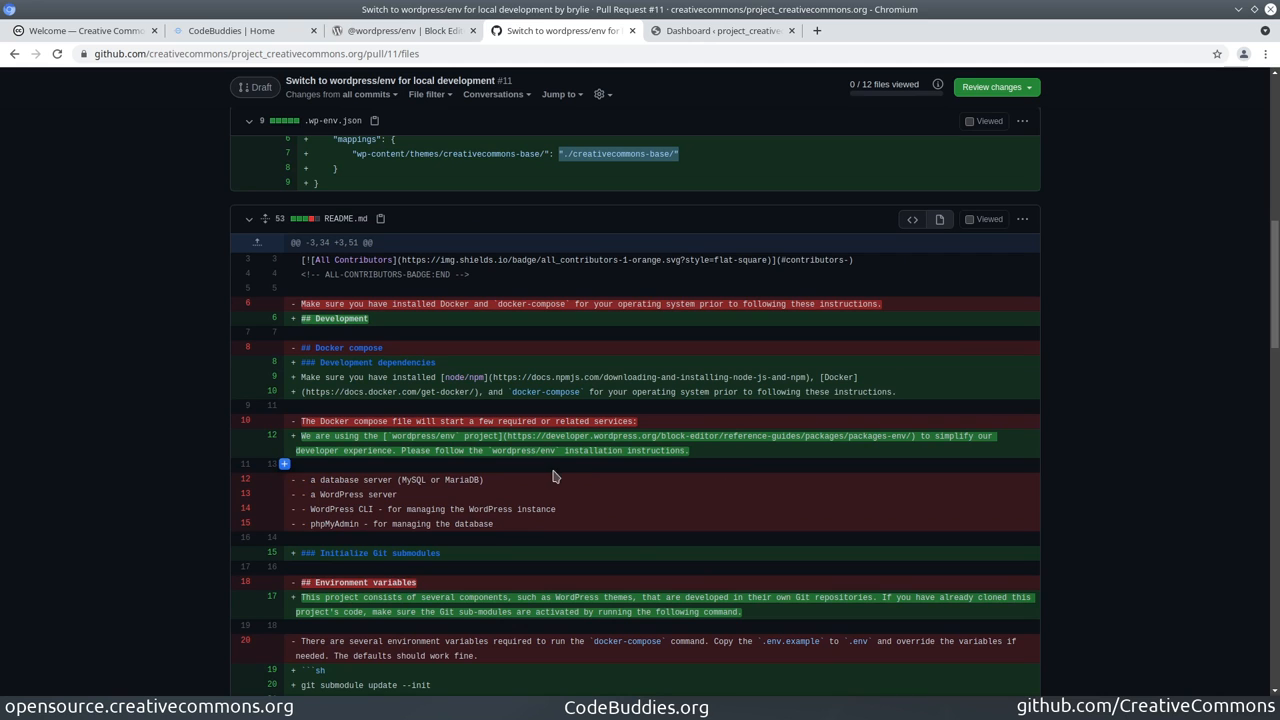
pyautogui.scroll(-3)
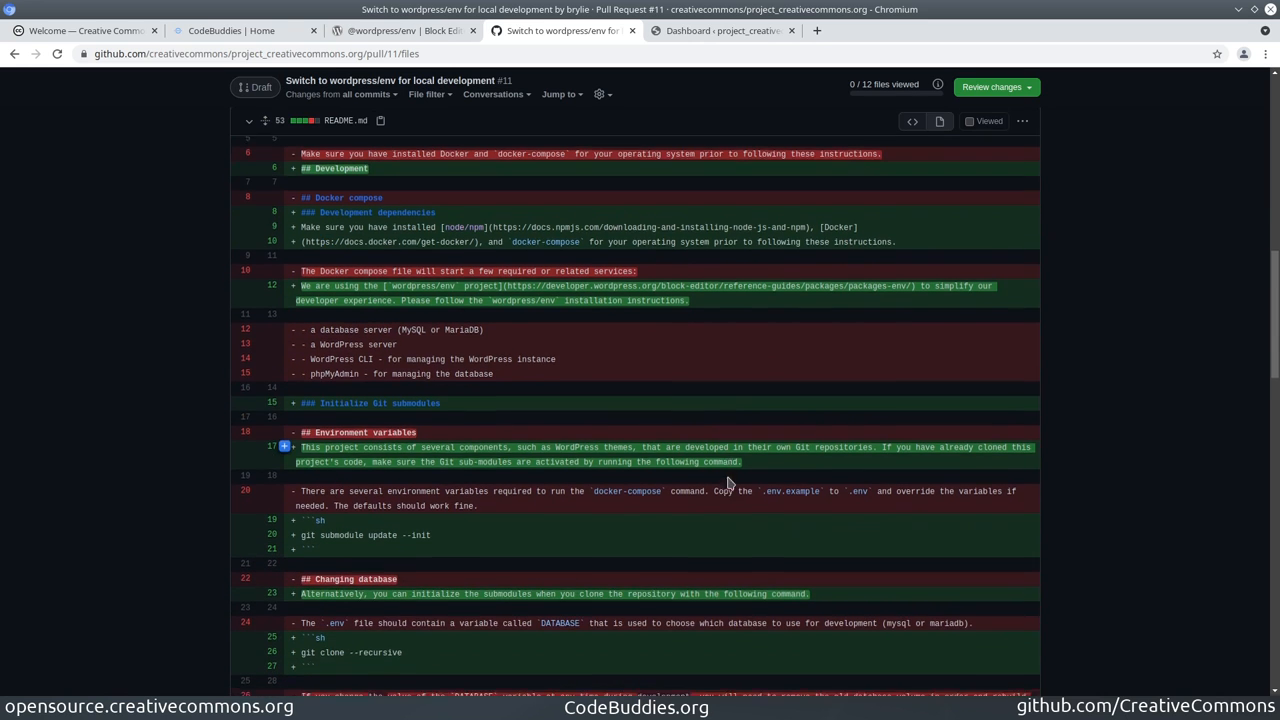
pyautogui.scroll(-3)
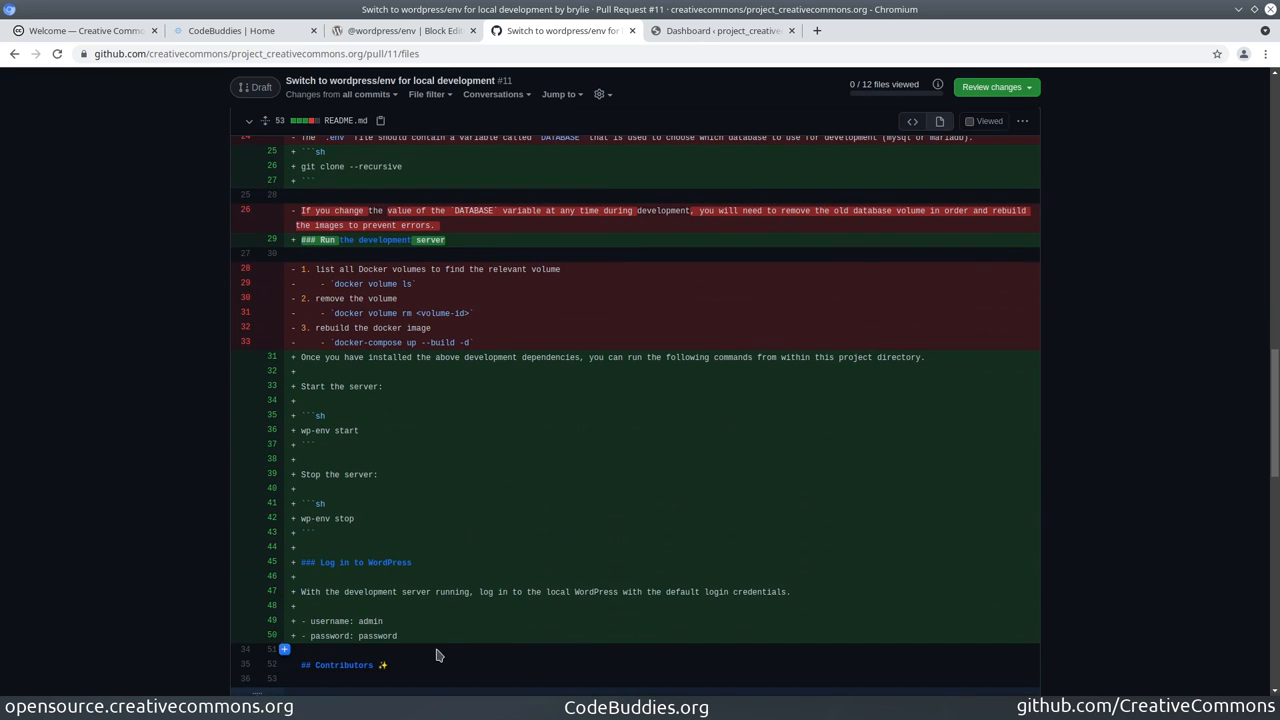
pyautogui.scroll(-3)
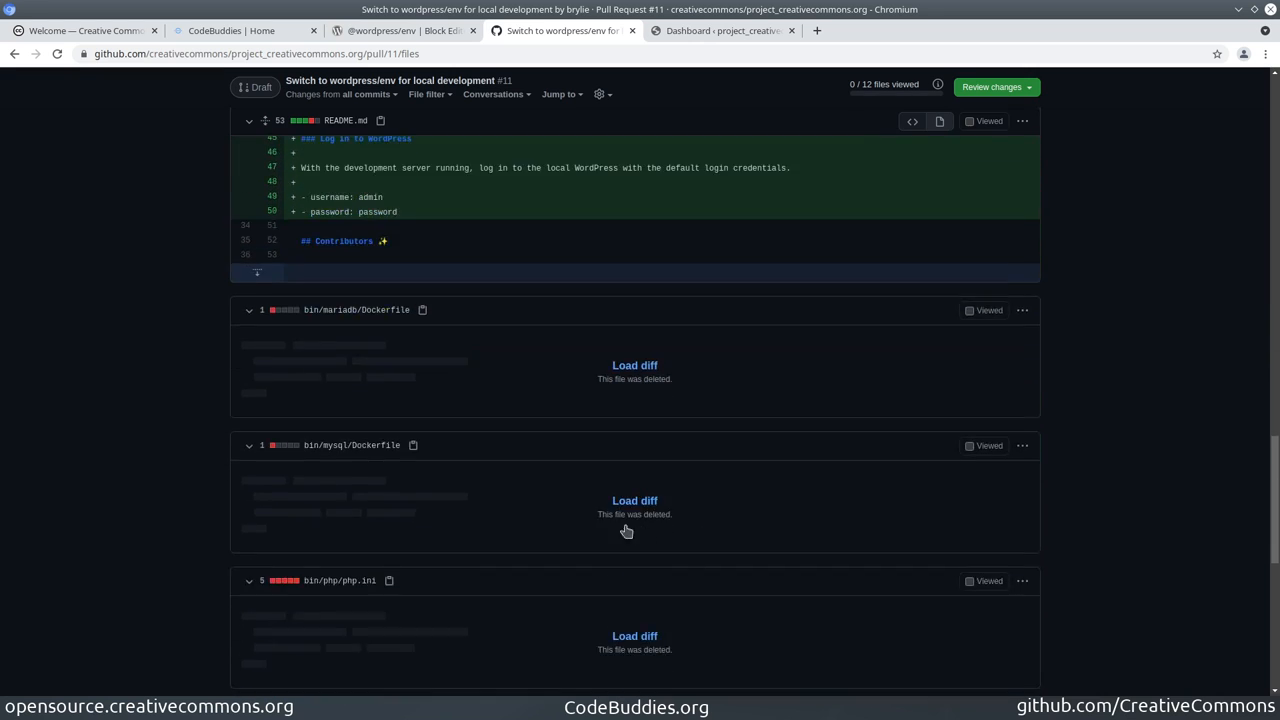
pyautogui.scroll(-3)
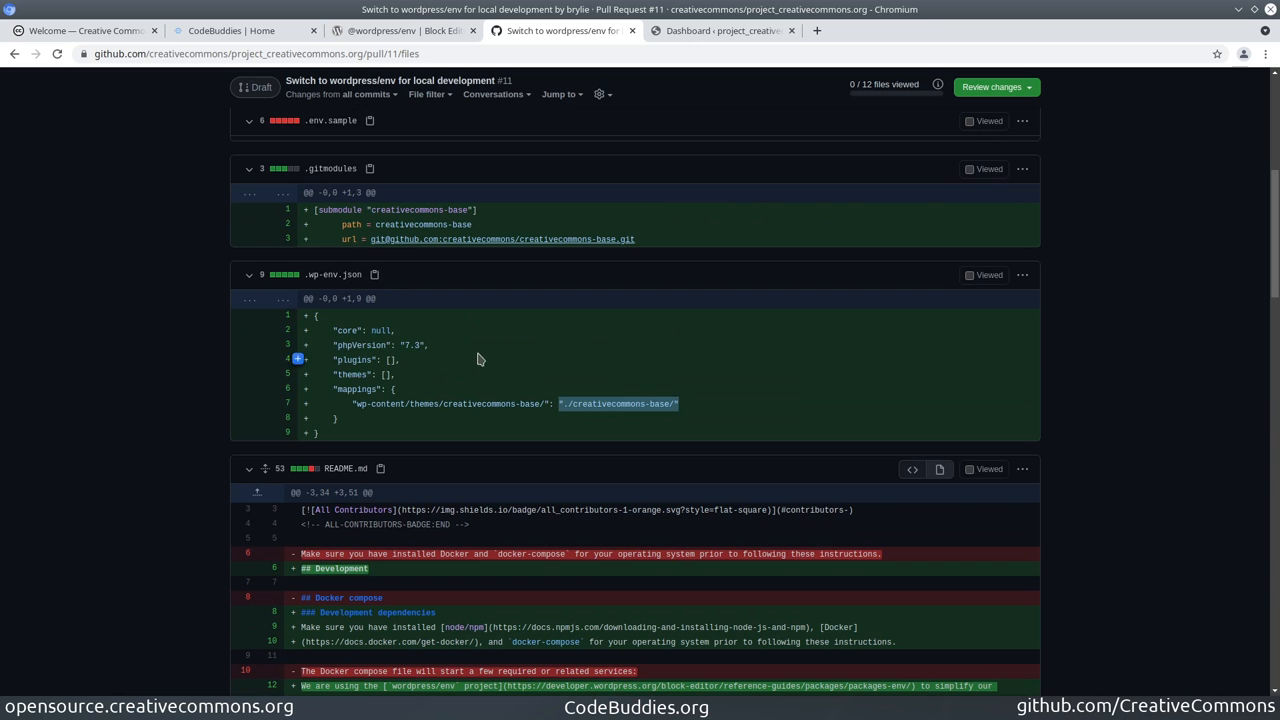
pyautogui.click(404, 30)
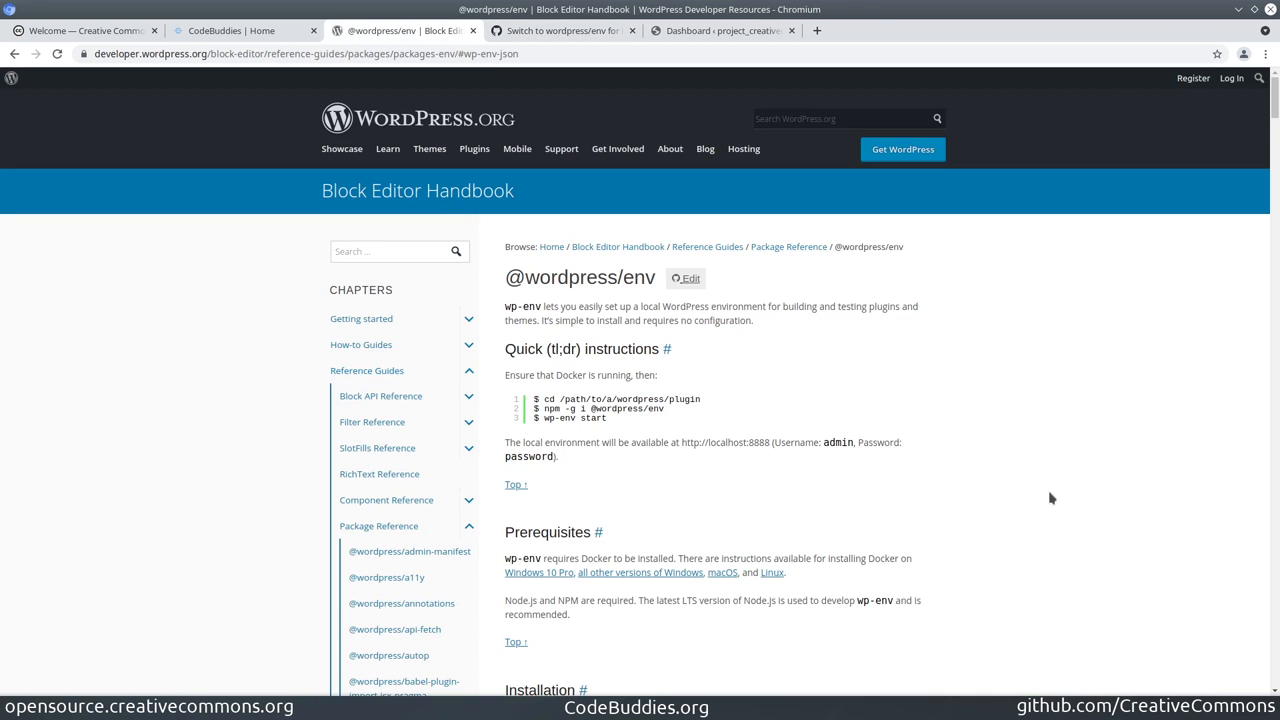
pyautogui.scroll(-3)
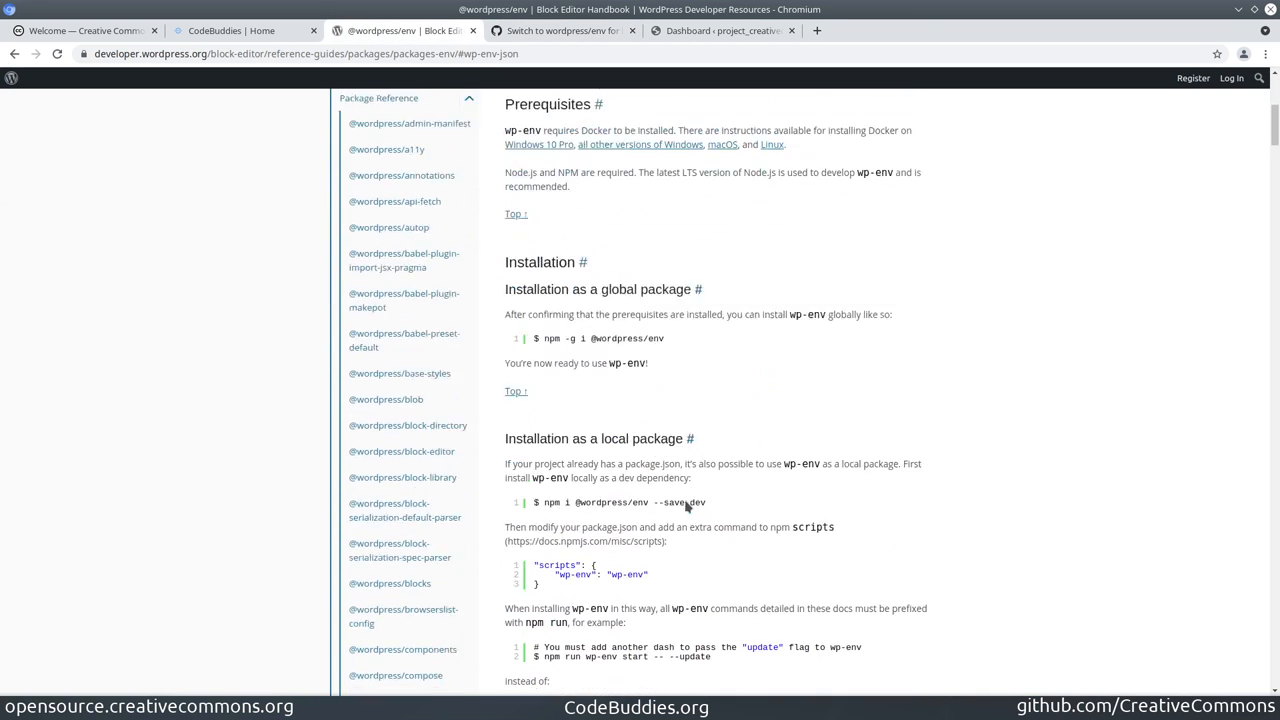
pyautogui.scroll(-3)
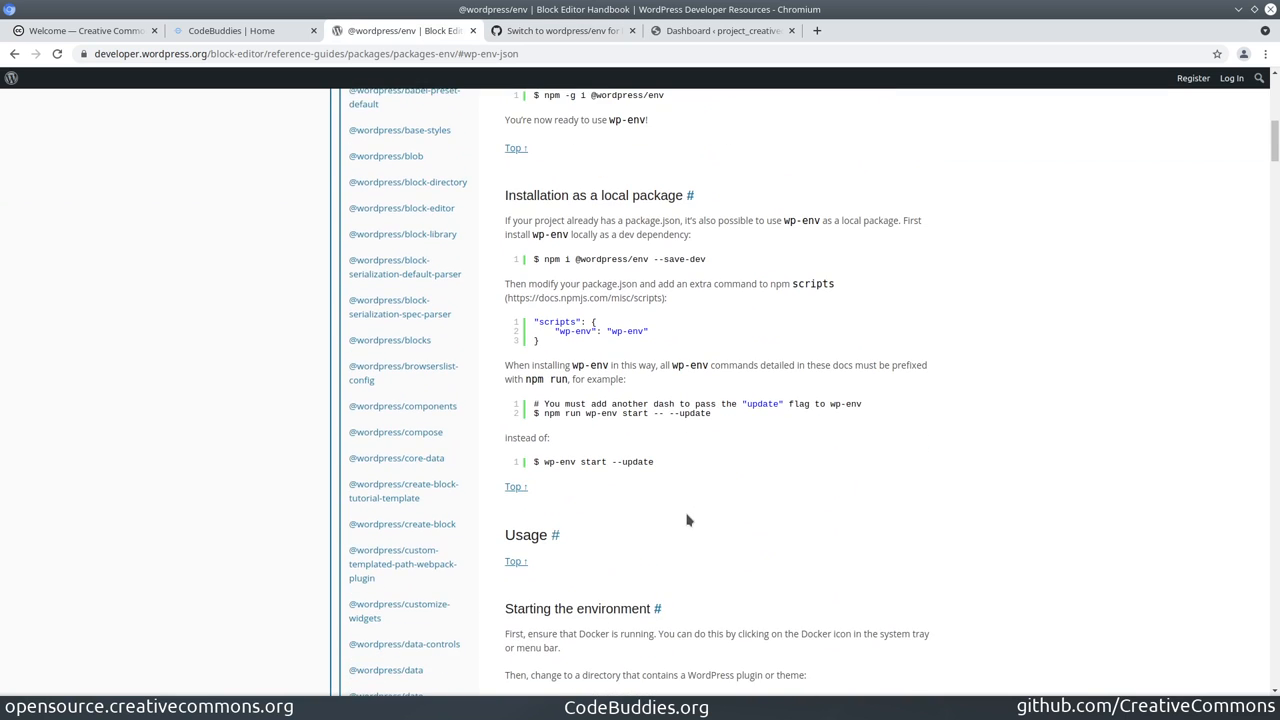
pyautogui.scroll(-3)
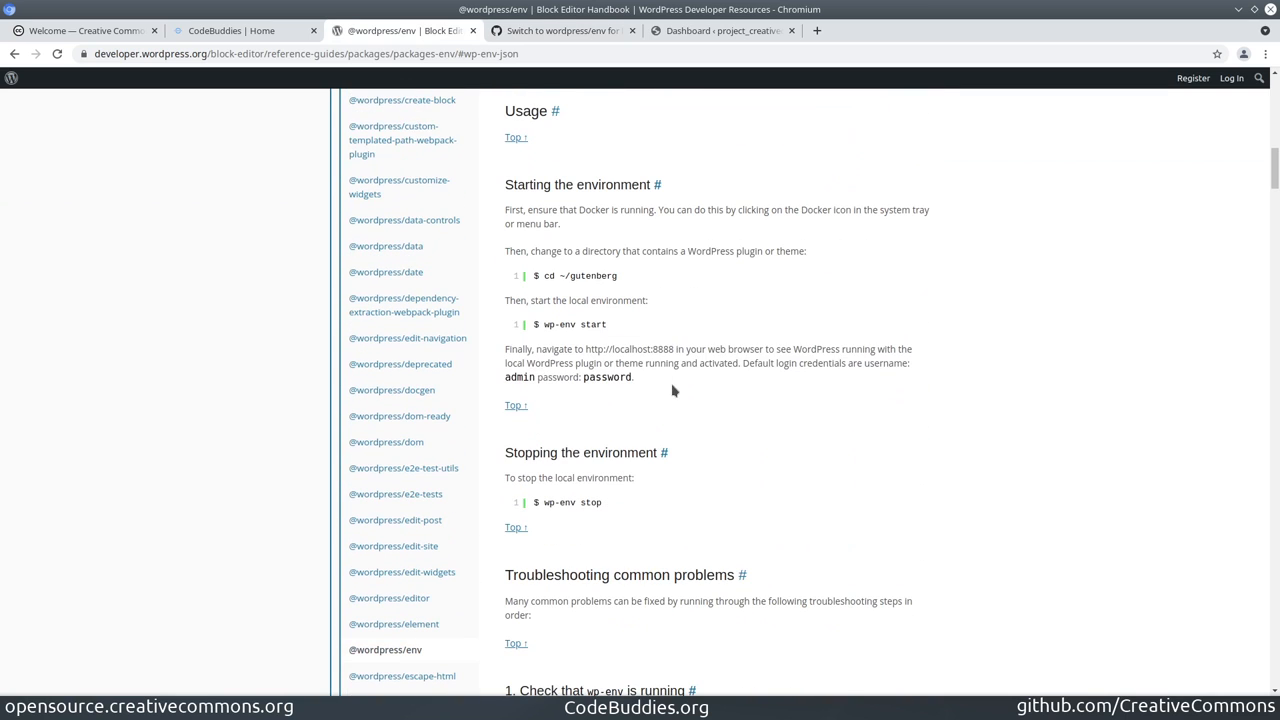
pyautogui.moveTo(504, 348); pyautogui.dragTo(632, 376)
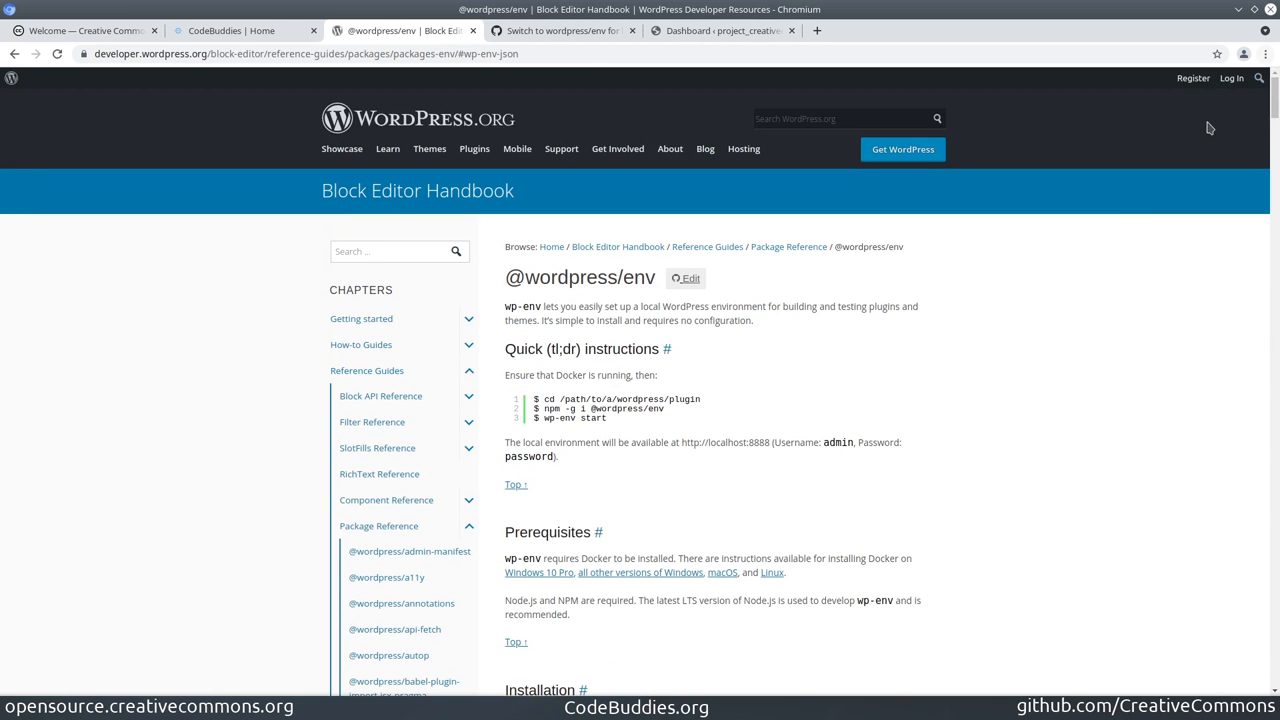
pyautogui.moveTo(1124, 248)
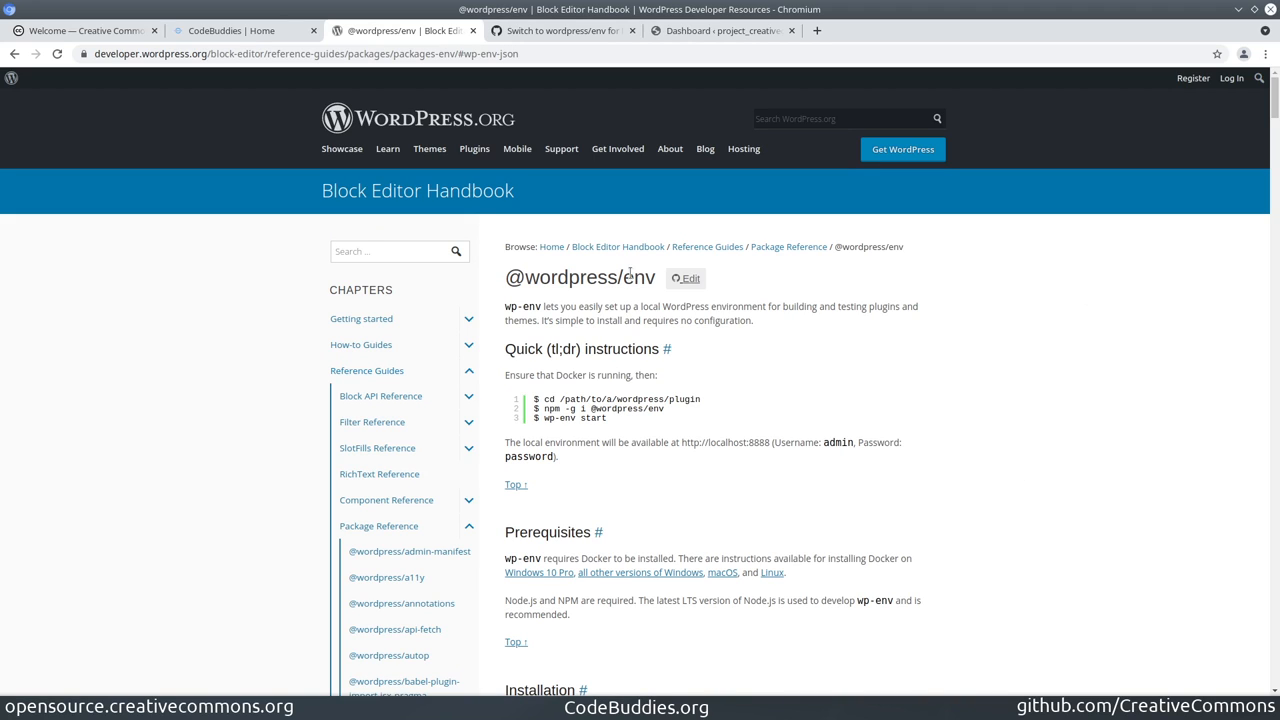
pyautogui.moveTo(1040, 472)
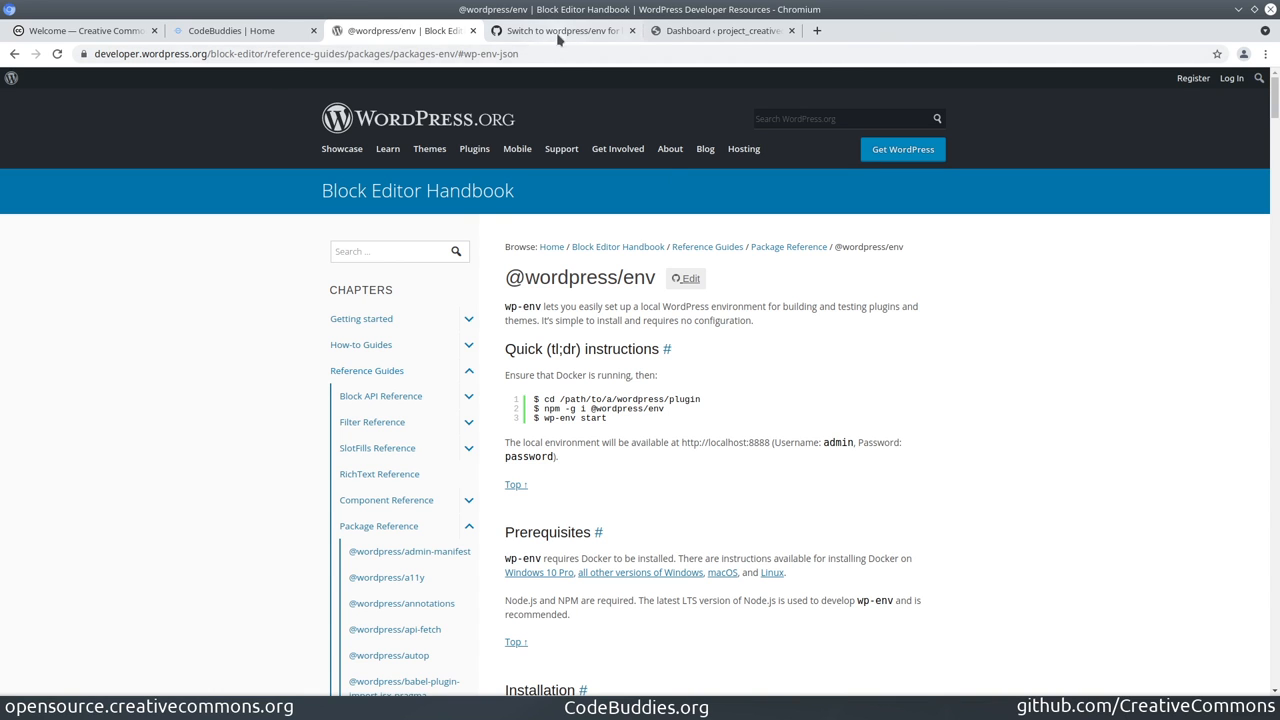
# Revisit pull request #11's changed files, then return to the CodeBuddies hangouts page
pyautogui.click(564, 30)
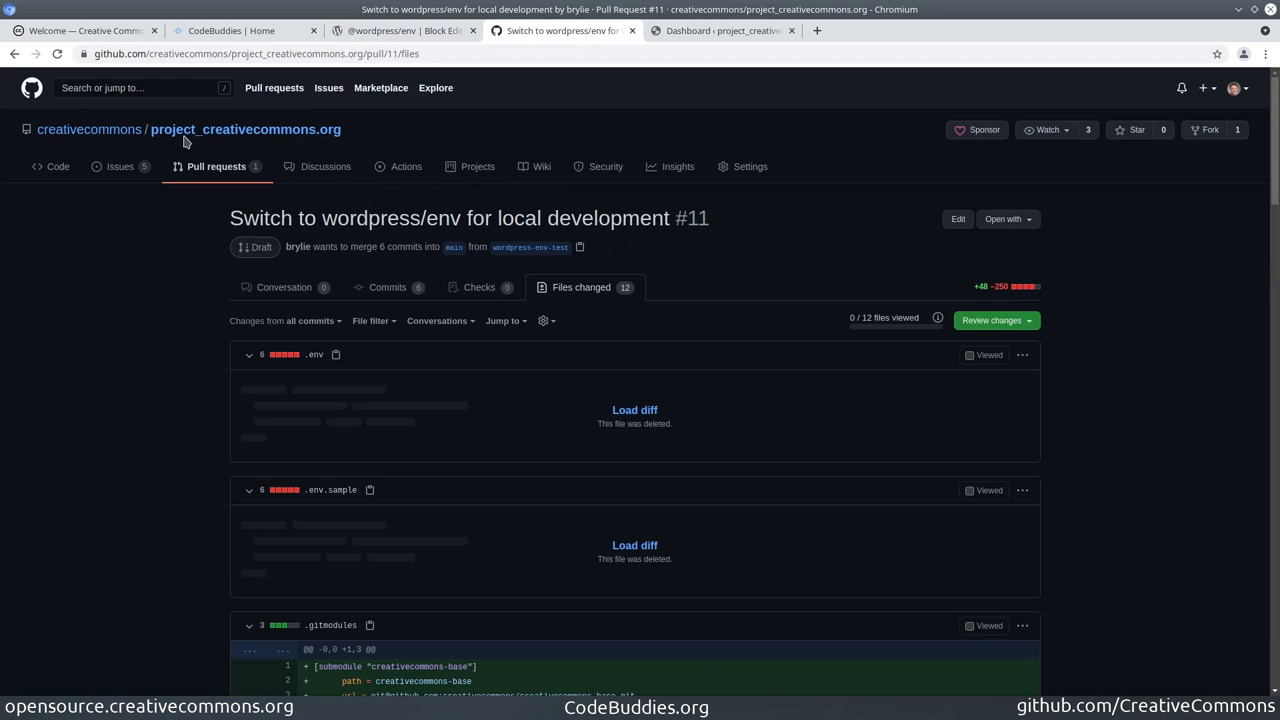
pyautogui.moveTo(50, 634)
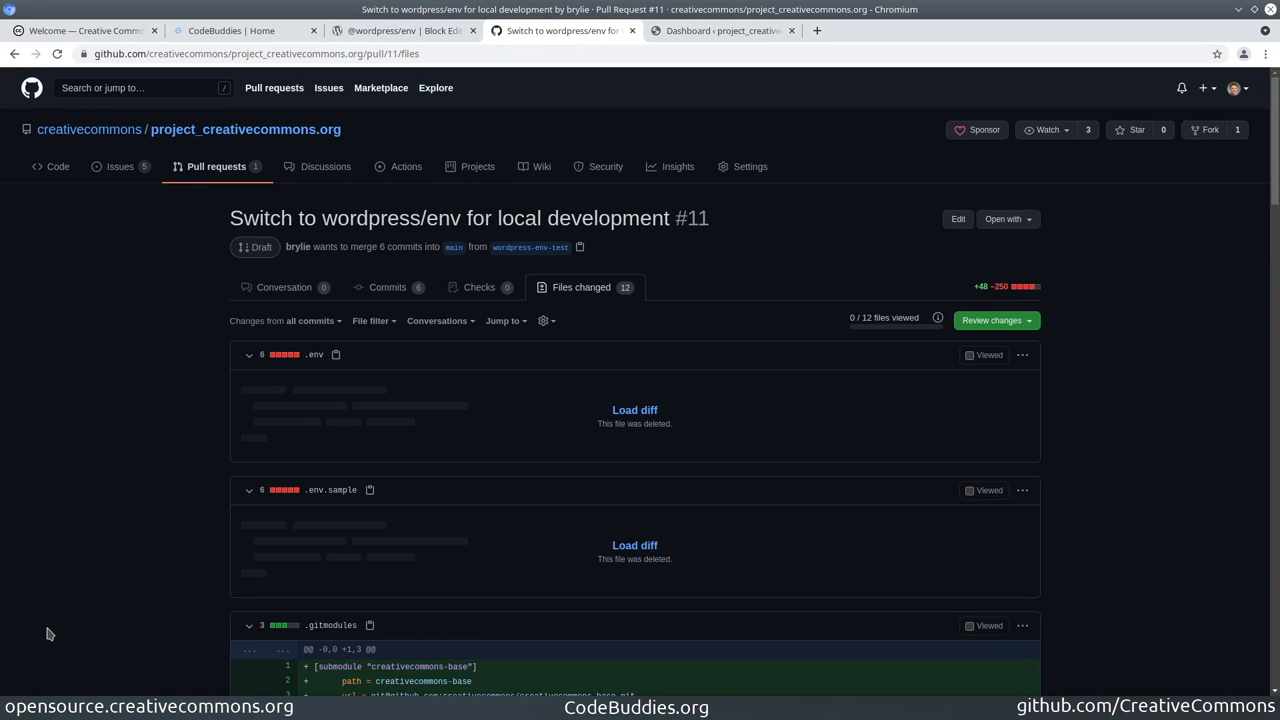
pyautogui.moveTo(184, 232)
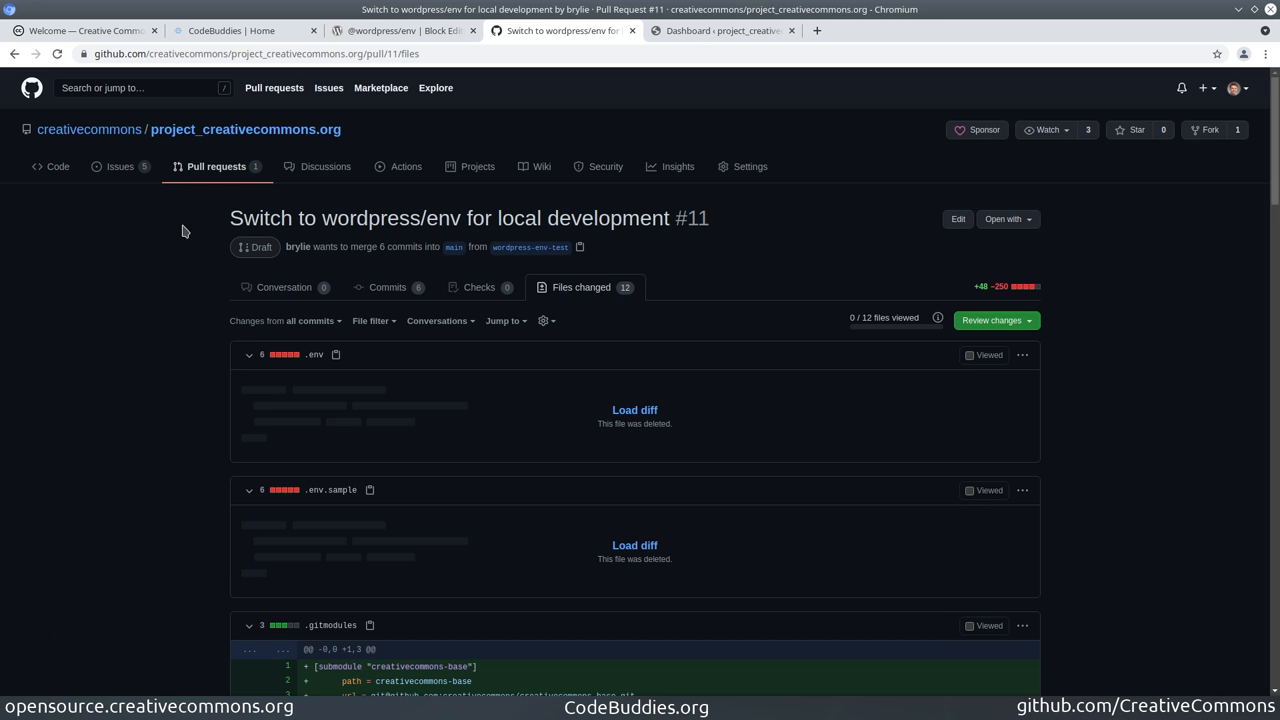
pyautogui.click(244, 30)
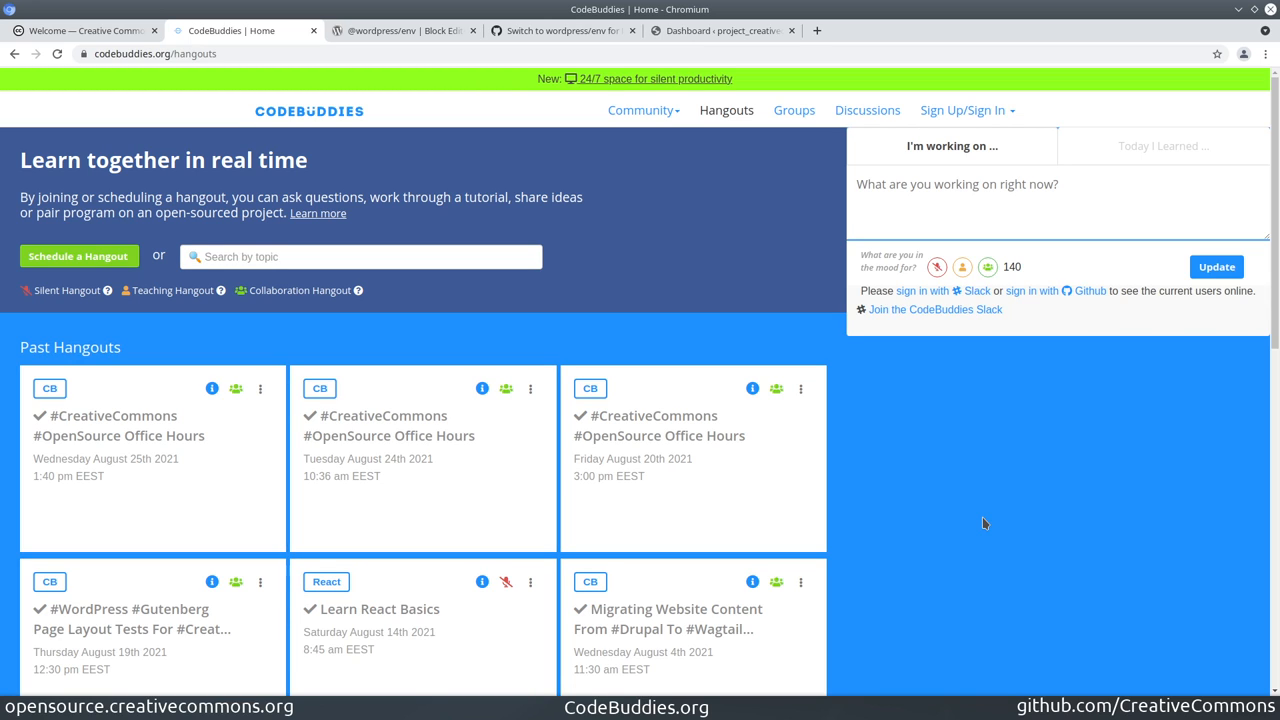
pyautogui.moveTo(950, 506)
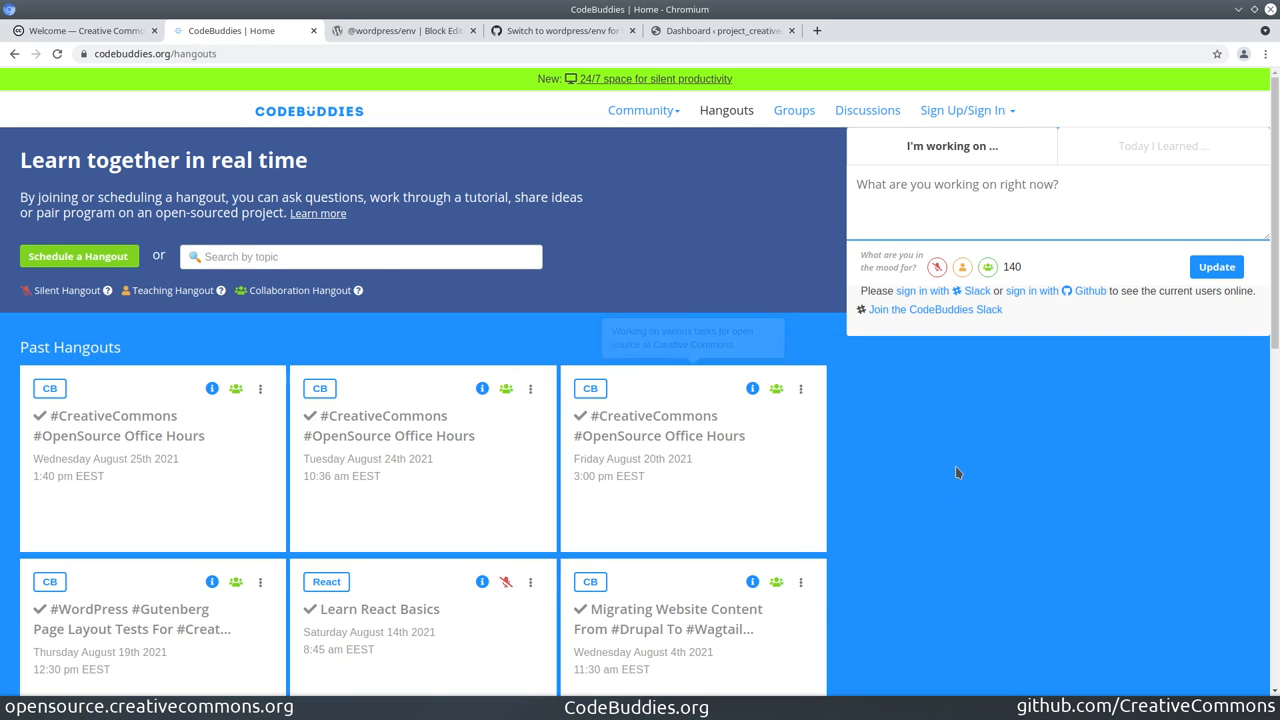
pyautogui.moveTo(1000, 494)
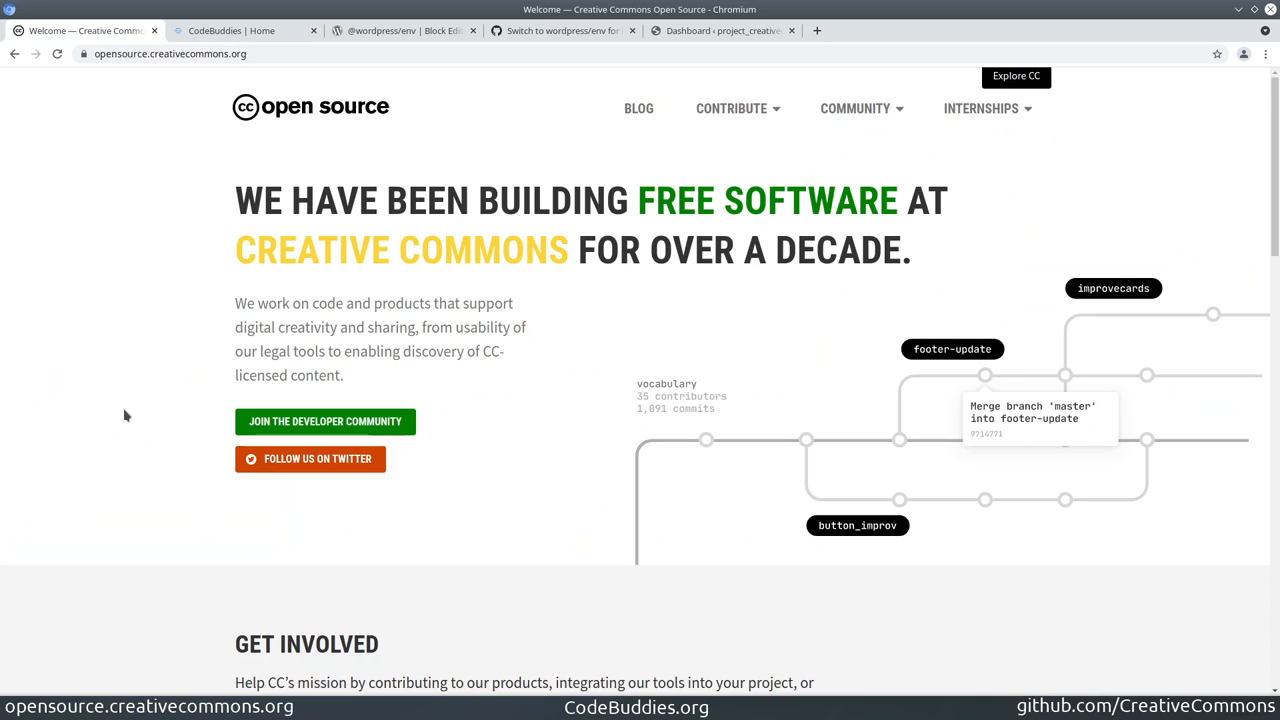
pyautogui.moveTo(164, 420)
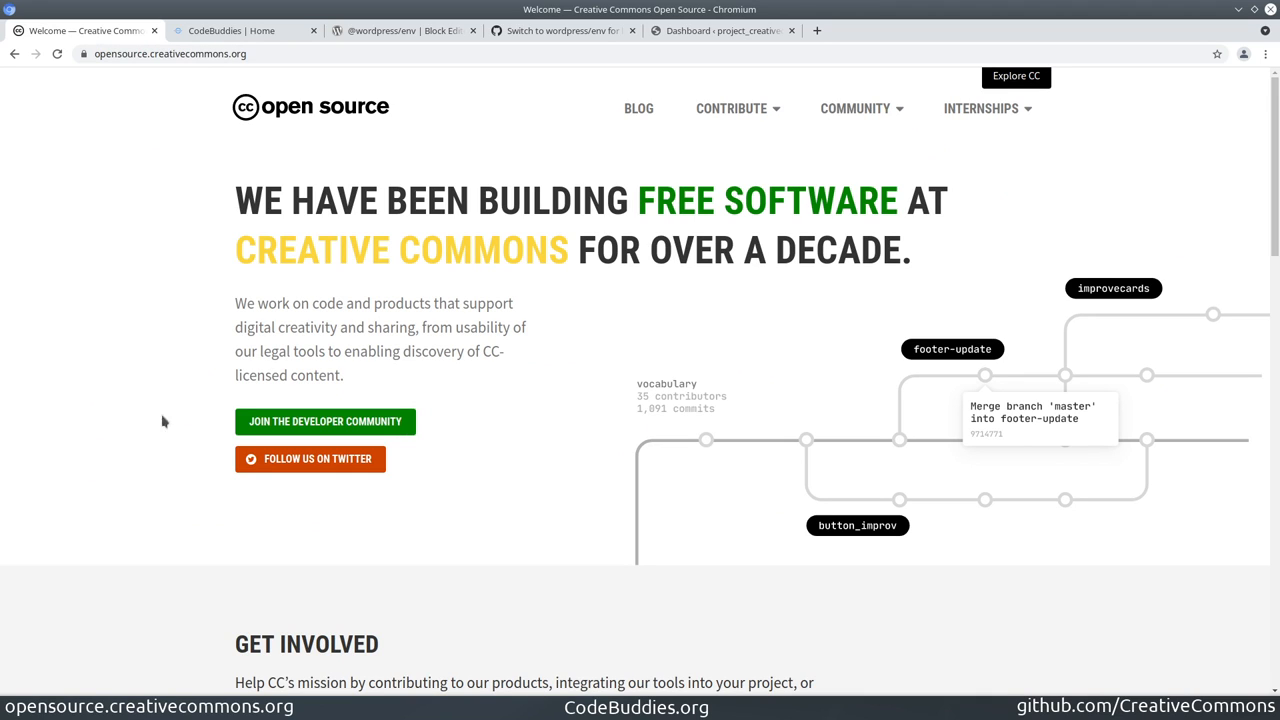
pyautogui.moveTo(252, 500)
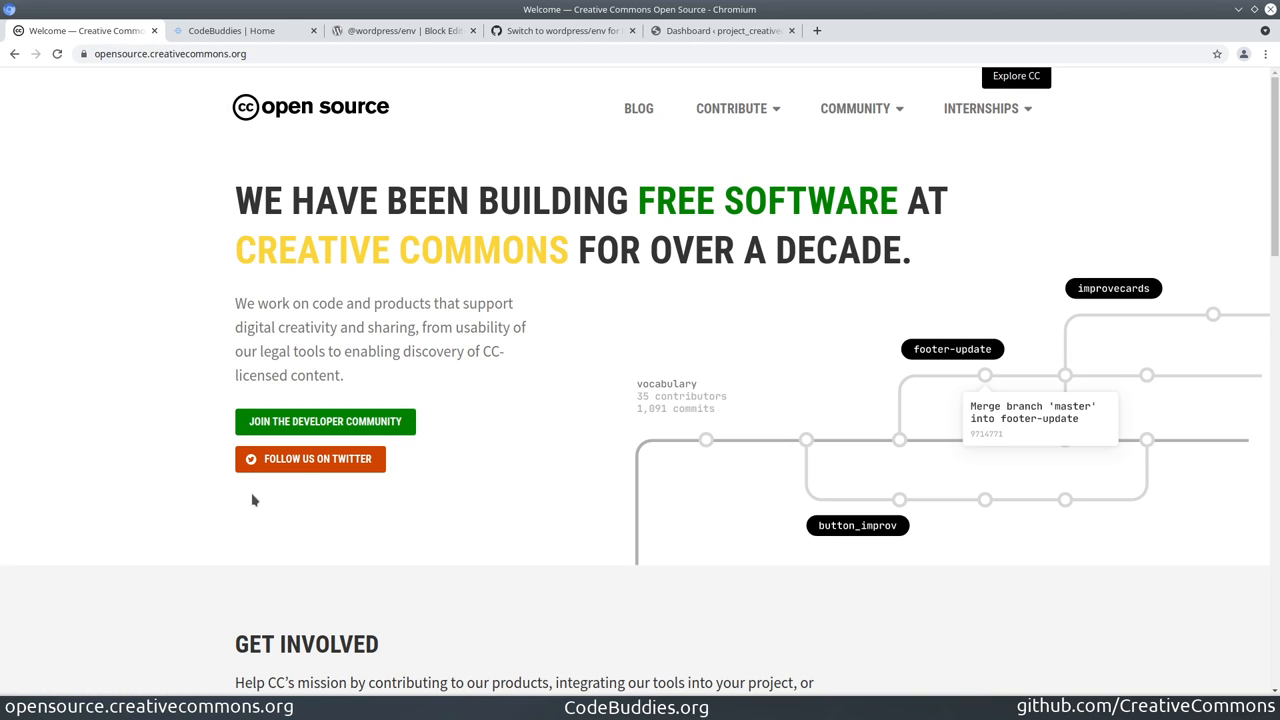